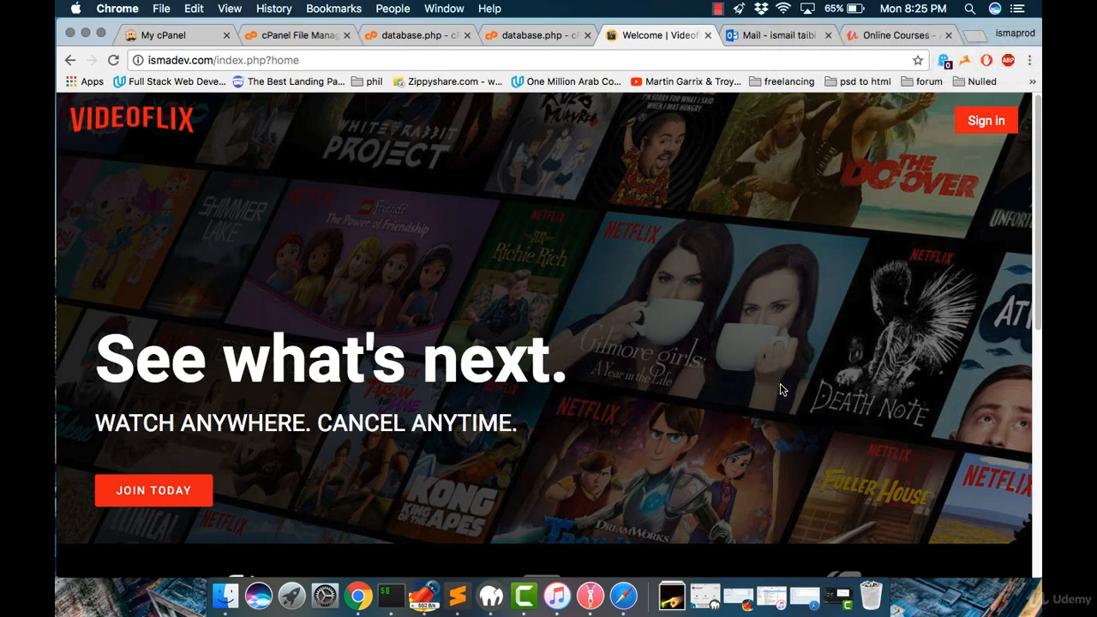
mouse_move(758, 360)
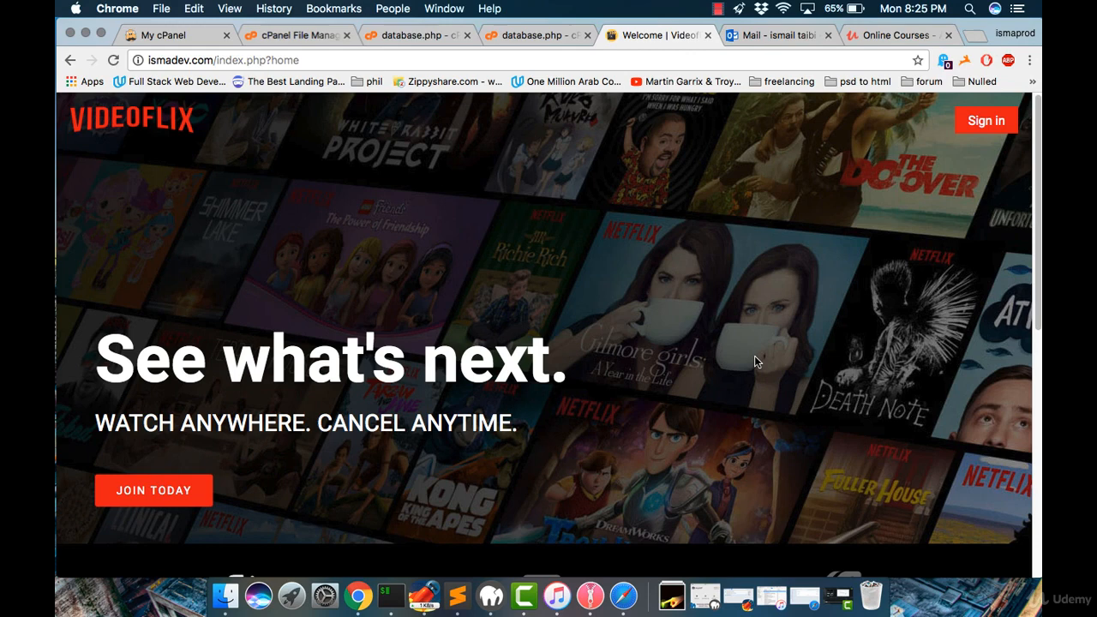
mouse_move(683, 338)
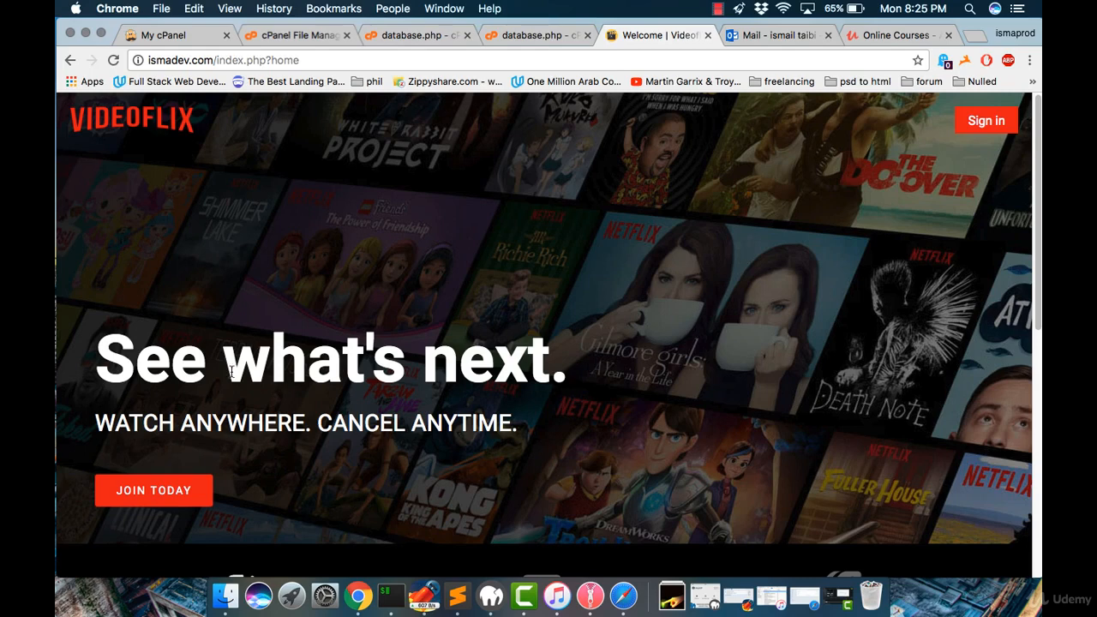
mouse_move(819, 322)
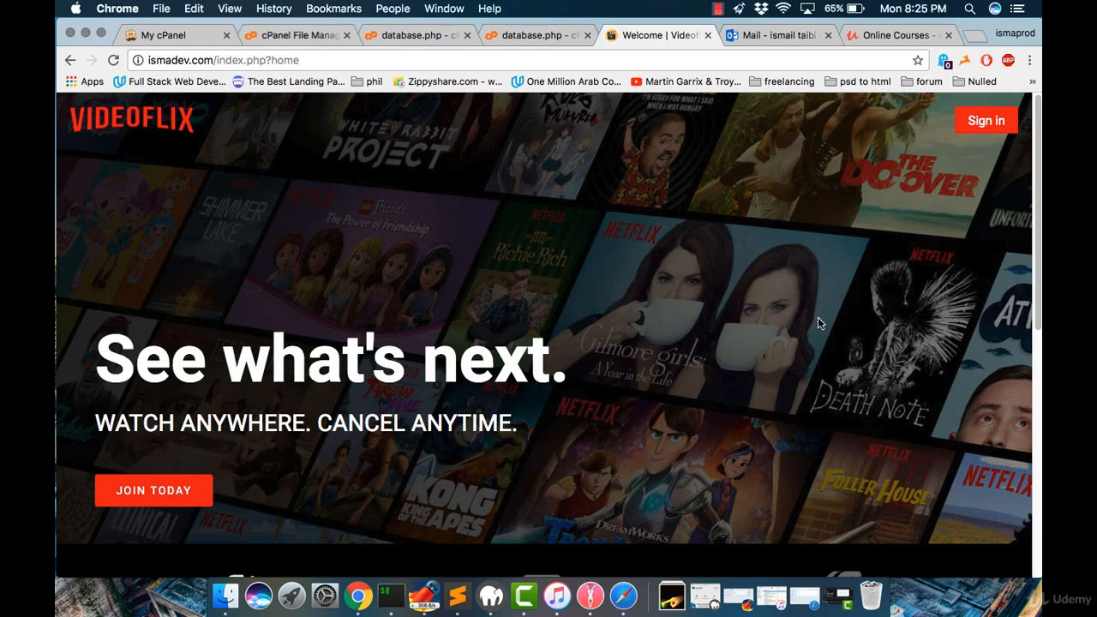
mouse_move(802, 291)
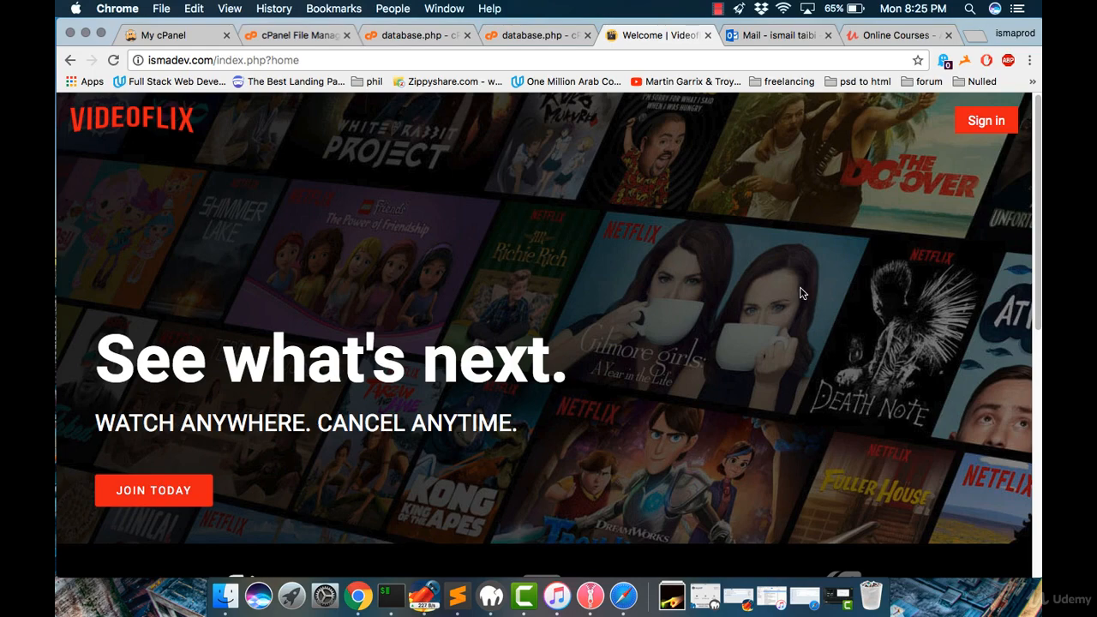
Reach the sign-in page from the homepage and place the cursor in the Email field.
scroll(down, 3)
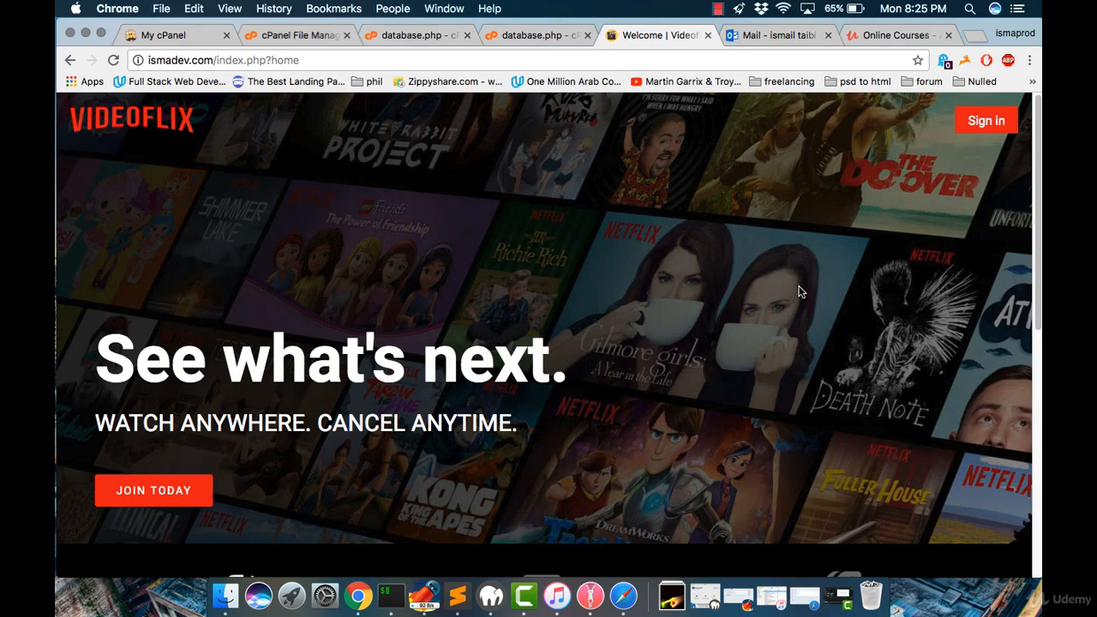
mouse_move(798, 284)
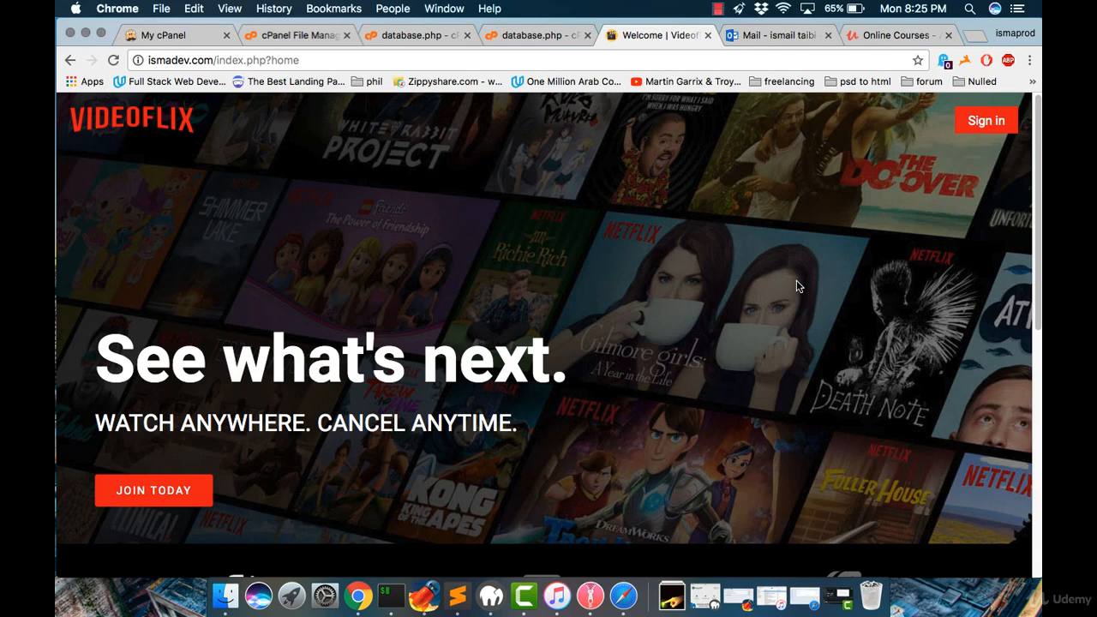
mouse_move(756, 198)
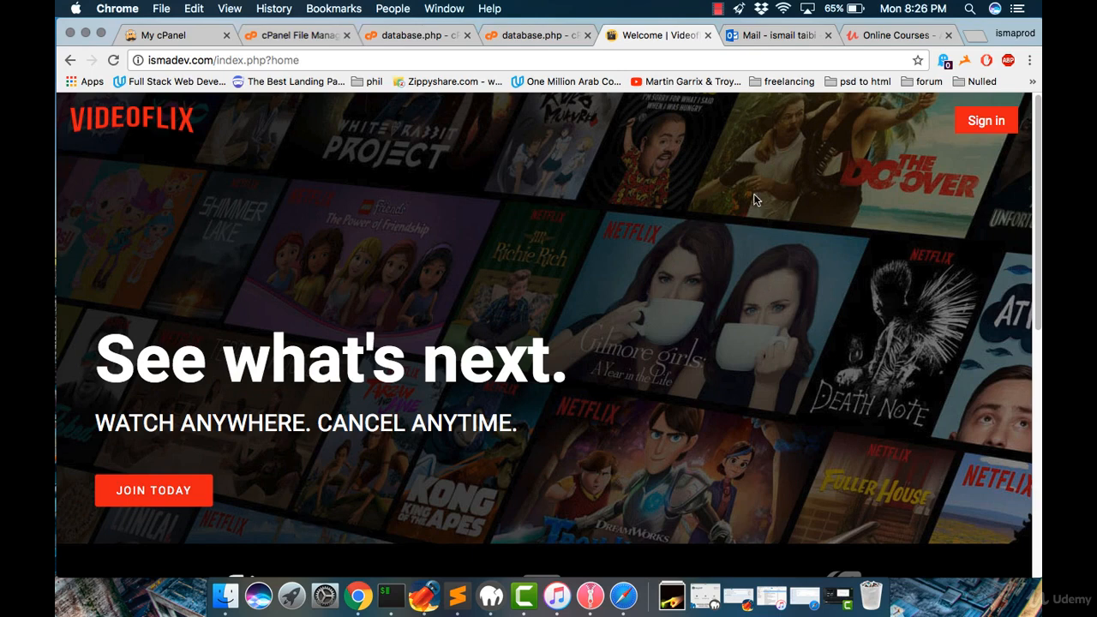
mouse_move(591, 199)
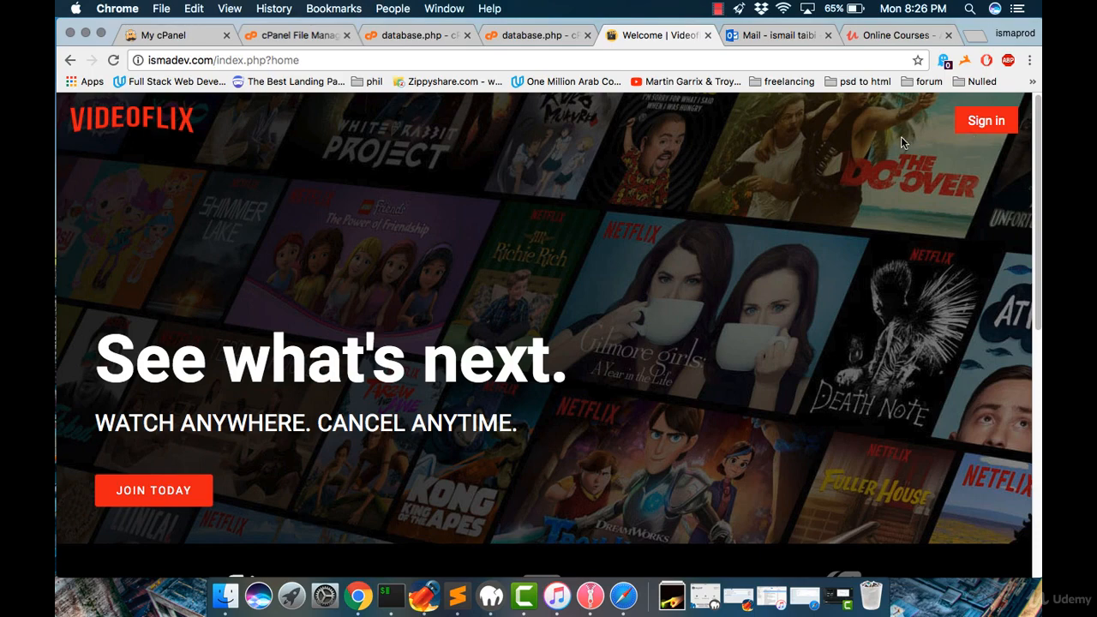
click(985, 120)
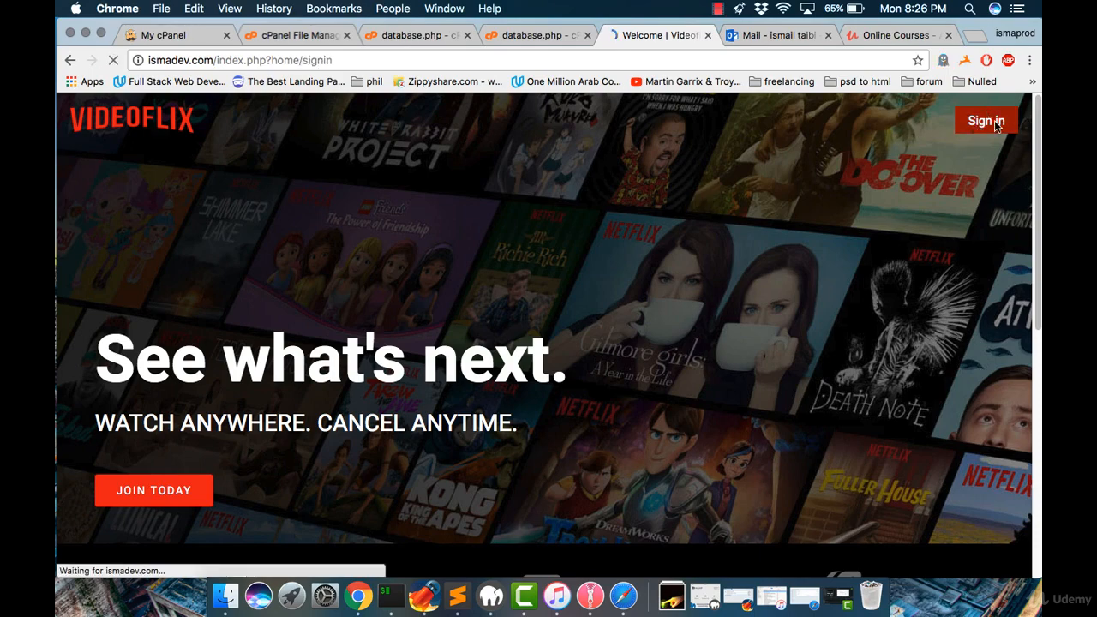
click(985, 120)
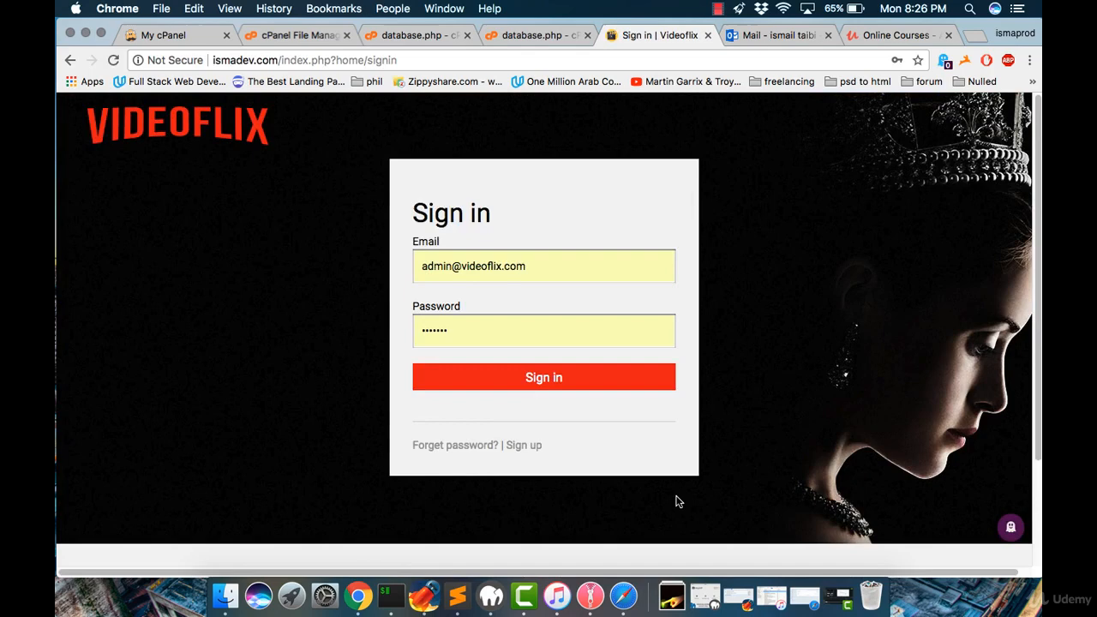
mouse_move(414, 413)
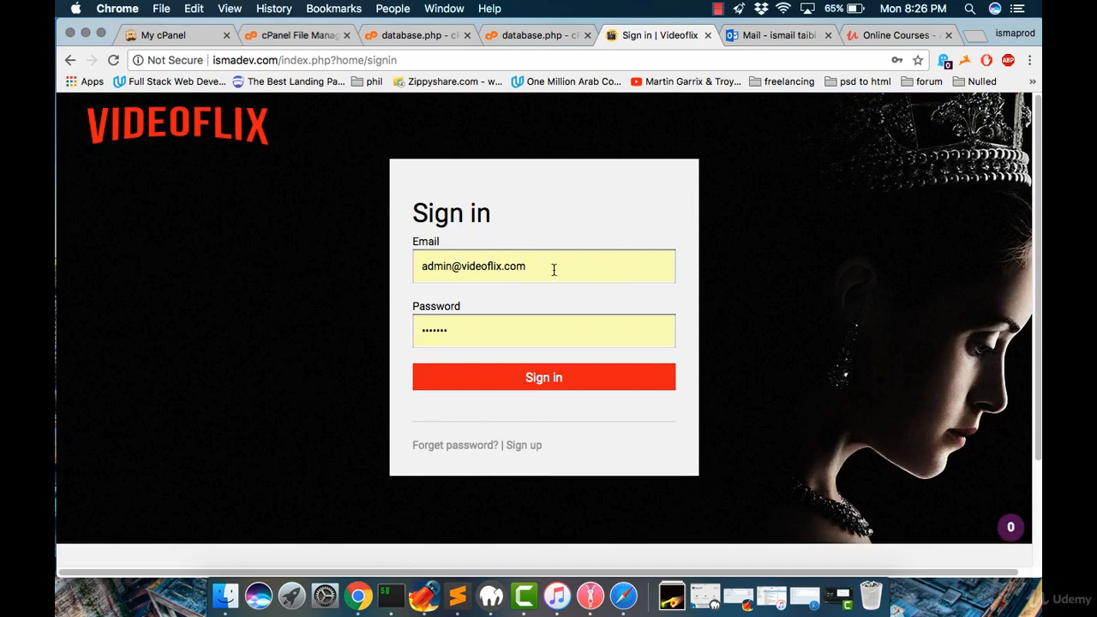
click(543, 267)
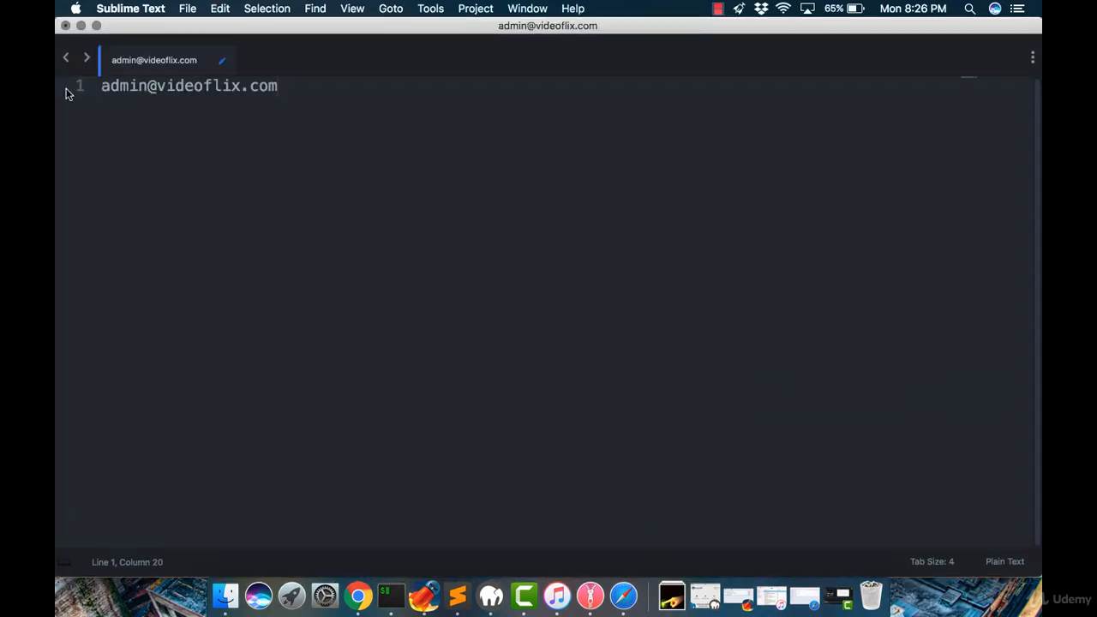
text(ad)
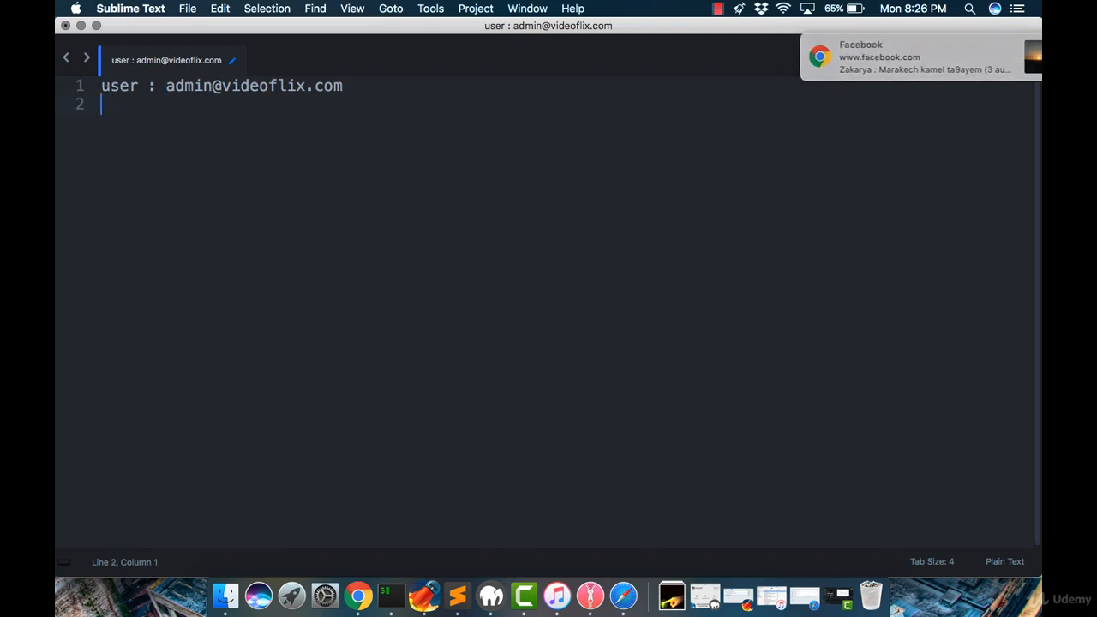
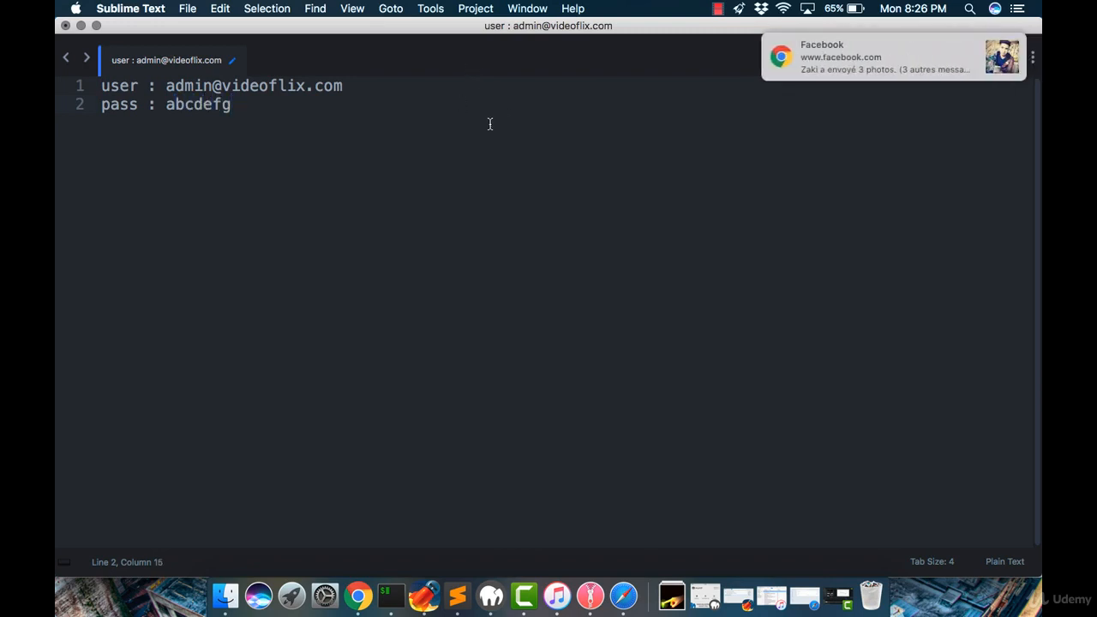
mouse_move(452, 224)
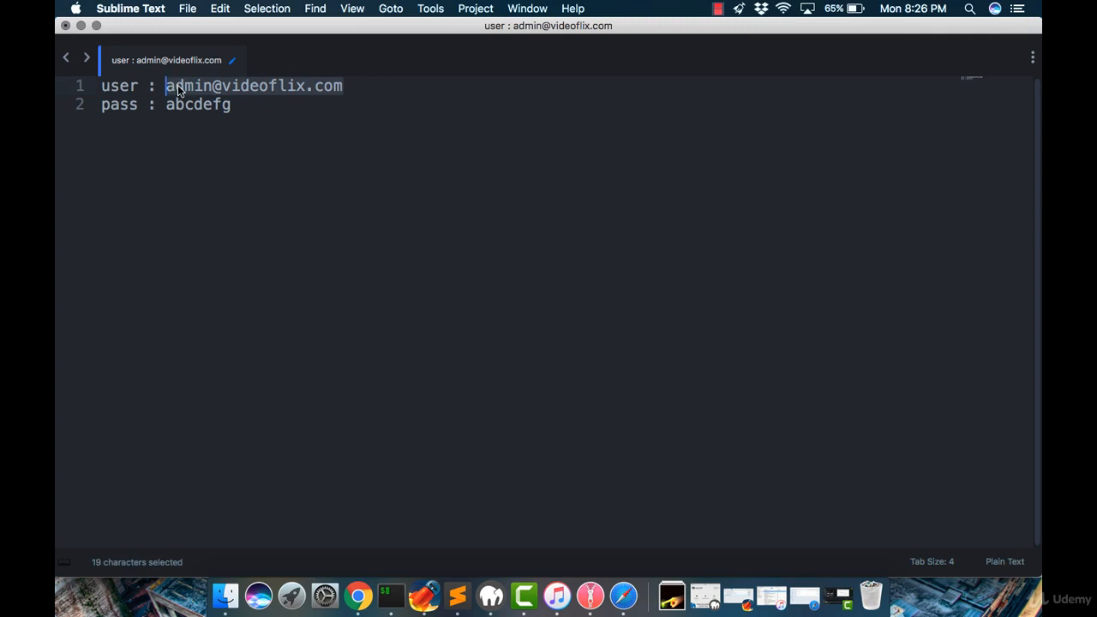
mouse_move(281, 170)
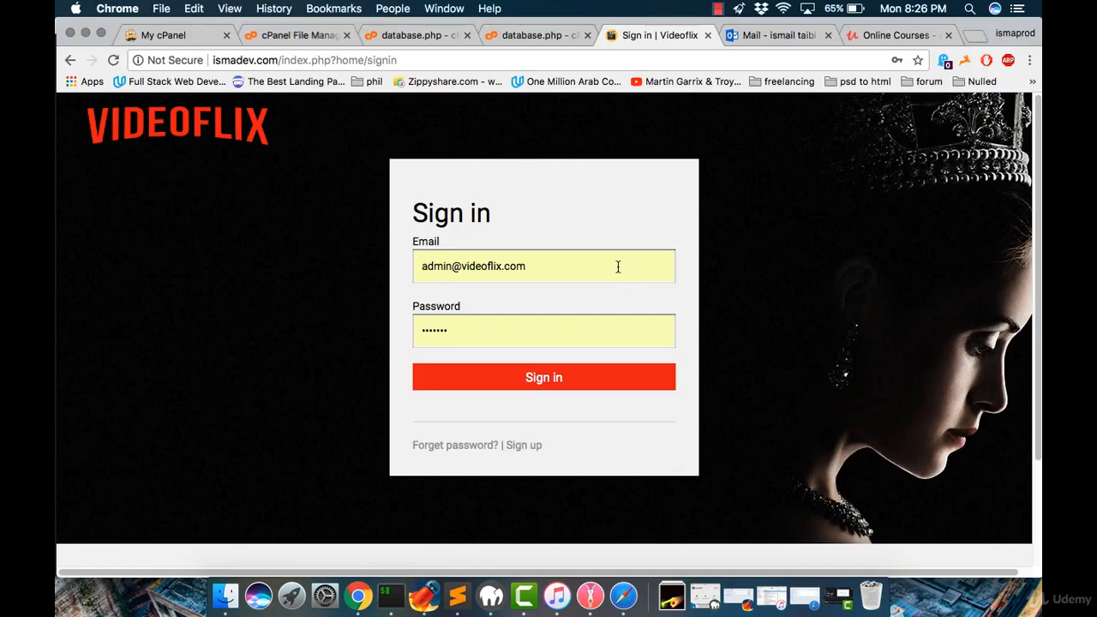
mouse_move(531, 333)
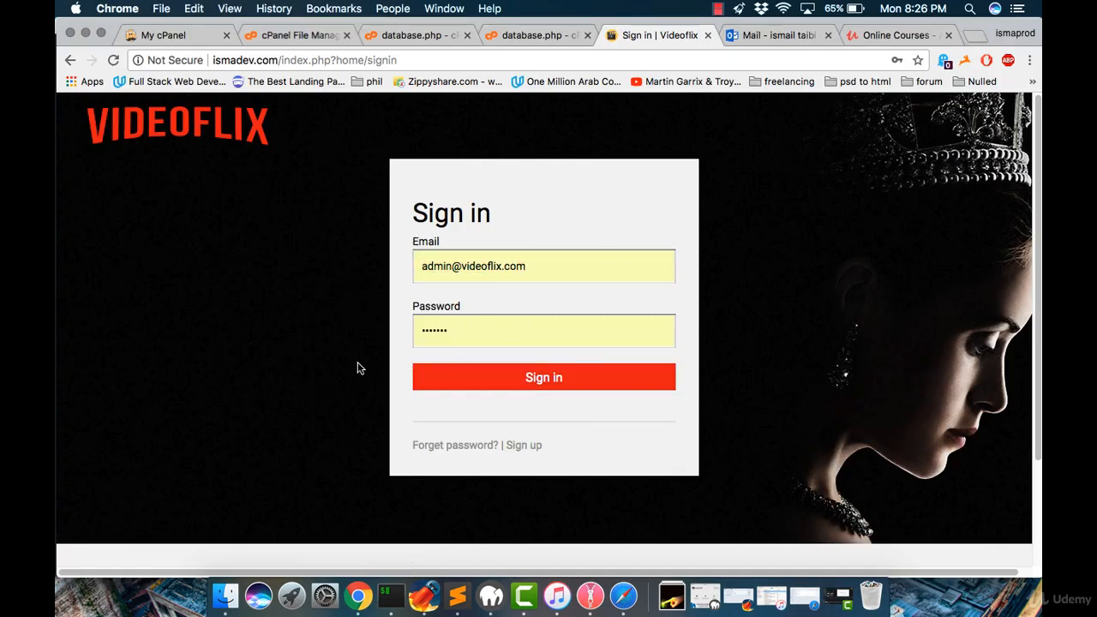
Sign in with the admin email and password to reach the dashboard.
click(543, 377)
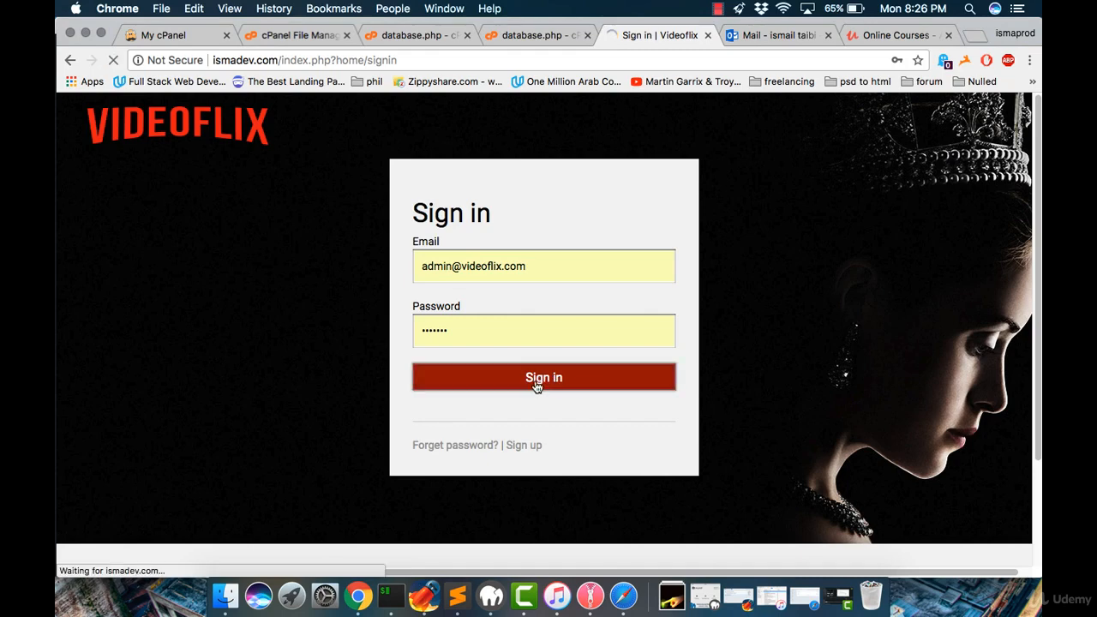
click(543, 376)
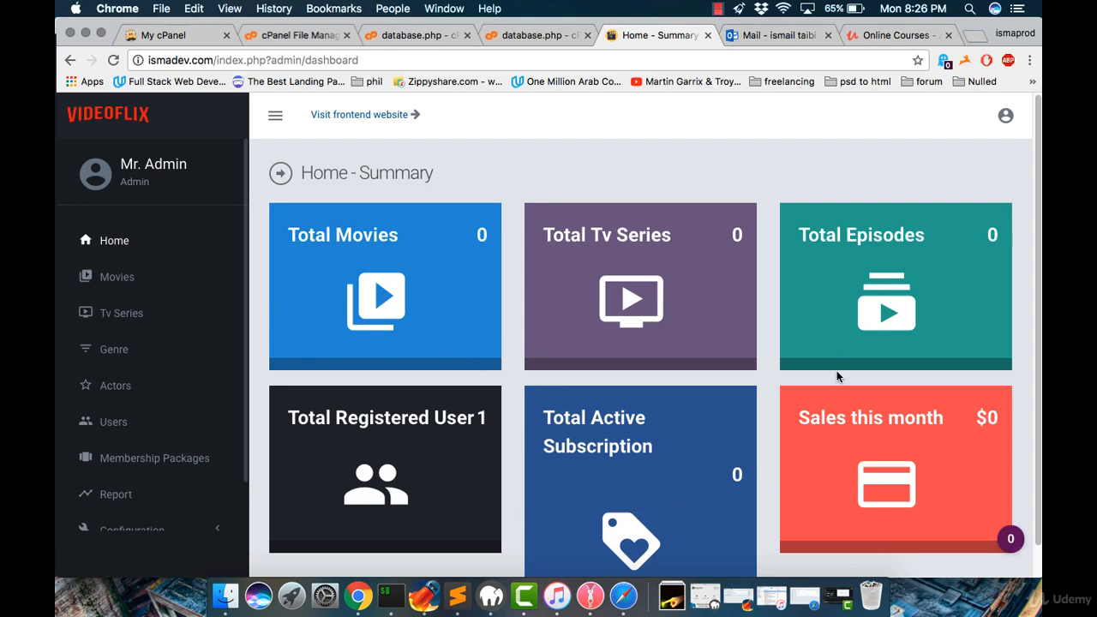
mouse_move(106, 253)
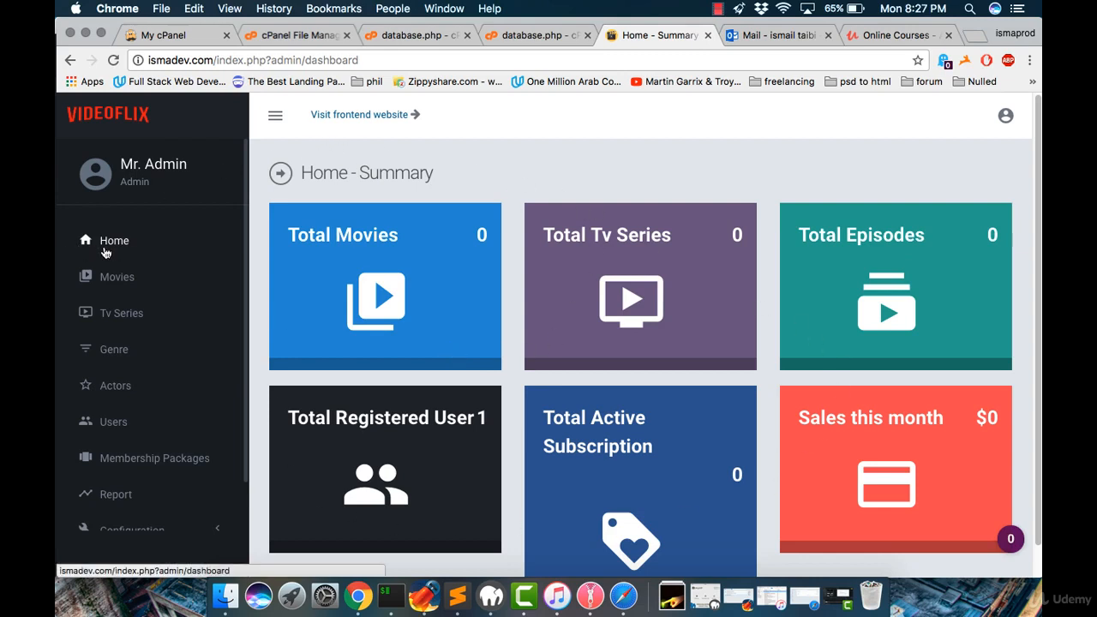
mouse_move(254, 243)
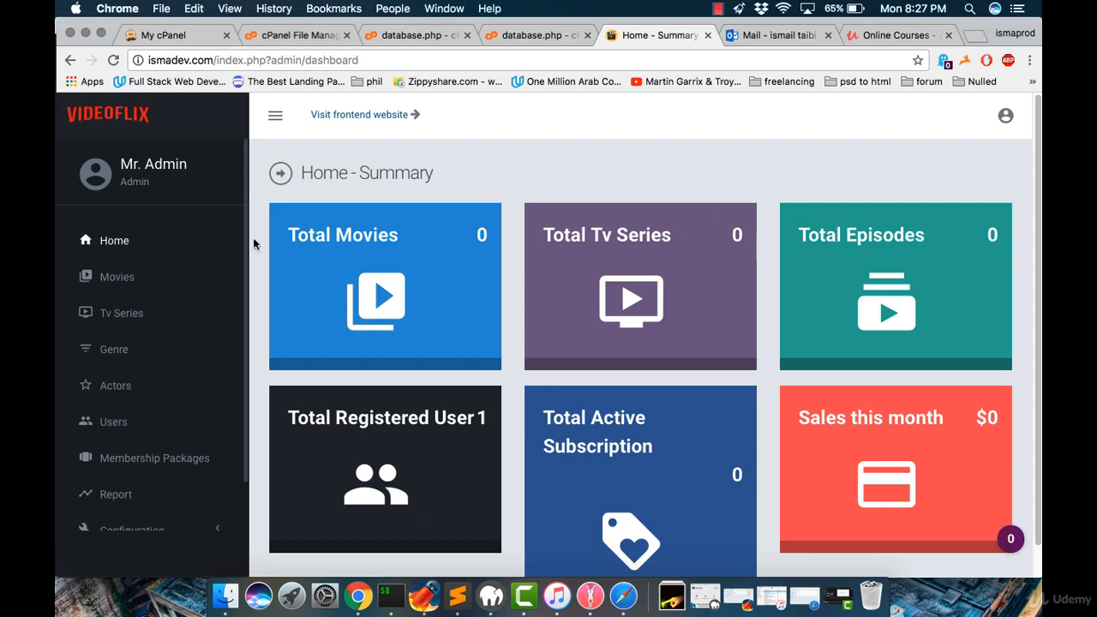
Scroll the dashboard summary showing zero content, one user and no sales.
scroll(down, 3)
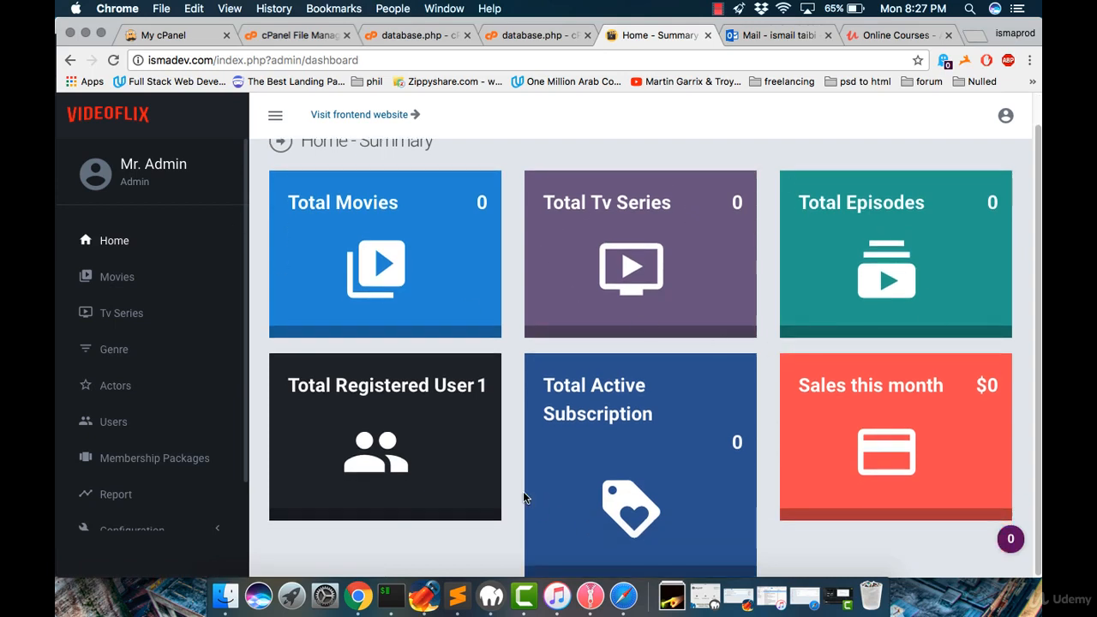
mouse_move(507, 231)
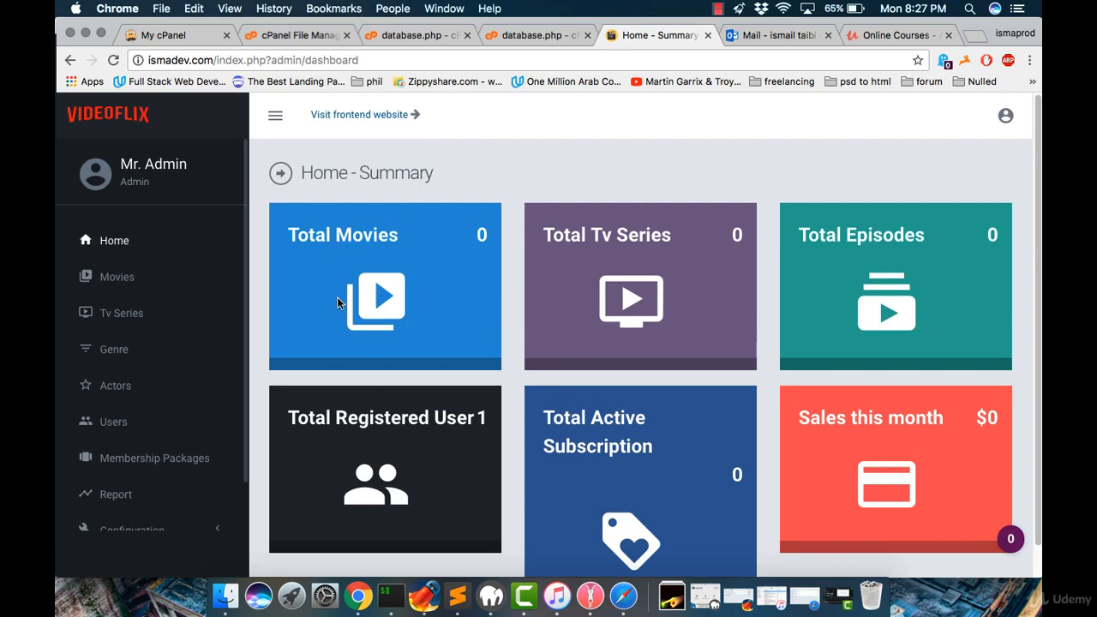
mouse_move(439, 349)
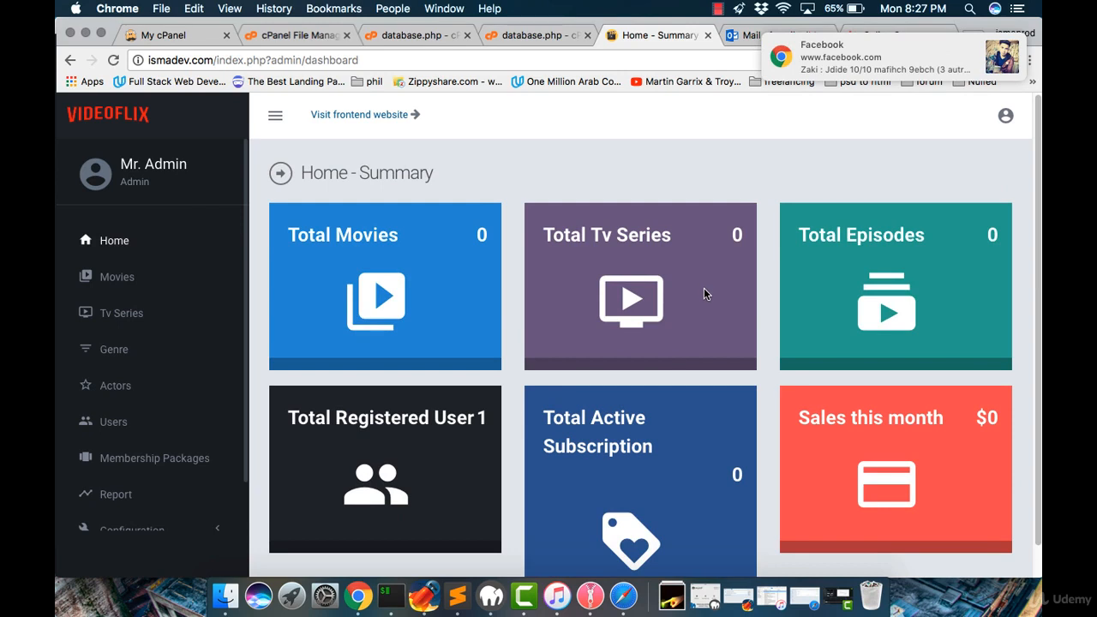
mouse_move(512, 435)
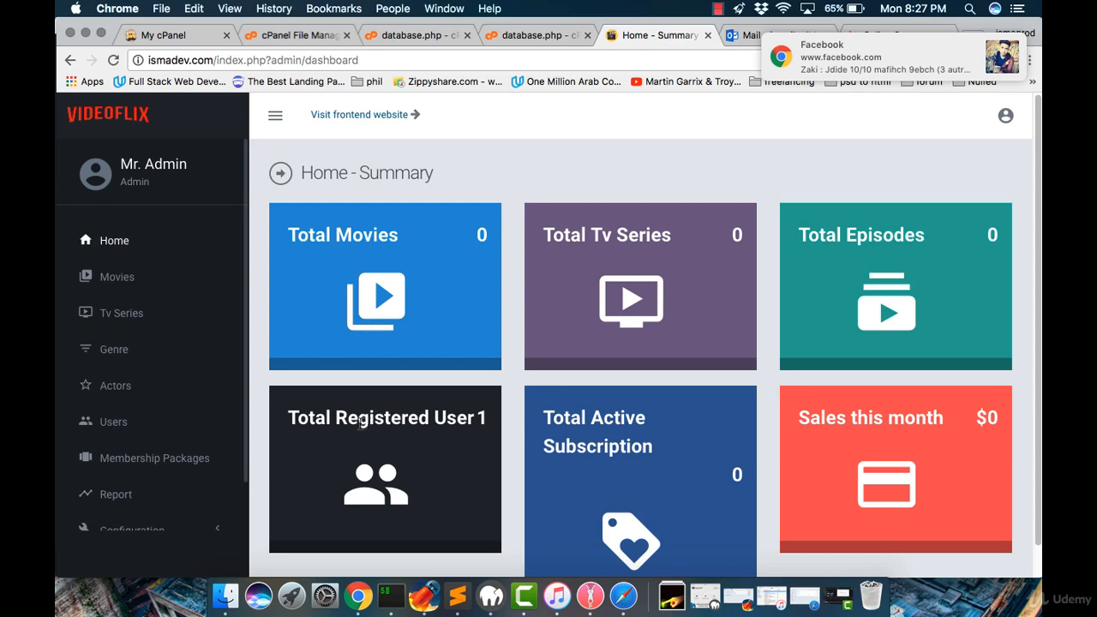
scroll(down, 3)
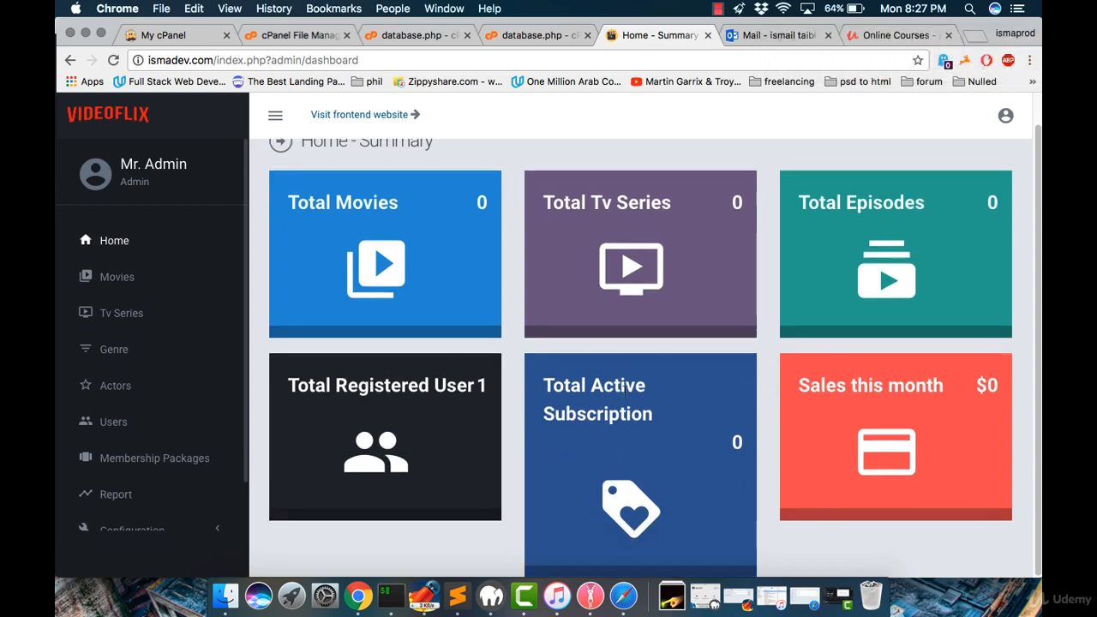
mouse_move(850, 453)
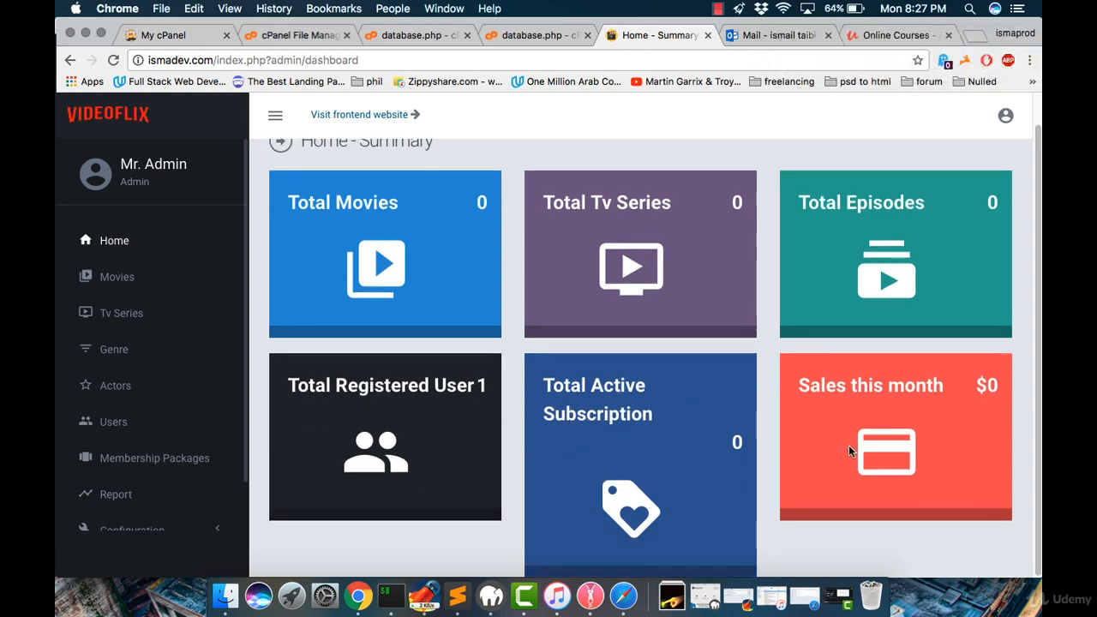
mouse_move(990, 421)
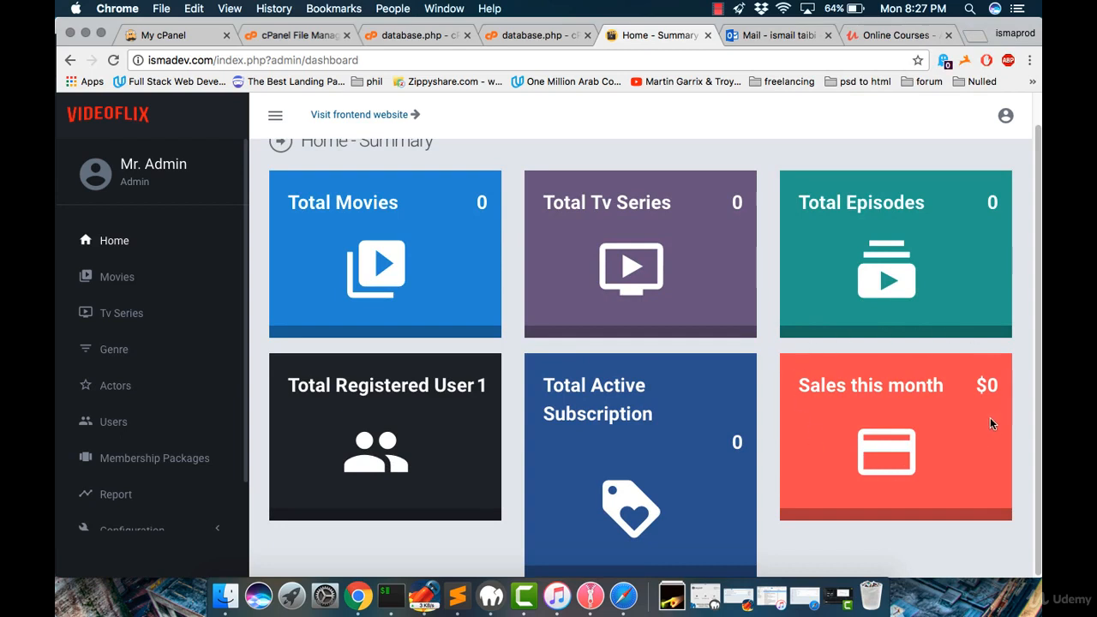
mouse_move(937, 410)
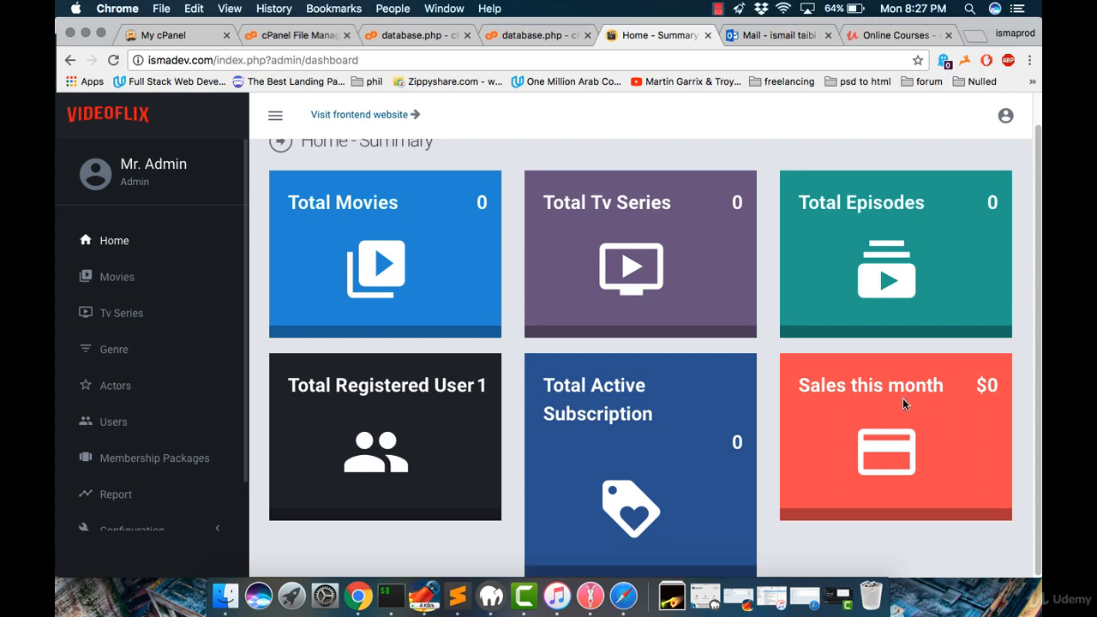
mouse_move(918, 404)
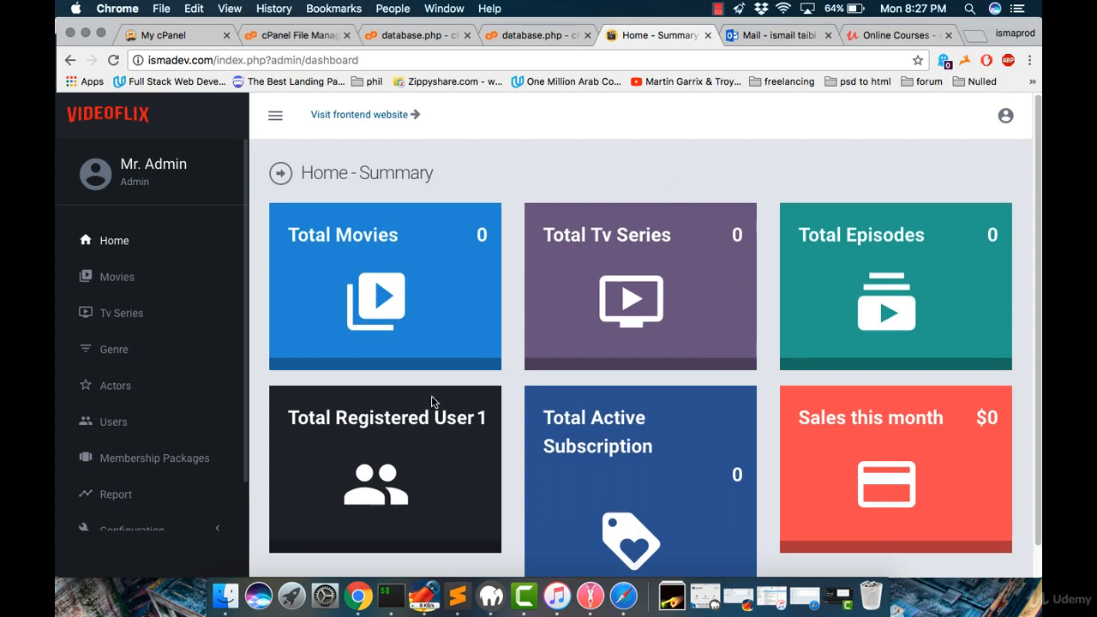
mouse_move(599, 250)
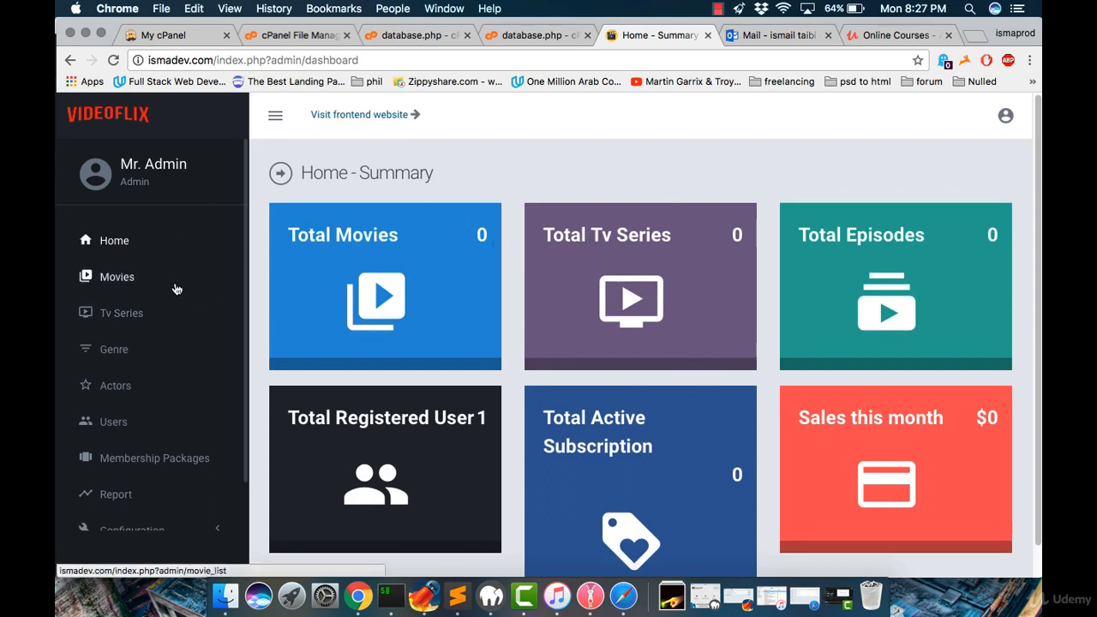
scroll(down, 3)
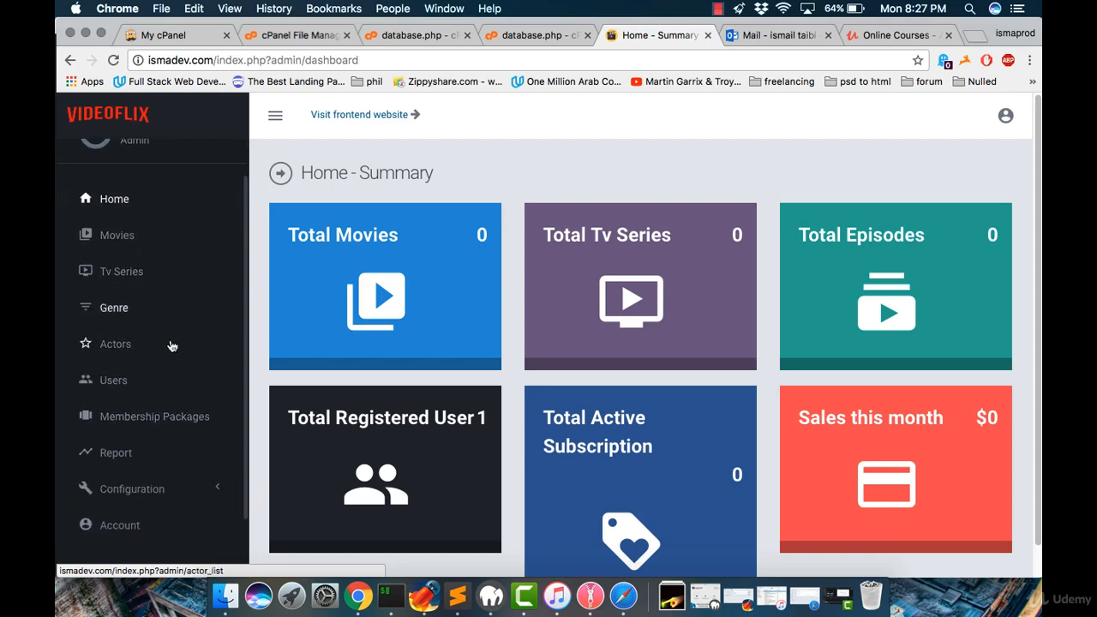
mouse_move(312, 288)
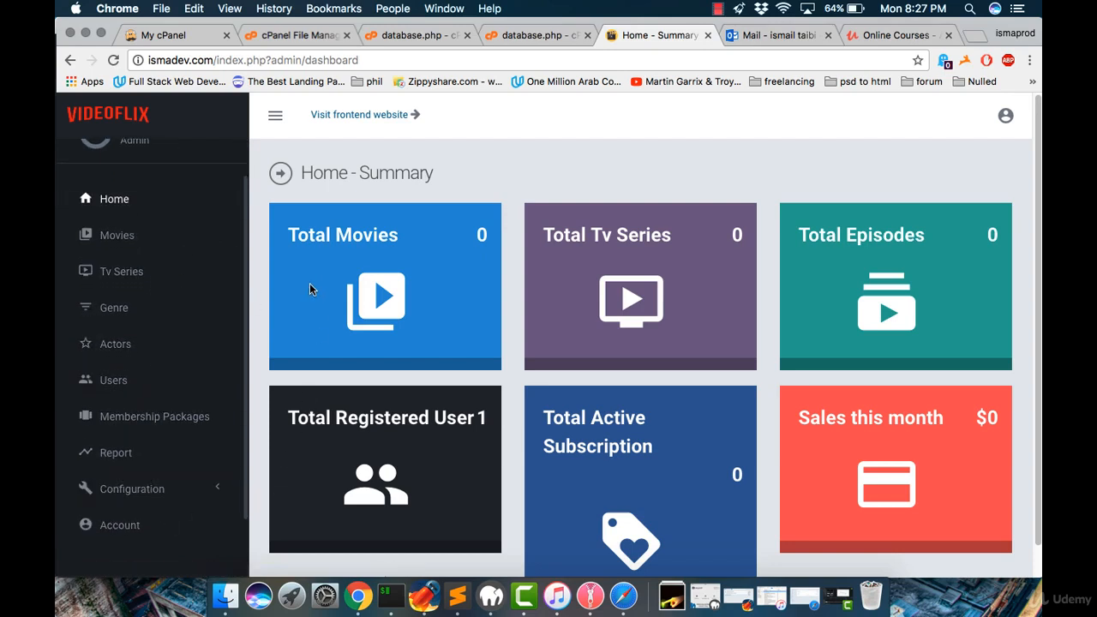
mouse_move(216, 192)
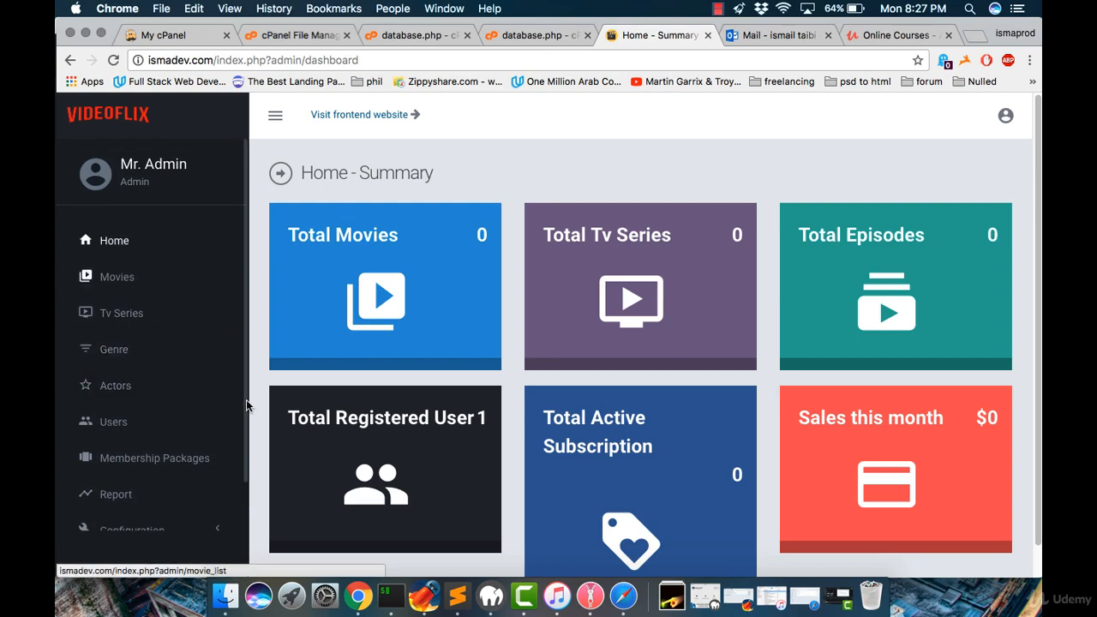
mouse_move(329, 257)
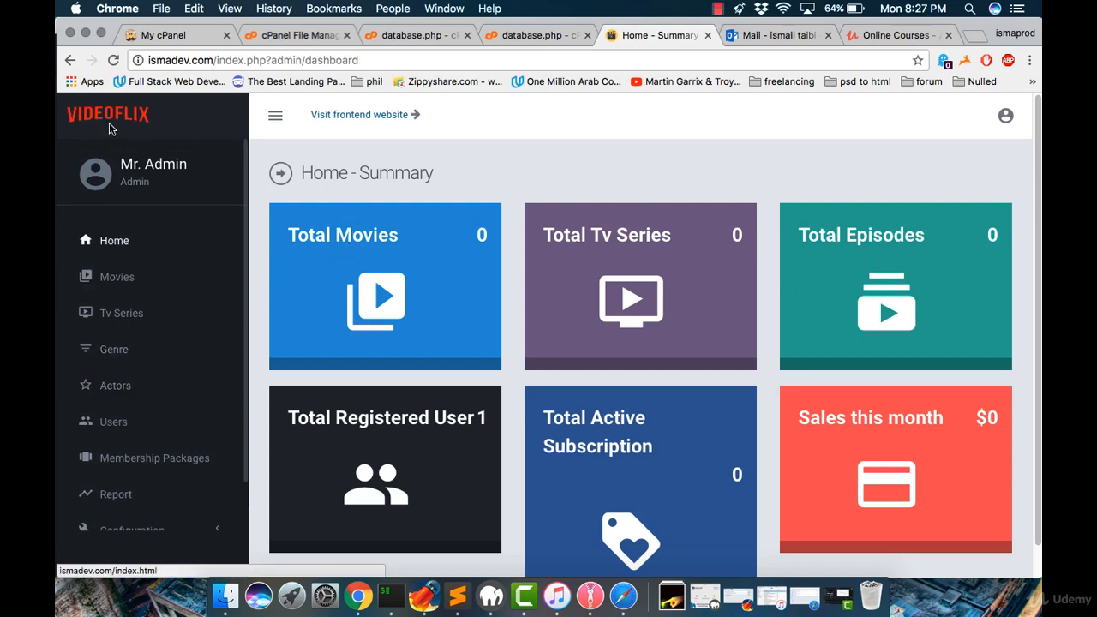
mouse_move(179, 182)
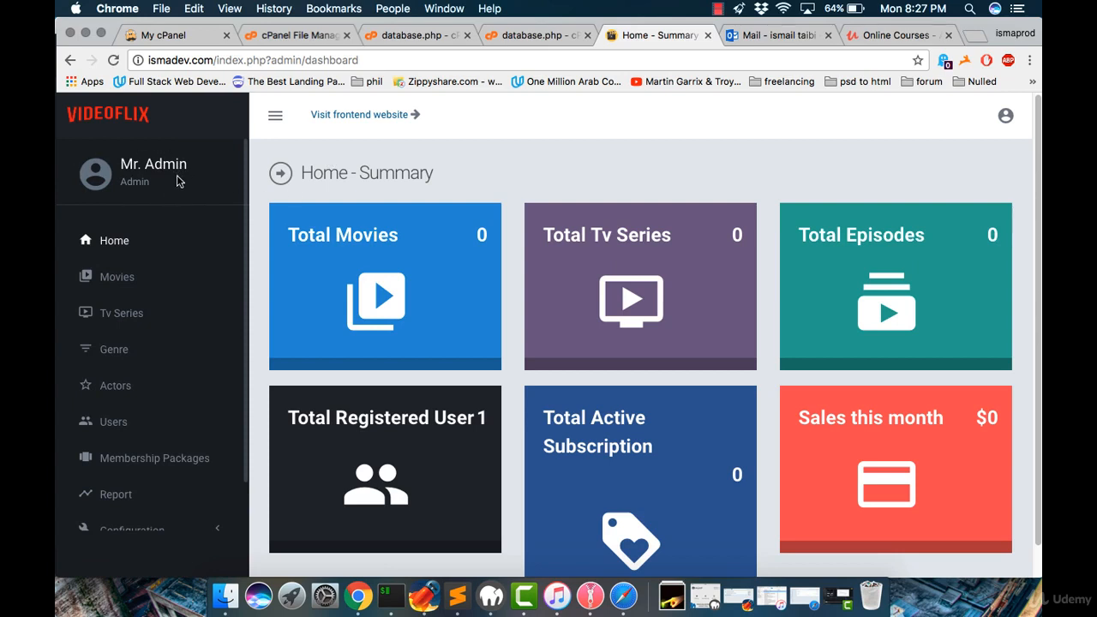
mouse_move(199, 173)
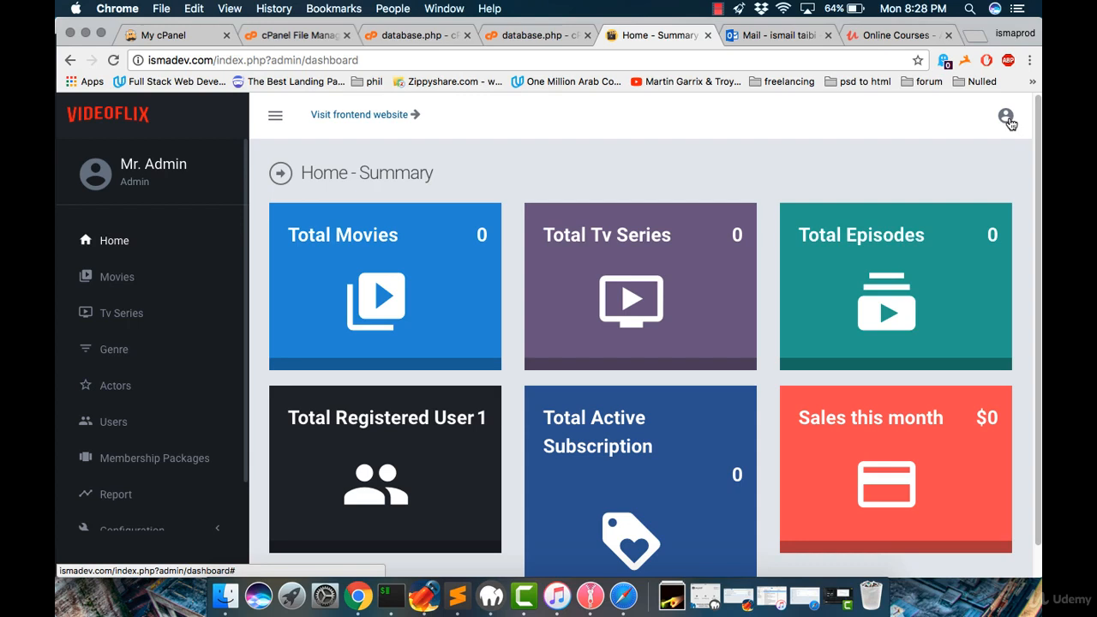
Choose My Account from the user menu to load the admin account settings.
click(1004, 116)
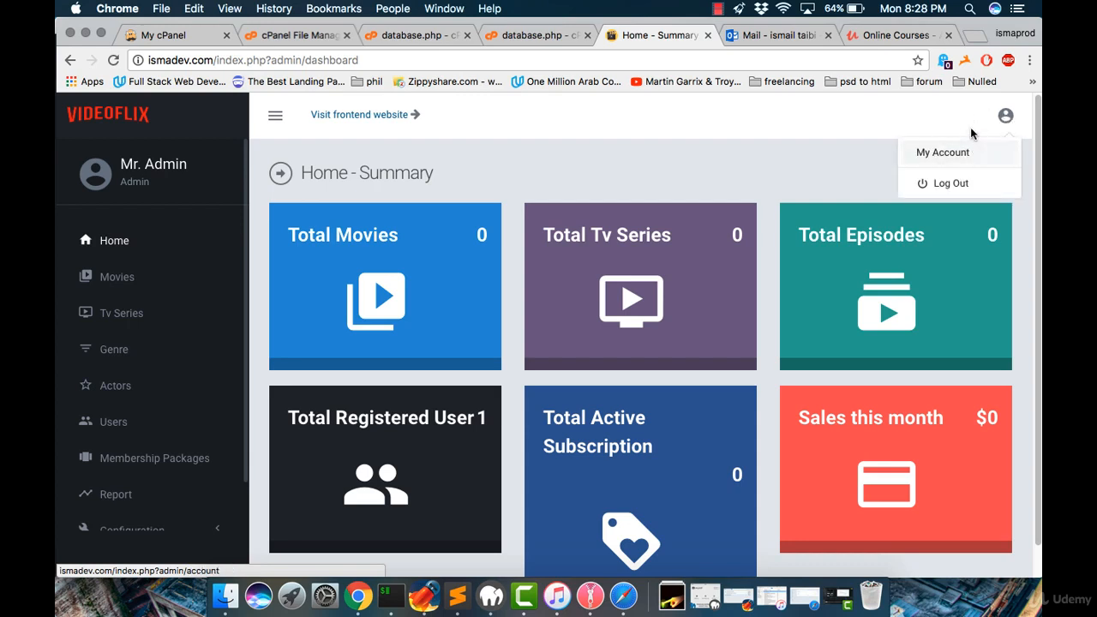
mouse_move(932, 163)
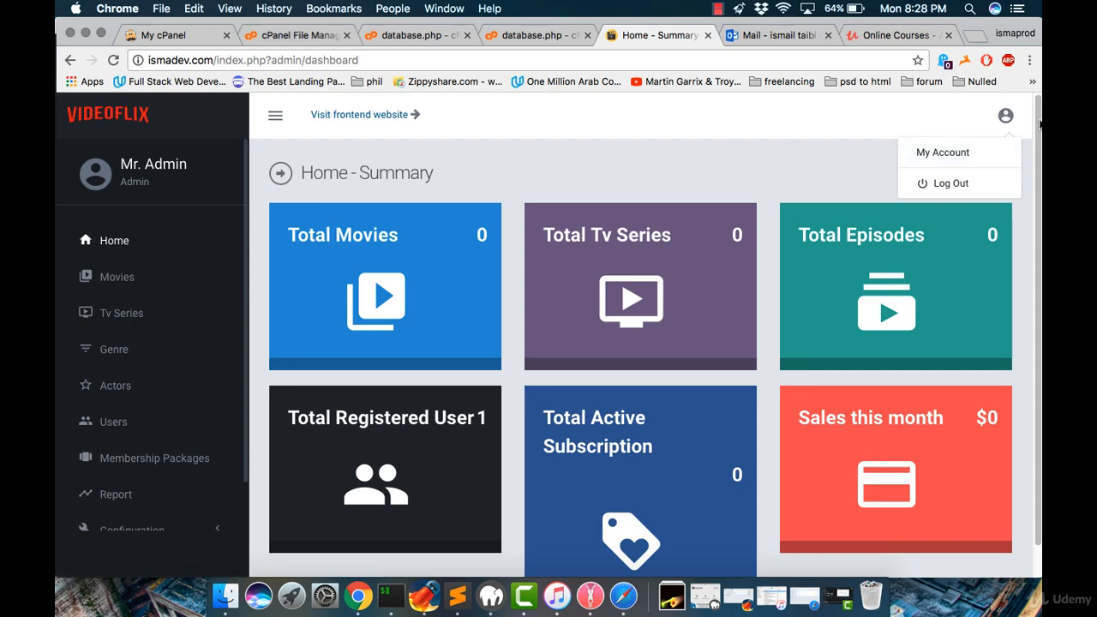
click(943, 151)
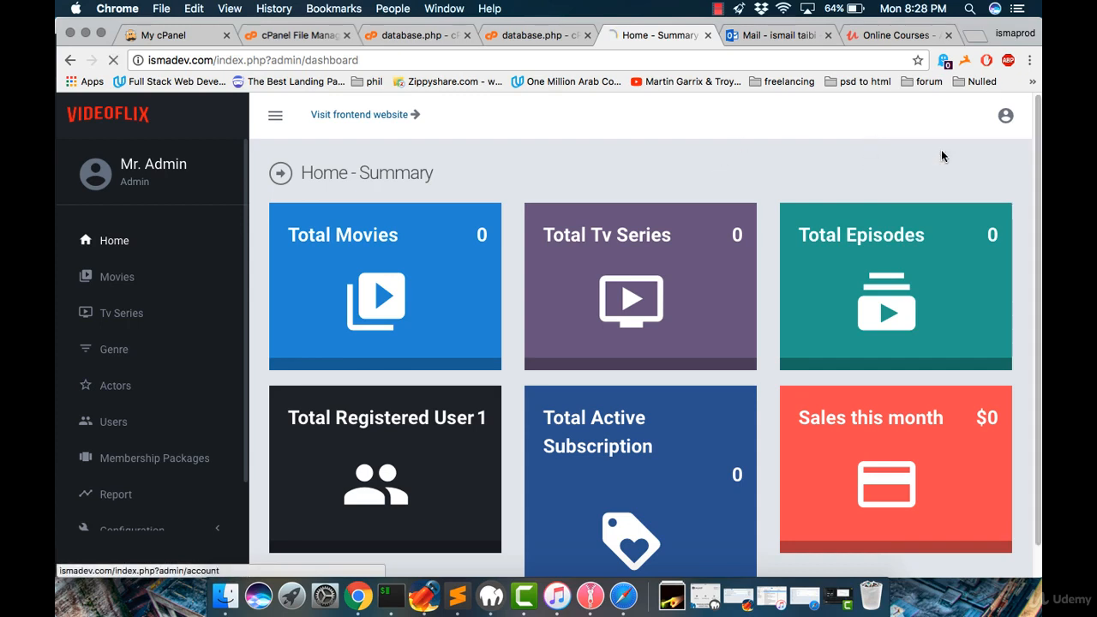
click(1004, 114)
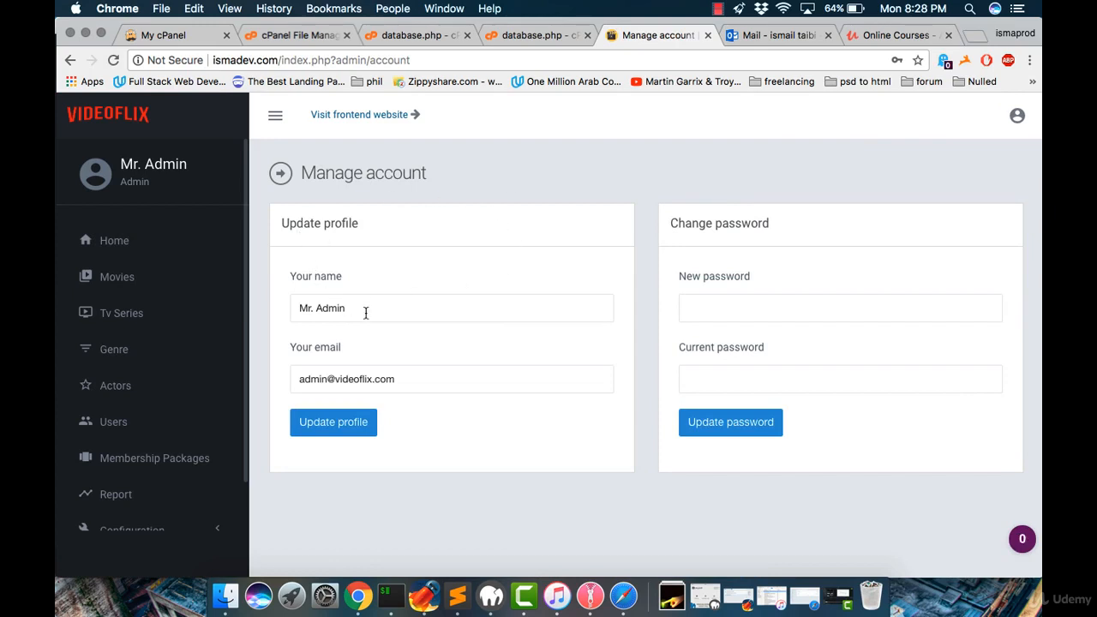
double_click(322, 308)
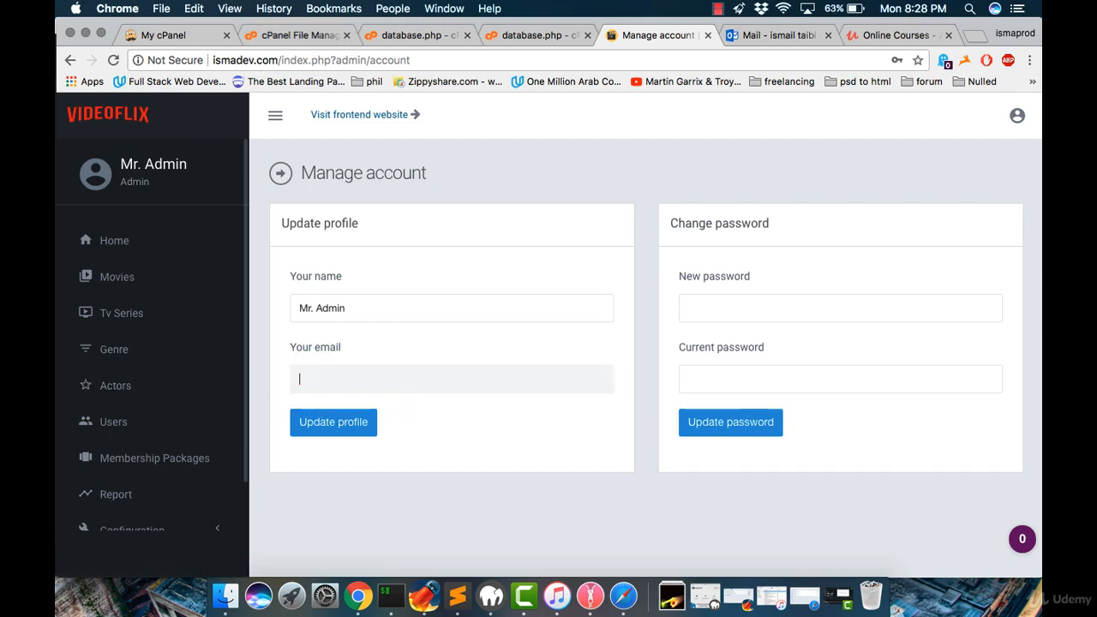
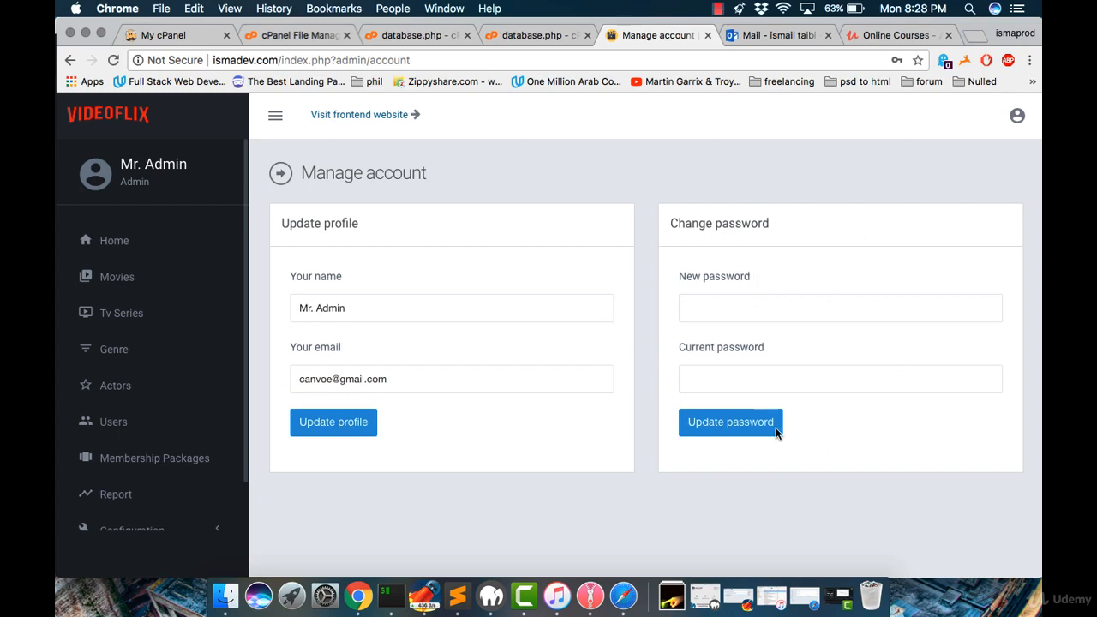
mouse_move(435, 182)
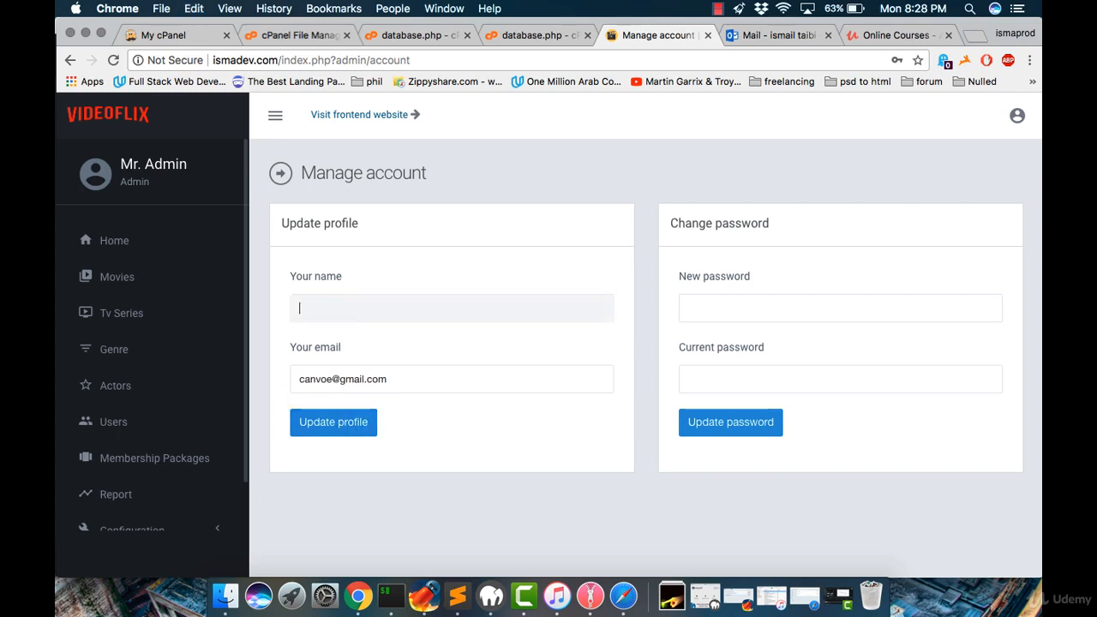
Set the admin name to ismail and update the profile.
text(ismail)
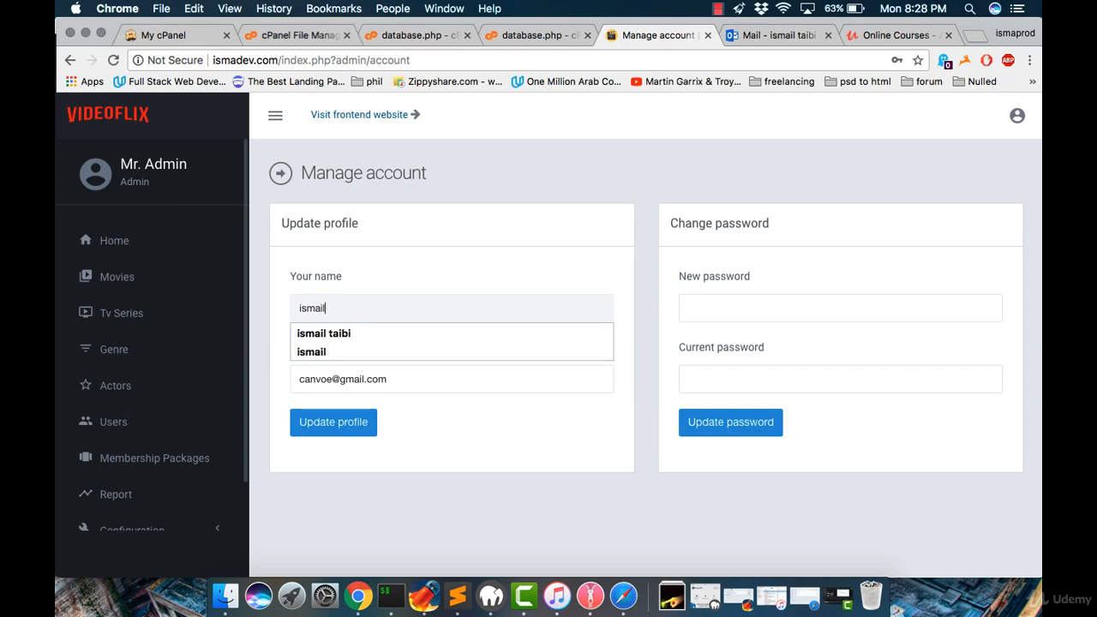
click(333, 421)
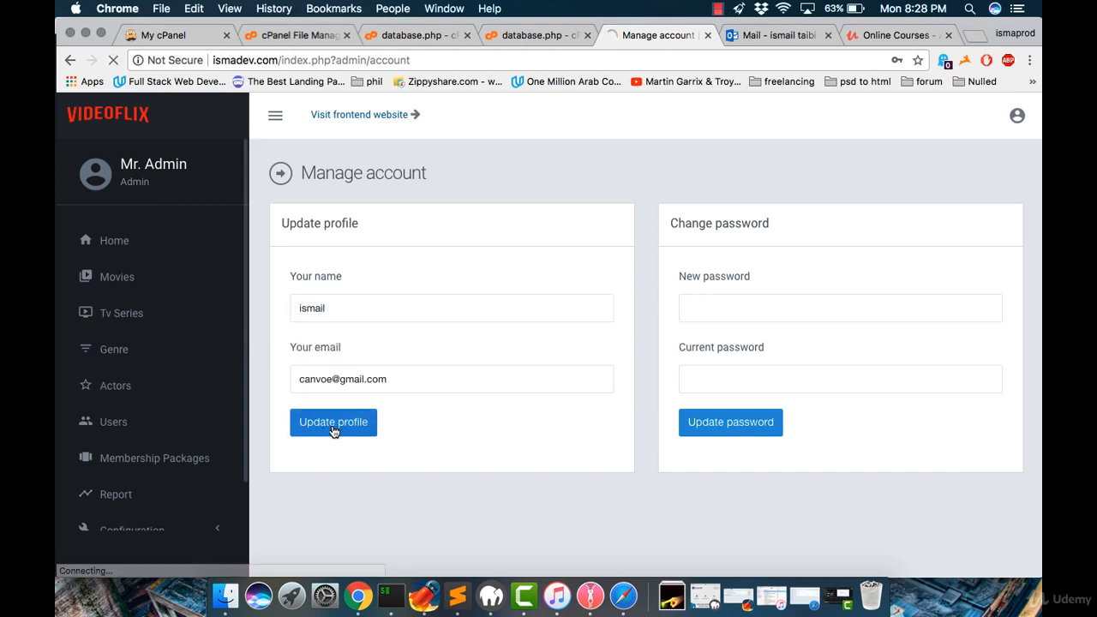
click(332, 422)
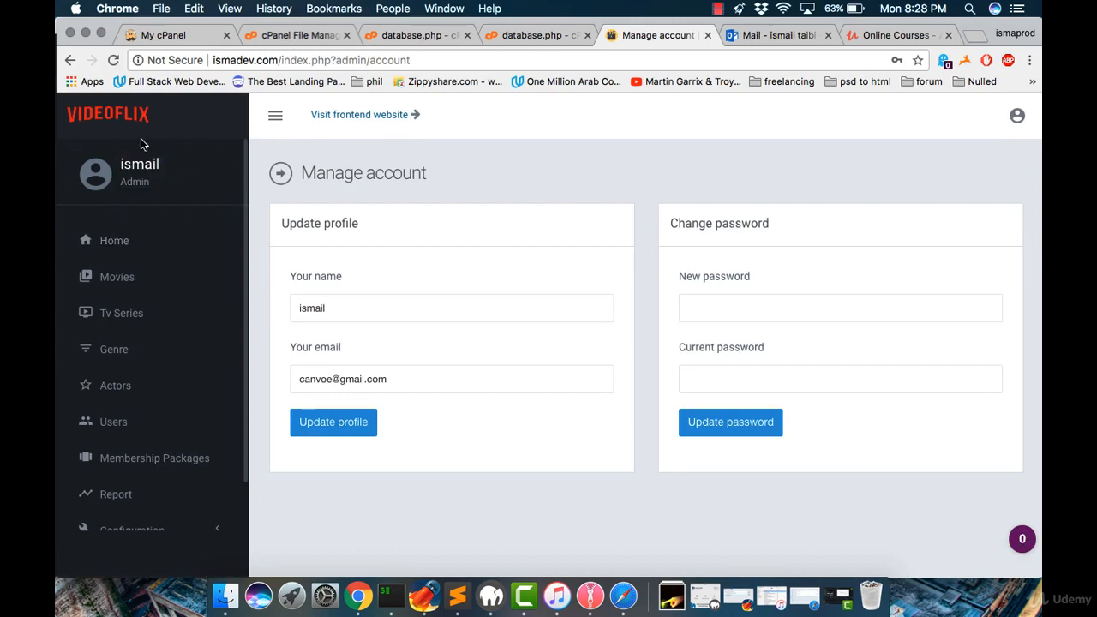
mouse_move(351, 127)
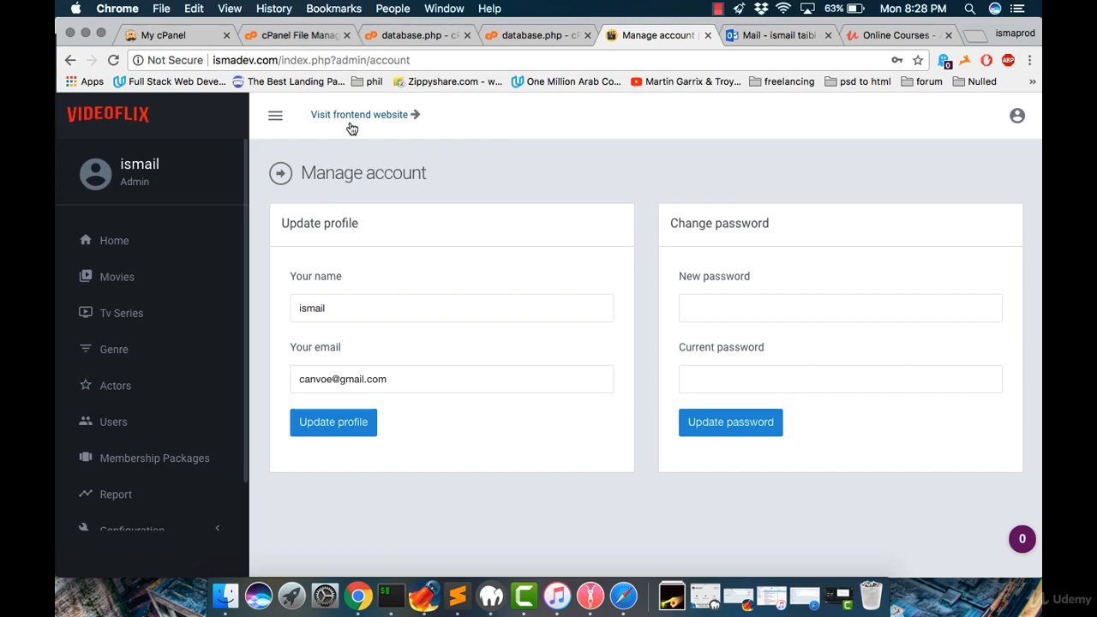
mouse_move(192, 230)
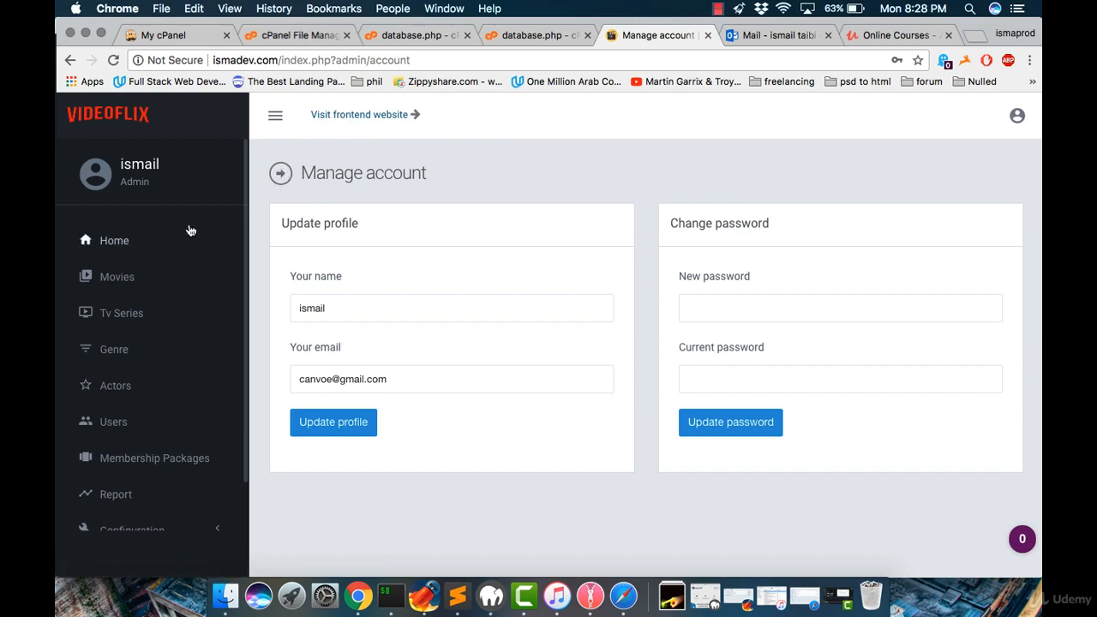
click(113, 240)
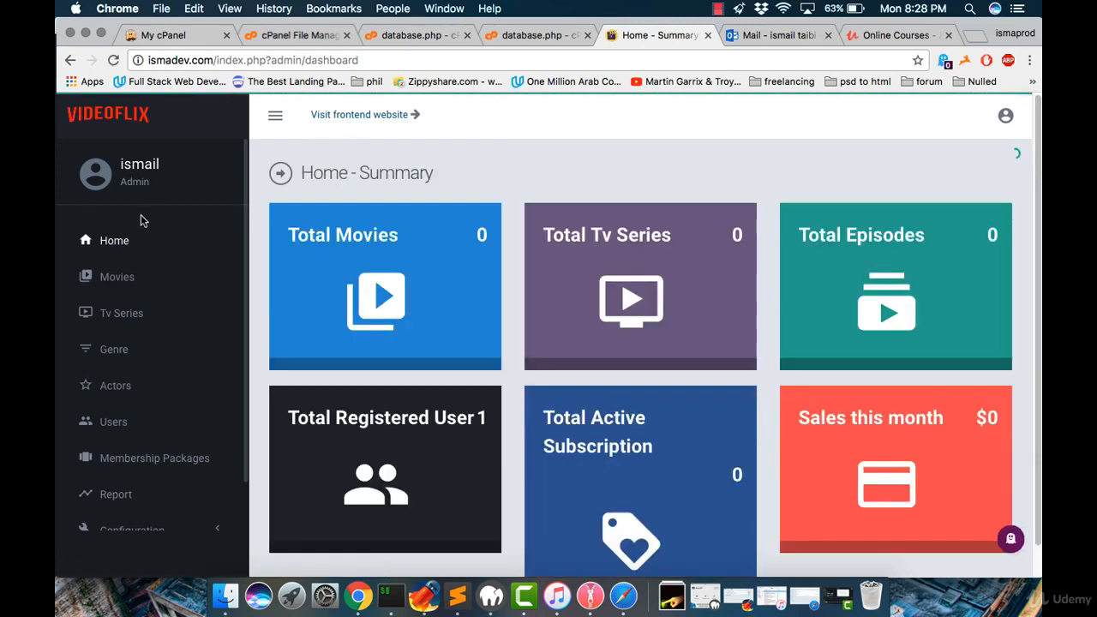
click(116, 276)
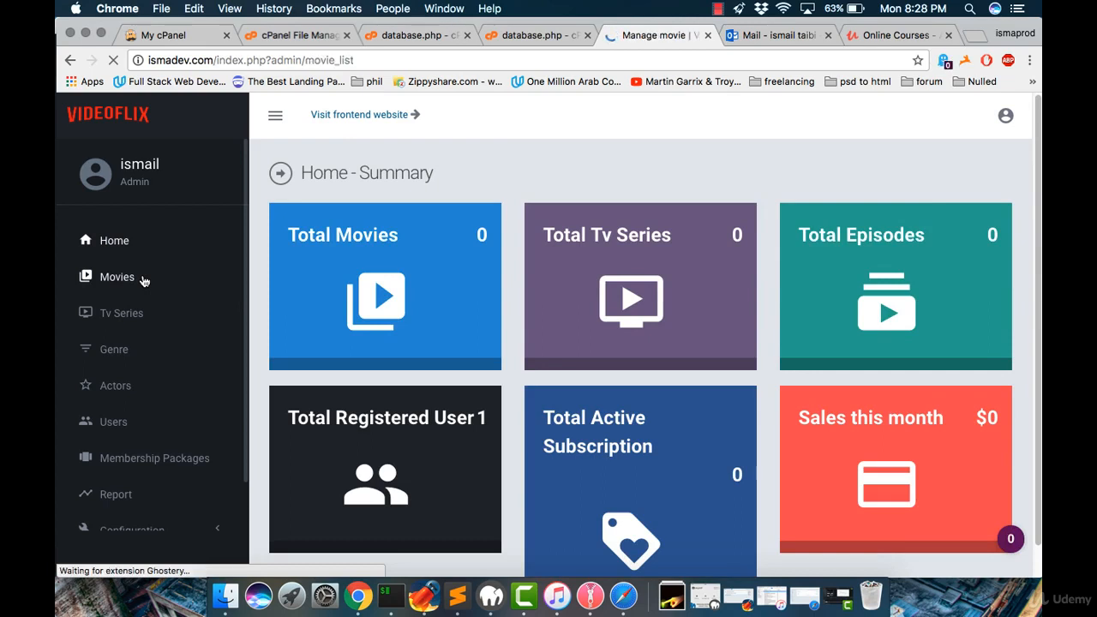
click(116, 276)
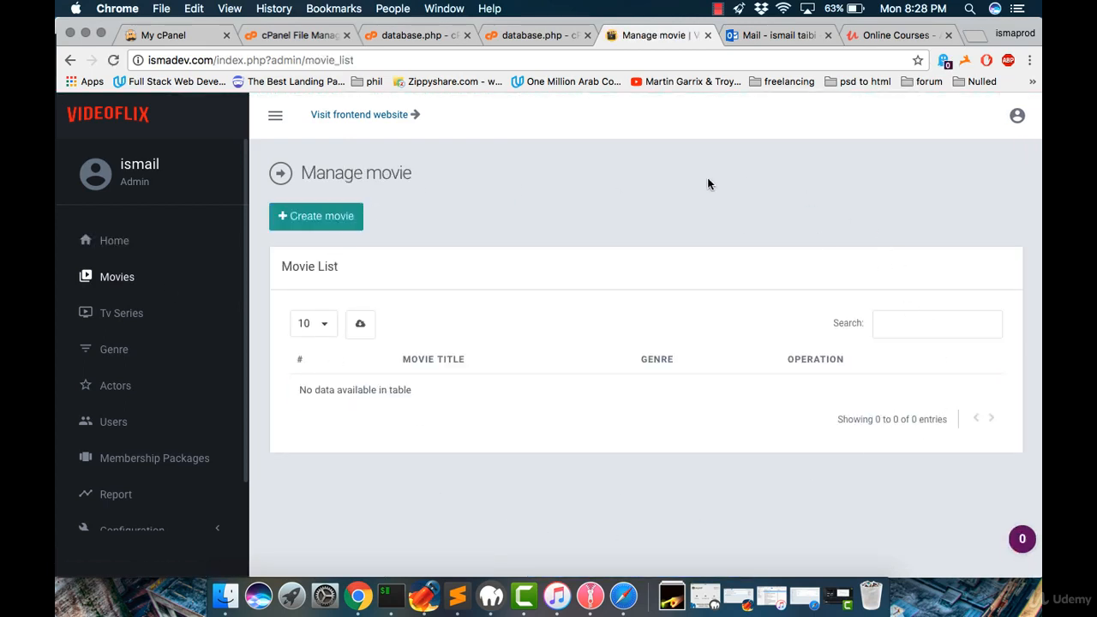
mouse_move(480, 460)
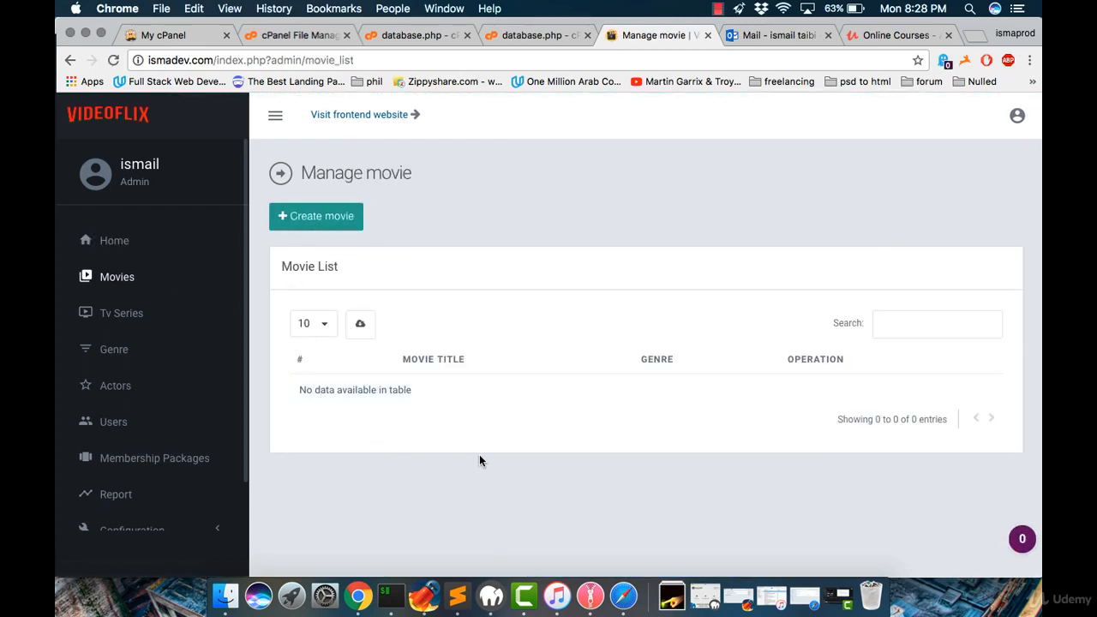
mouse_move(552, 171)
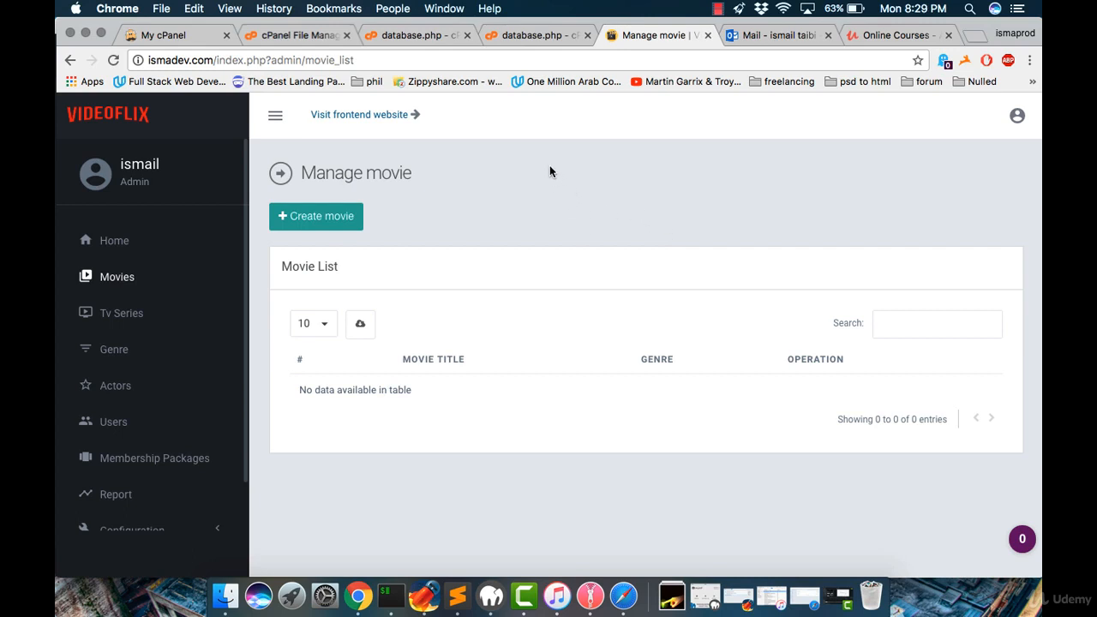
mouse_move(315, 216)
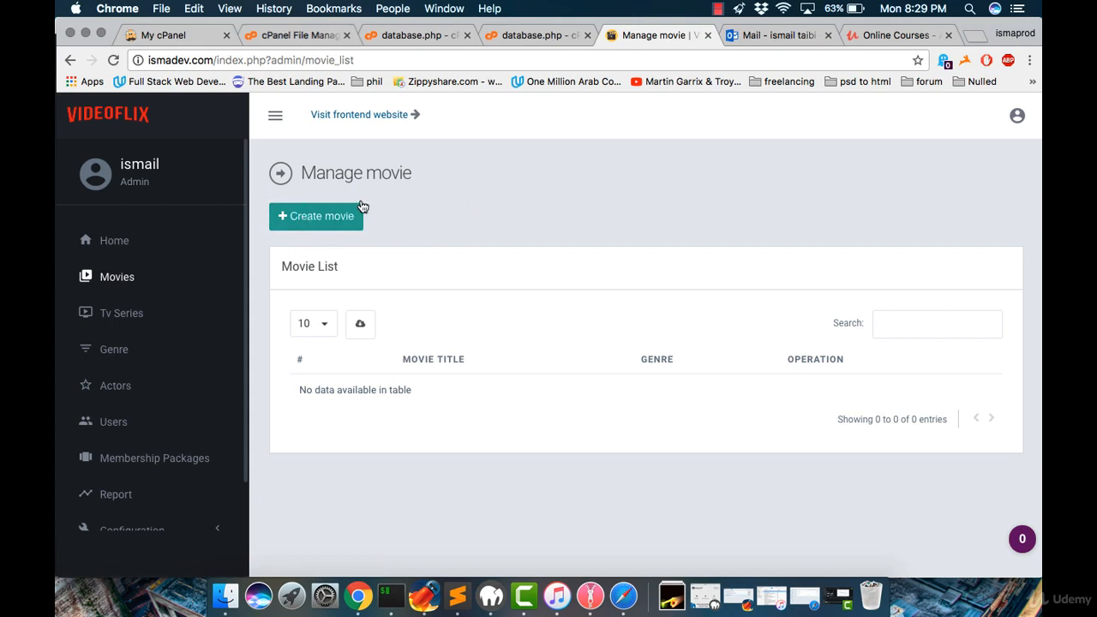
mouse_move(565, 418)
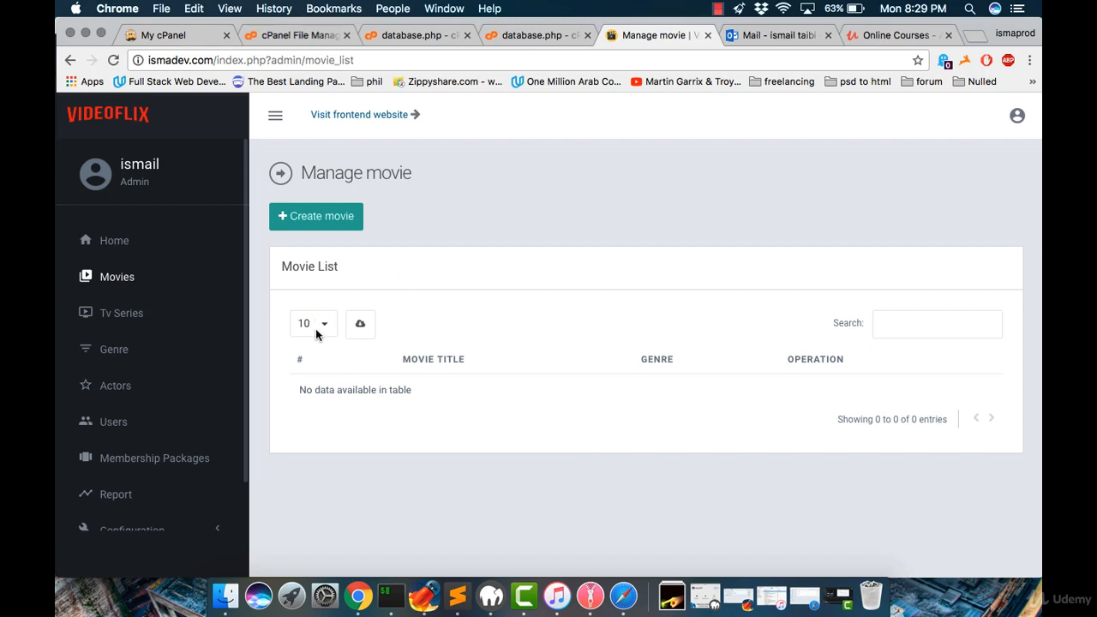
mouse_move(452, 312)
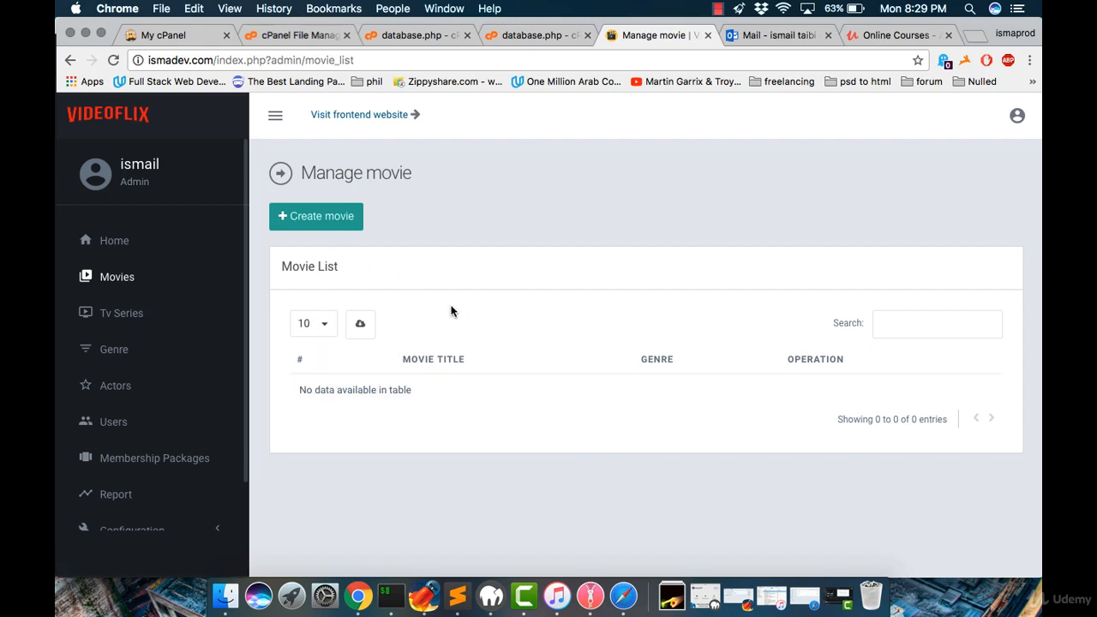
mouse_move(432, 317)
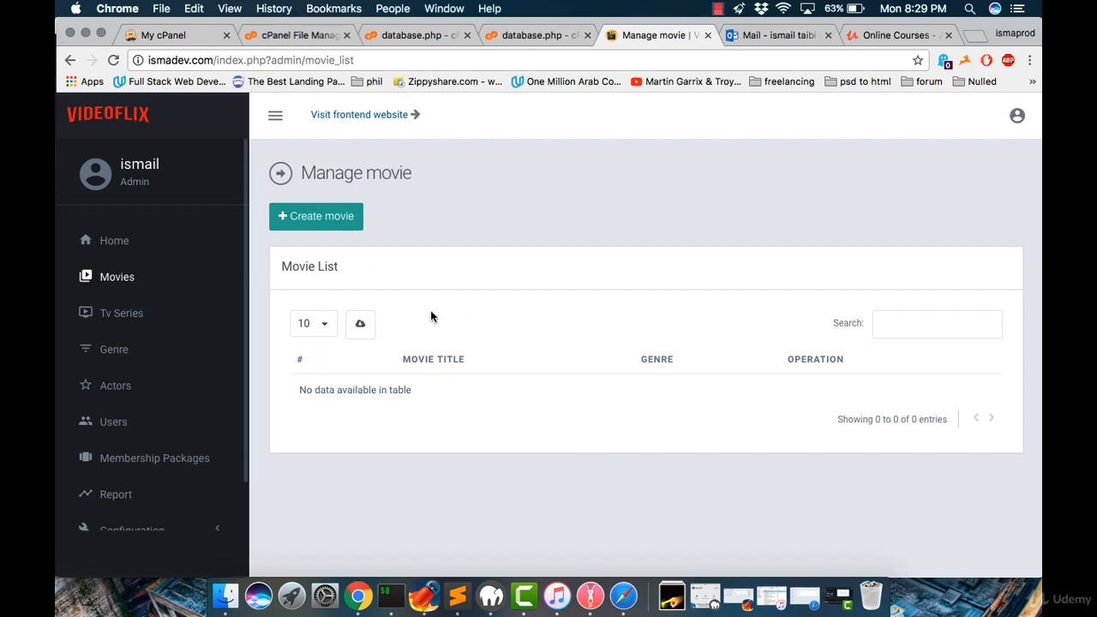
mouse_move(284, 298)
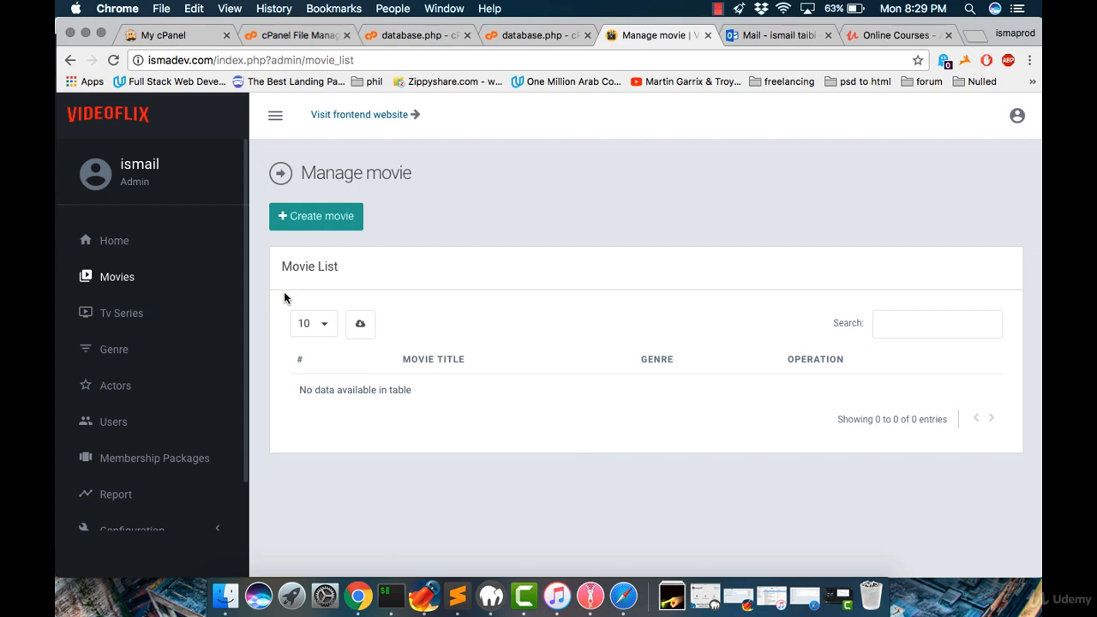
mouse_move(490, 439)
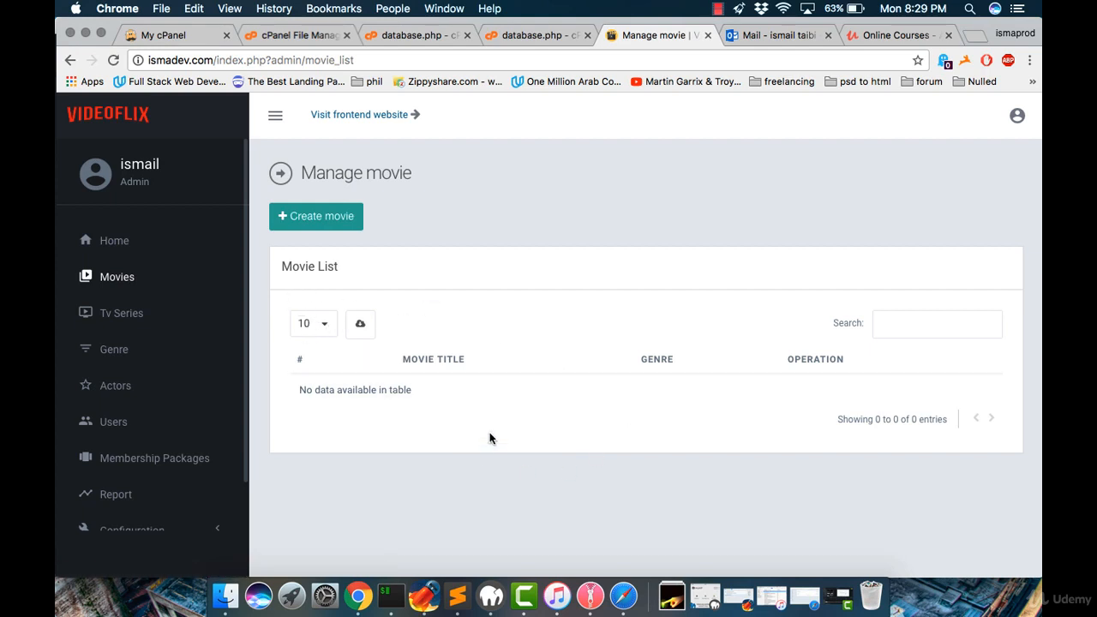
mouse_move(176, 311)
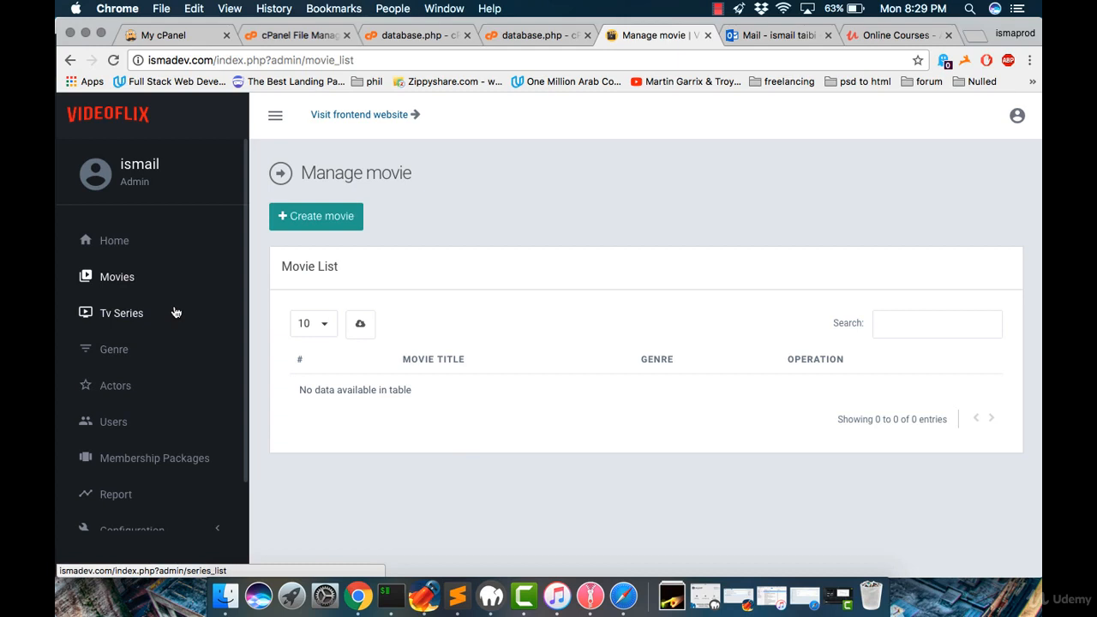
View the empty TV series and genre management pages.
click(120, 312)
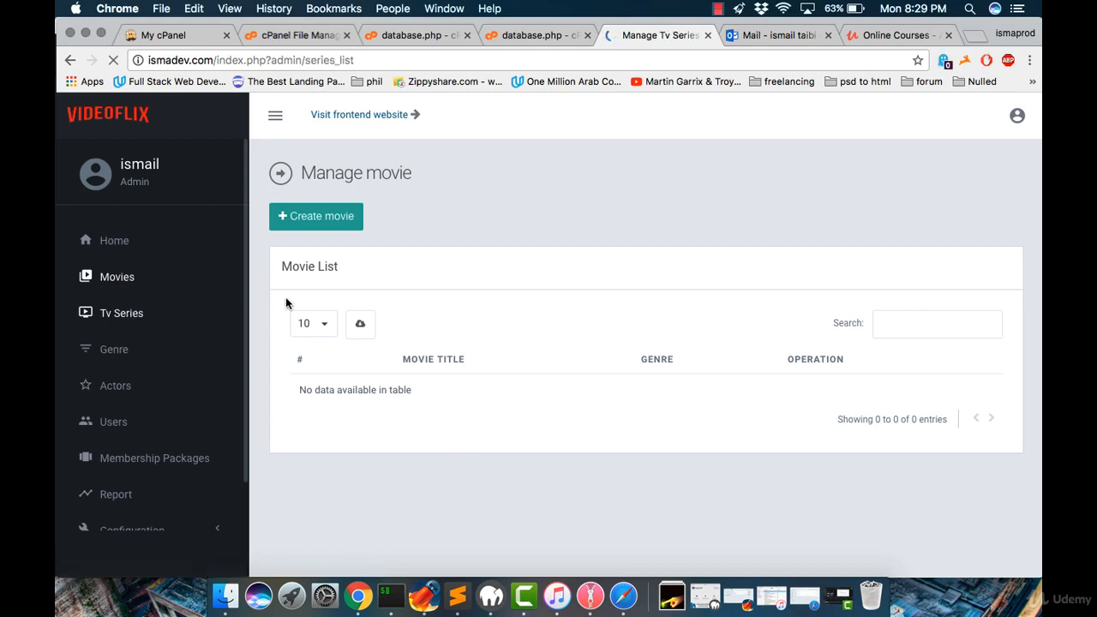
click(120, 312)
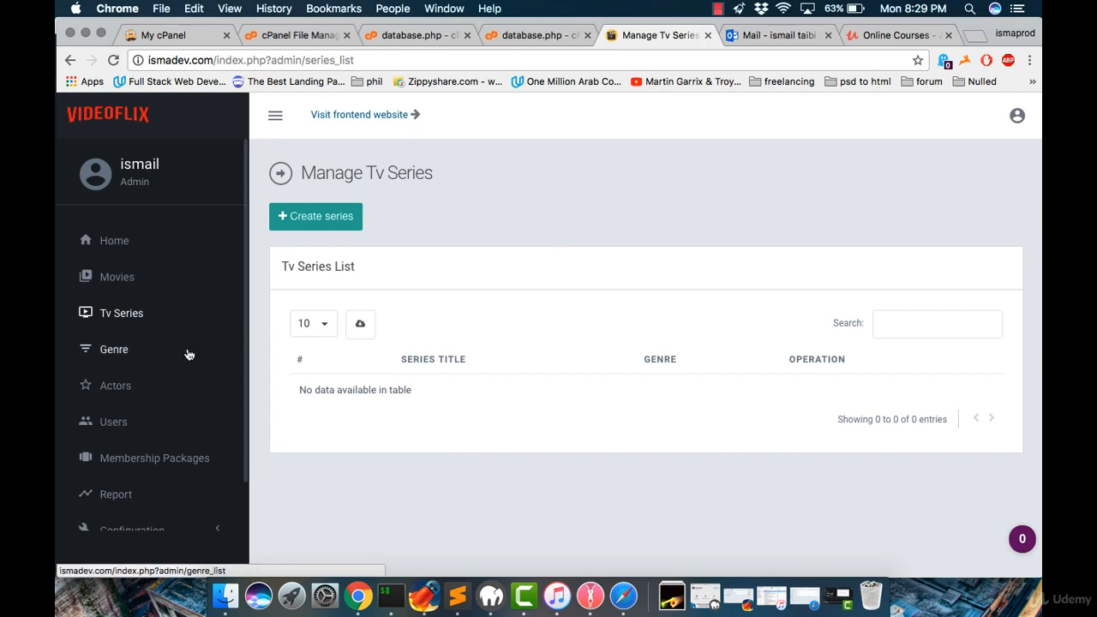
click(113, 350)
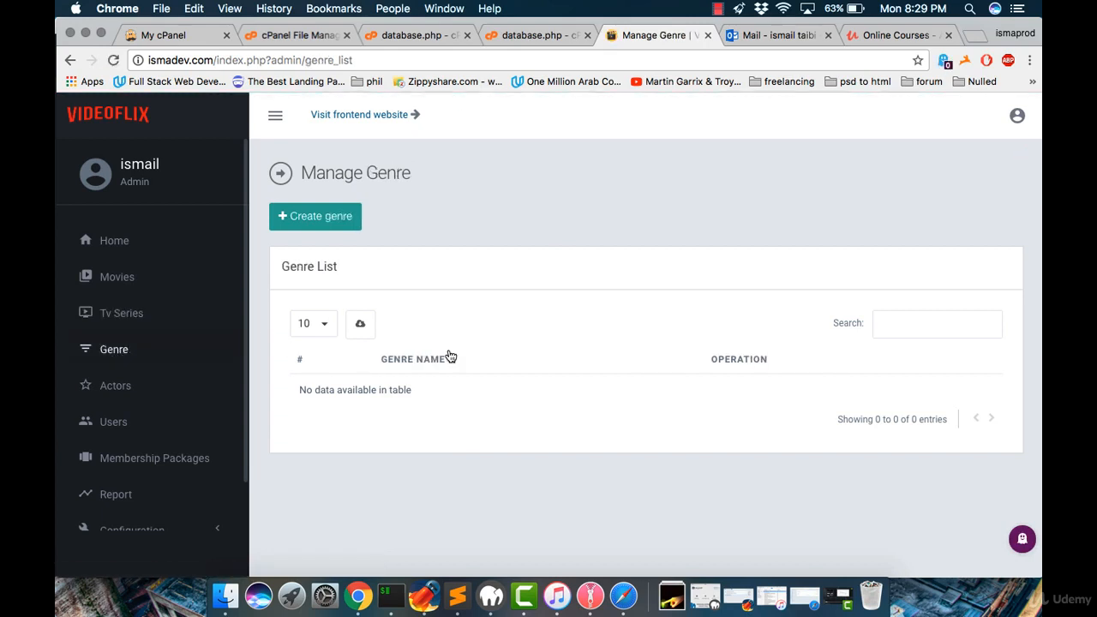
mouse_move(557, 273)
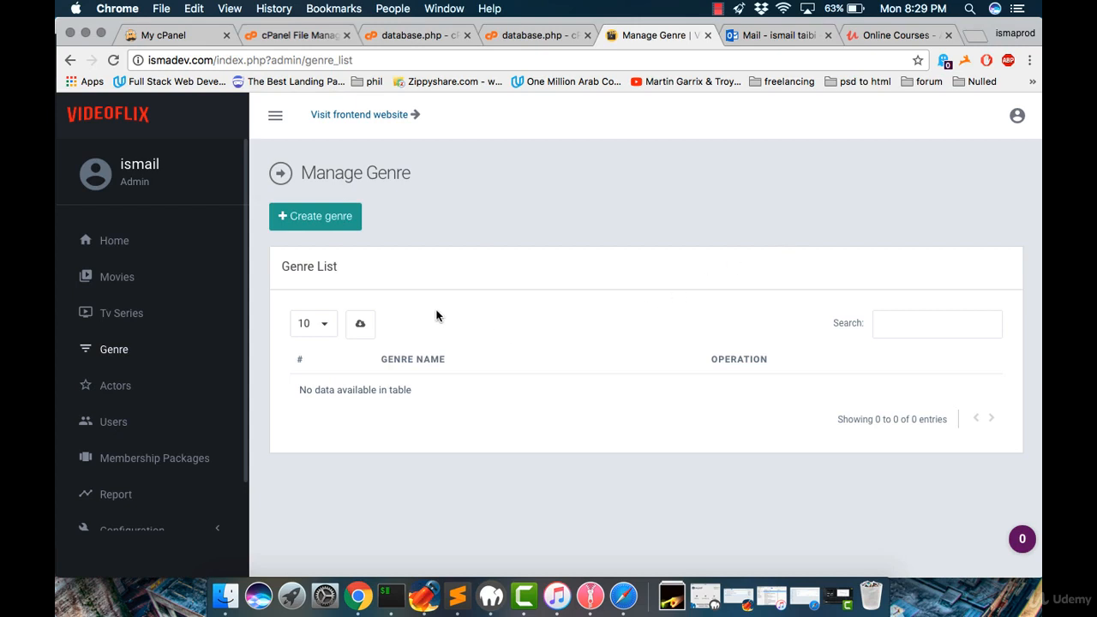
View the actor management page, then land on the user management list.
click(115, 384)
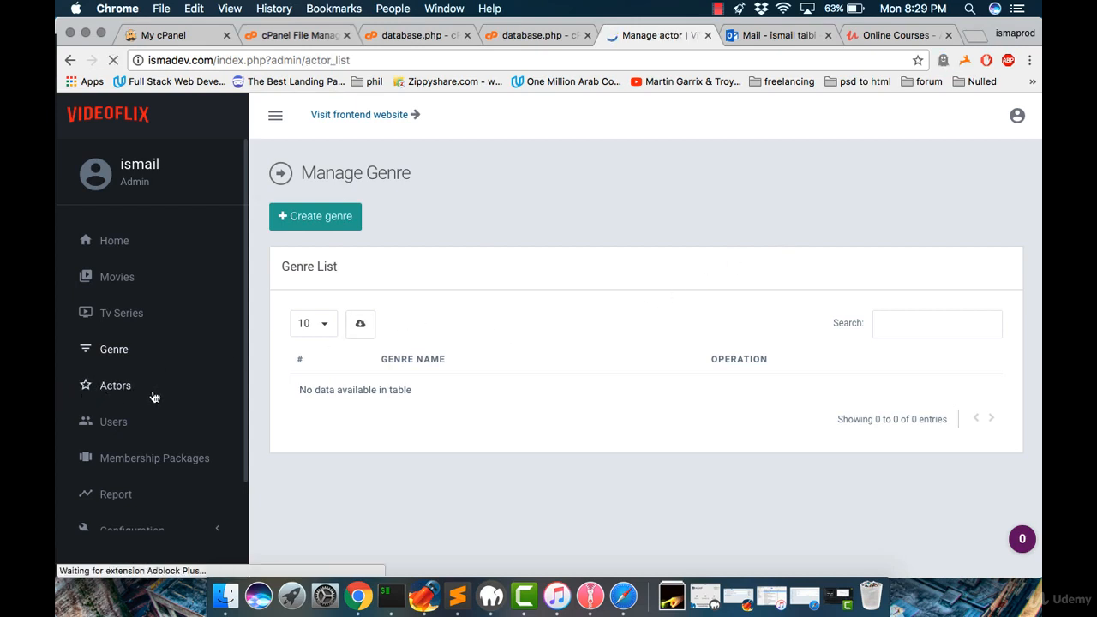
click(115, 384)
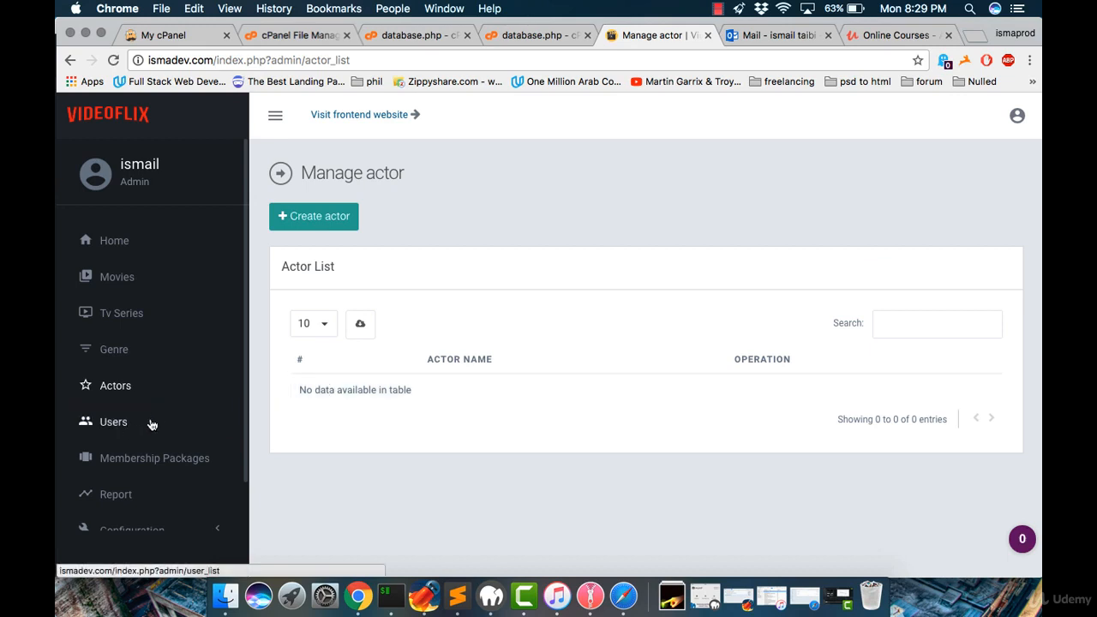
click(113, 422)
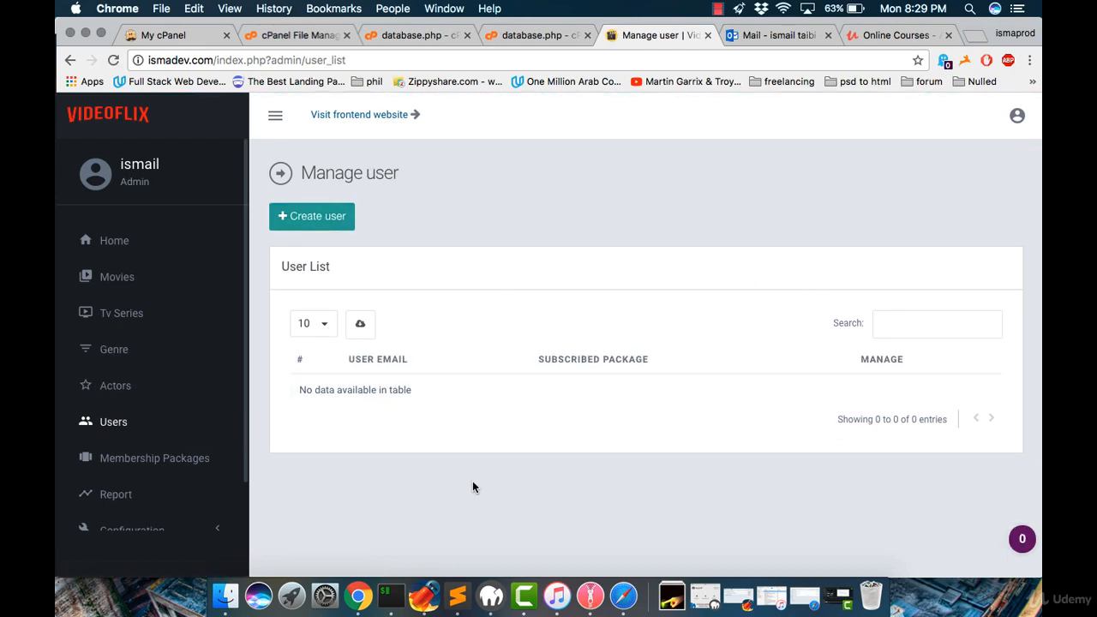
mouse_move(198, 427)
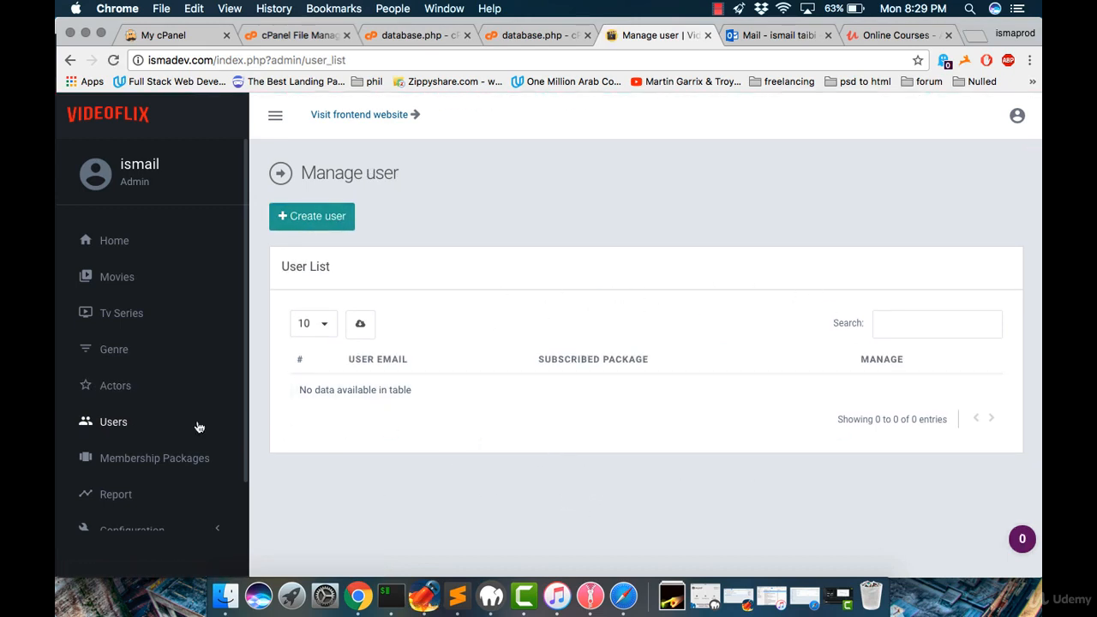
scroll(down, 3)
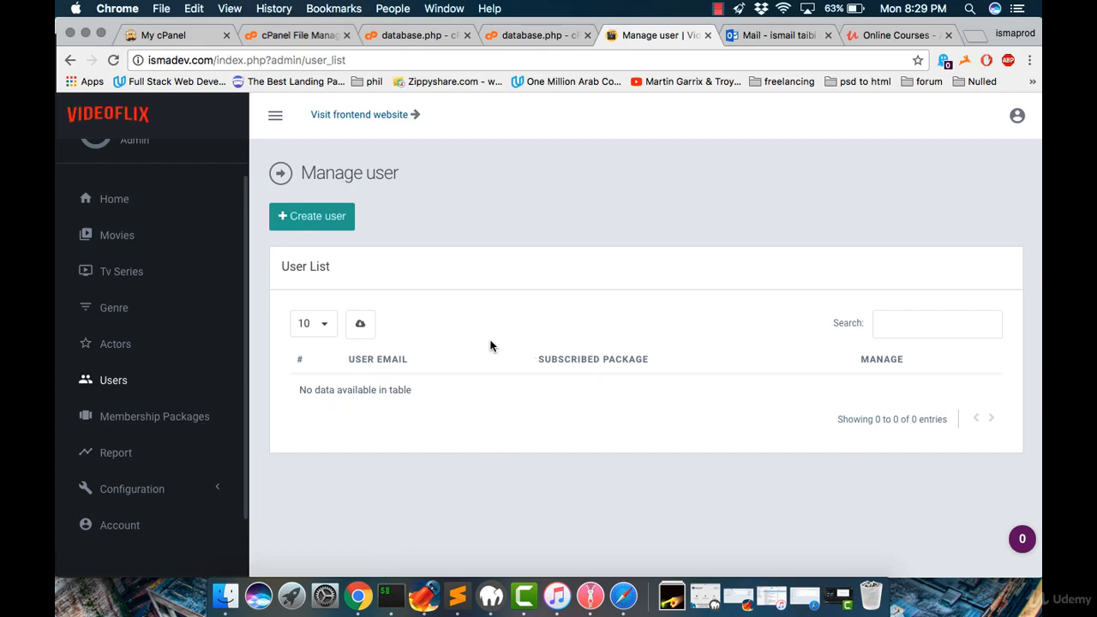
mouse_move(432, 295)
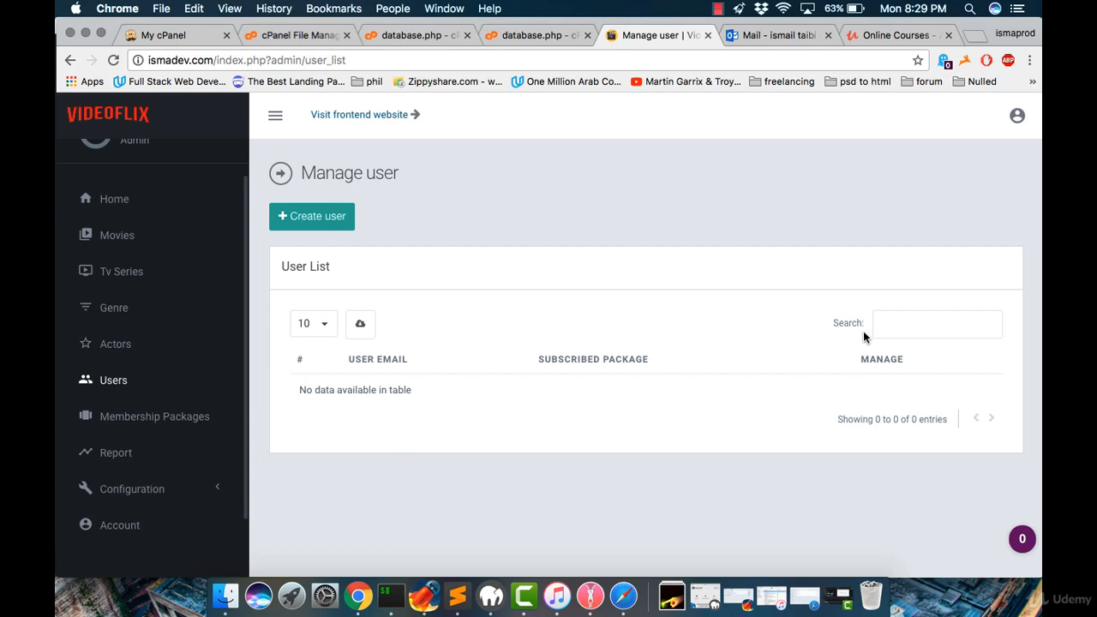
Show the membership plans list with Premium, Standard and Basic packages.
click(155, 416)
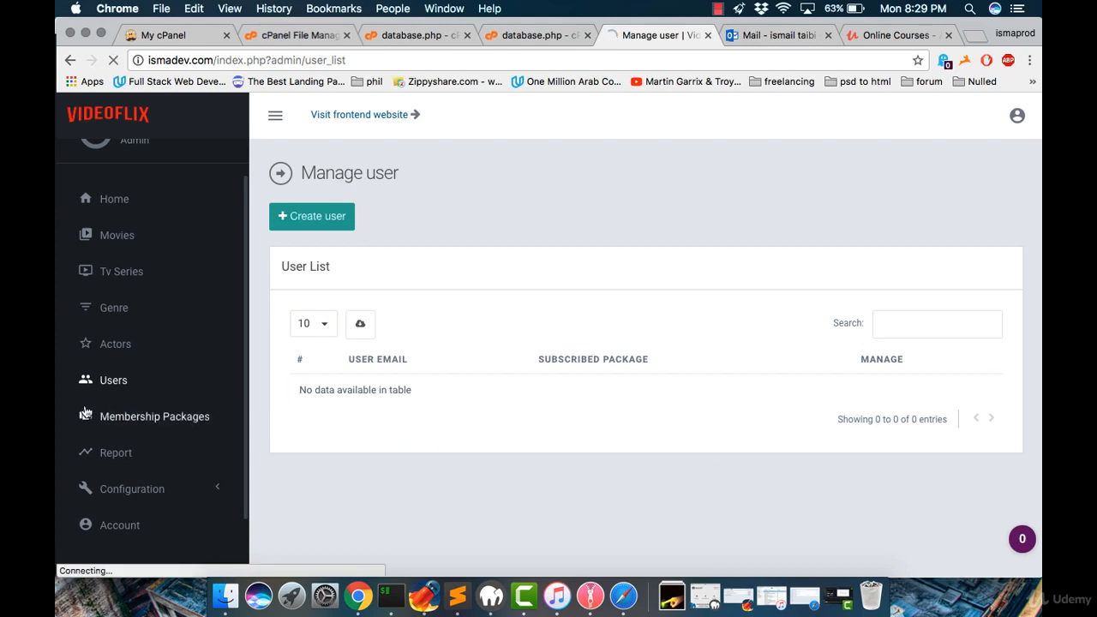
click(154, 417)
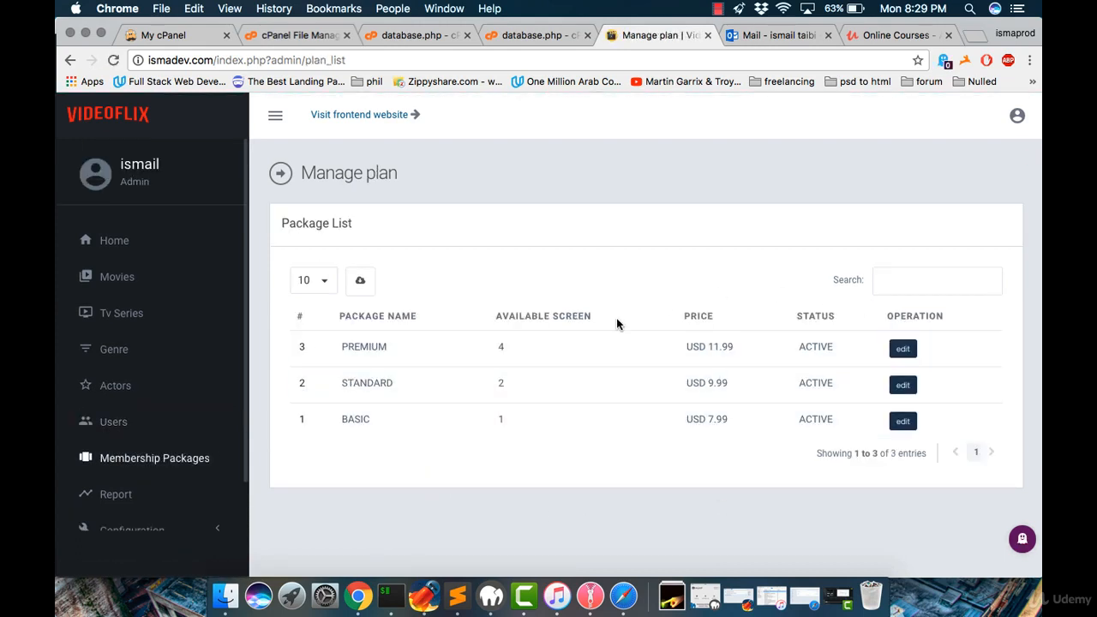
mouse_move(583, 346)
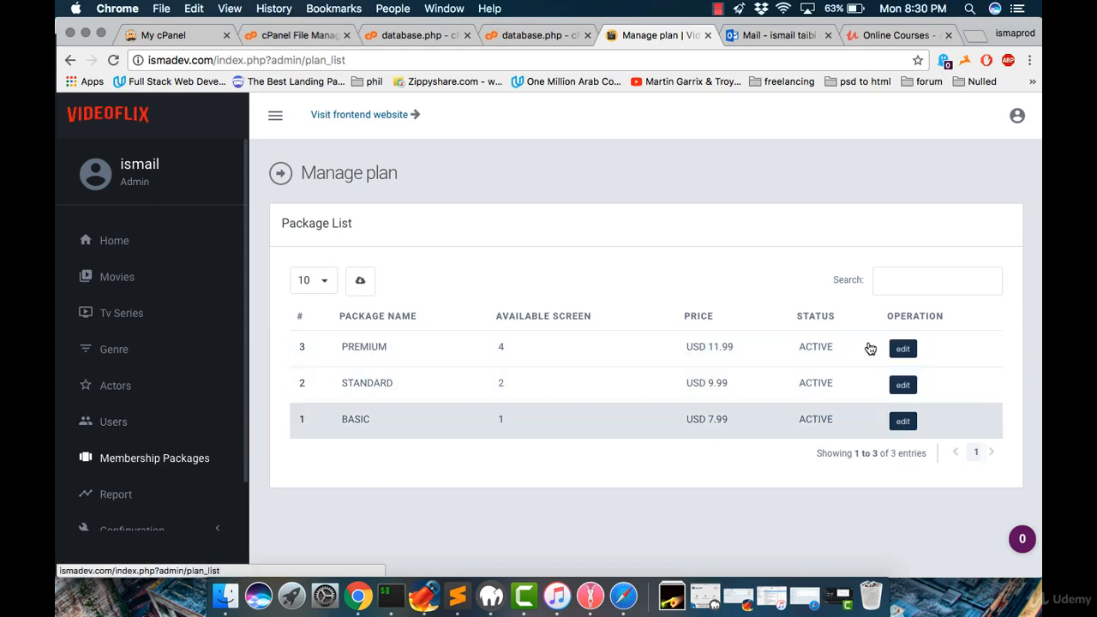
mouse_move(780, 275)
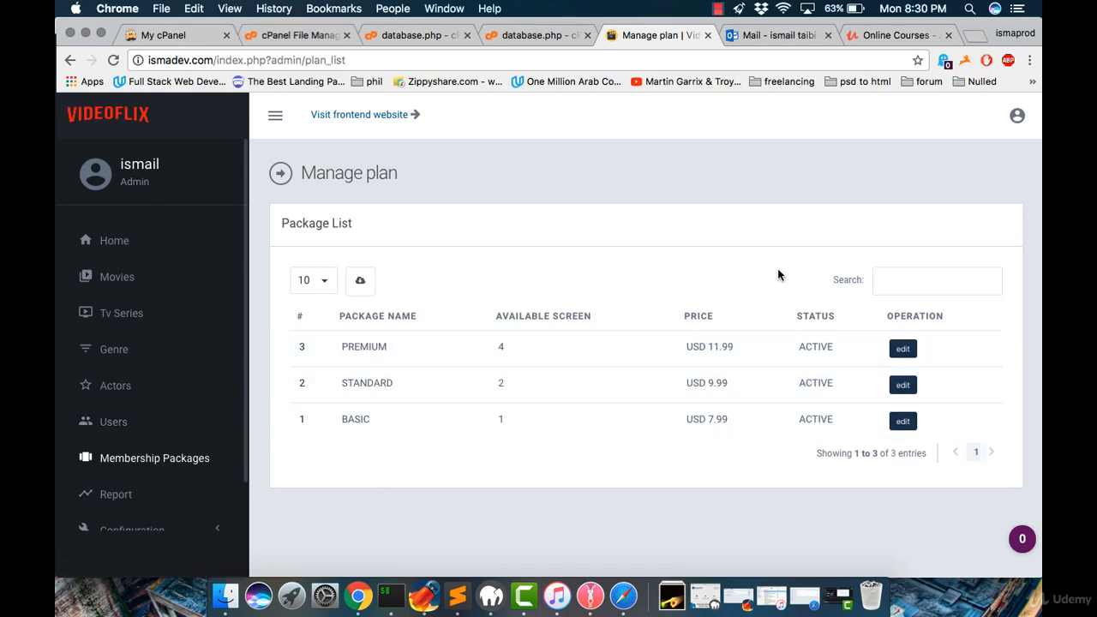
mouse_move(405, 344)
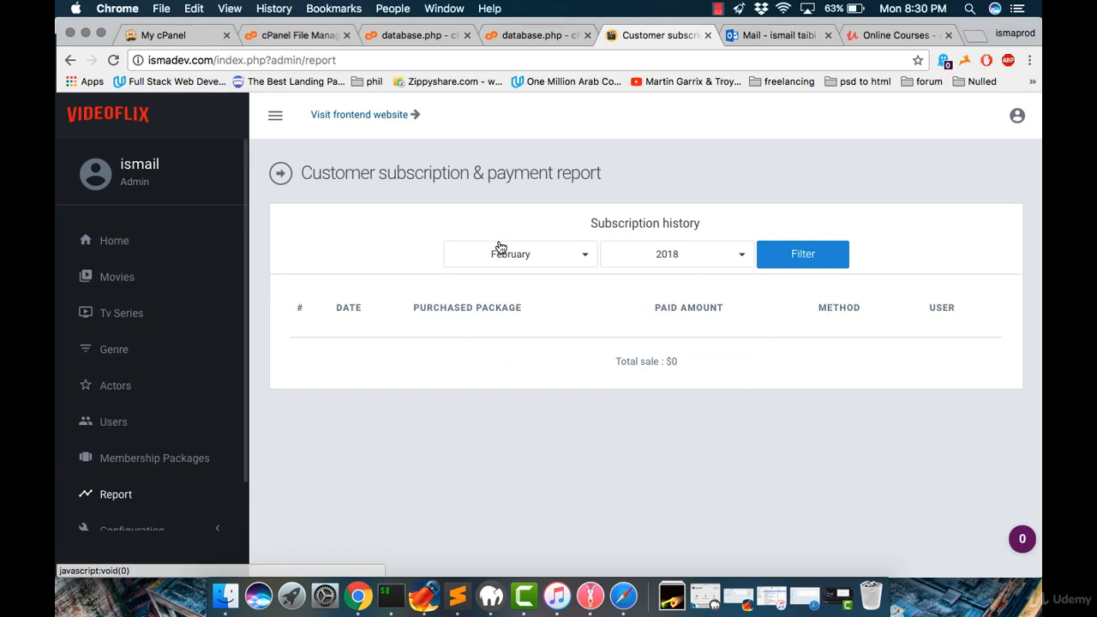
mouse_move(761, 380)
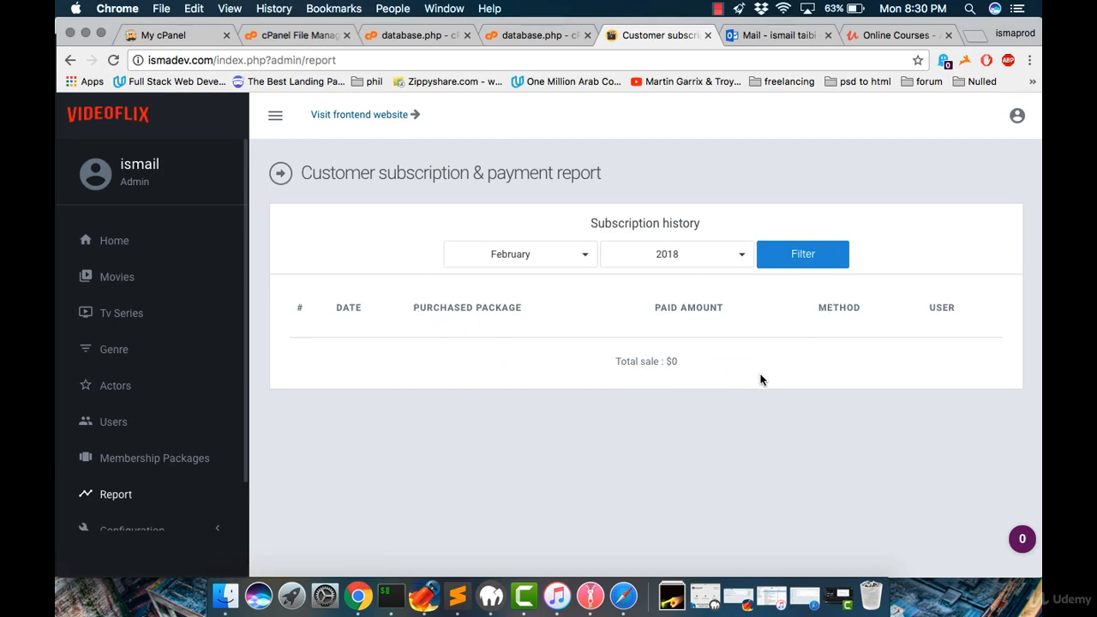
mouse_move(751, 351)
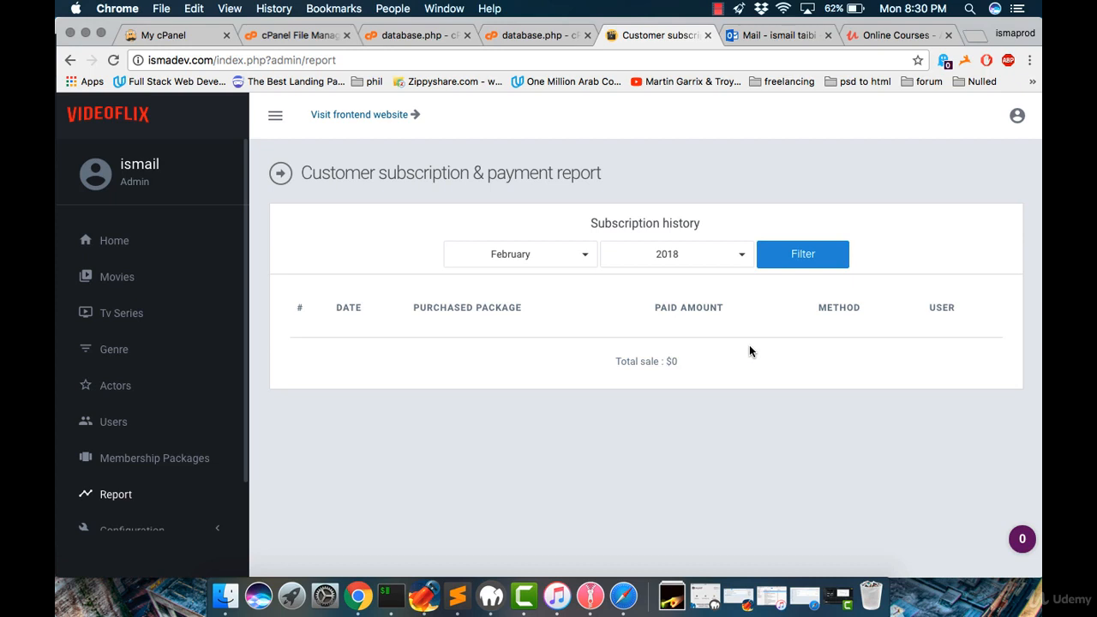
Expand Configuration to reveal the Website settings and Customer's faq subpages.
scroll(down, 3)
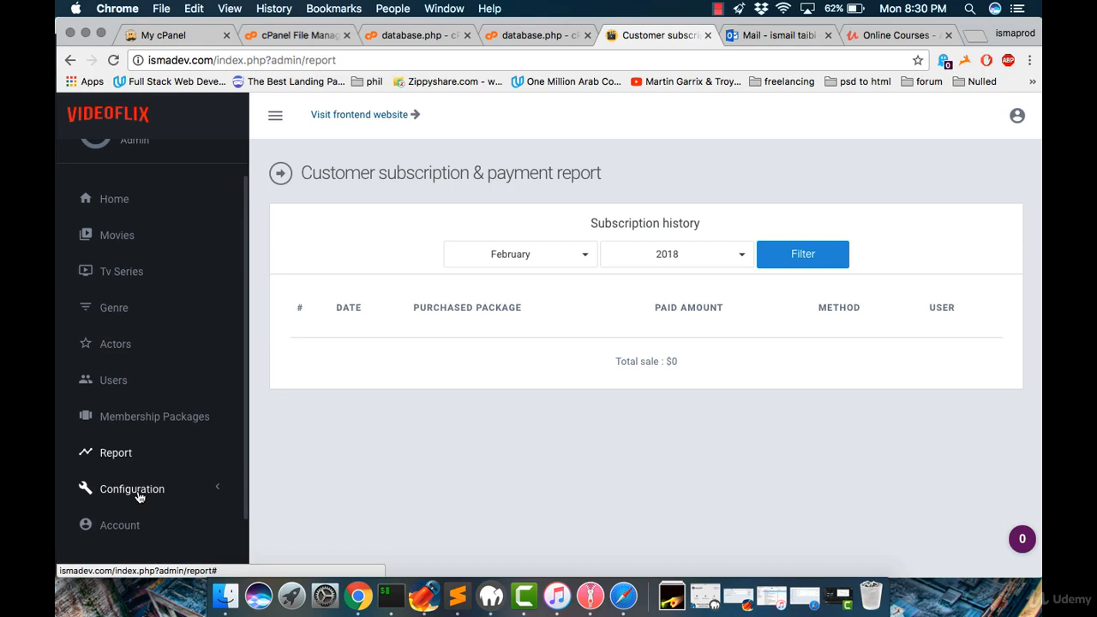
click(130, 488)
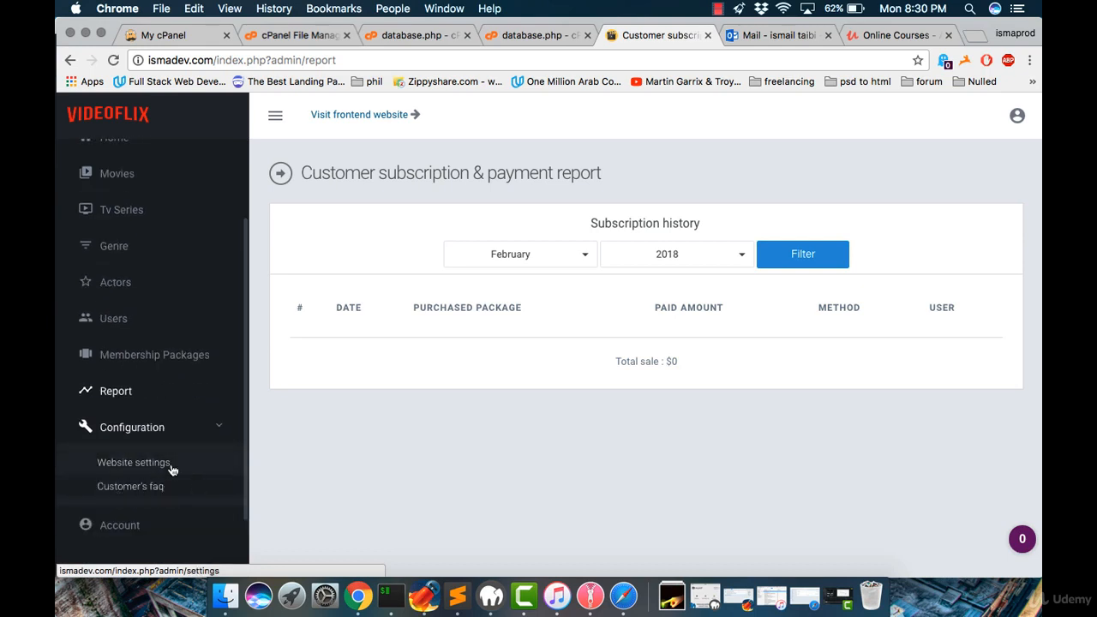
mouse_move(182, 488)
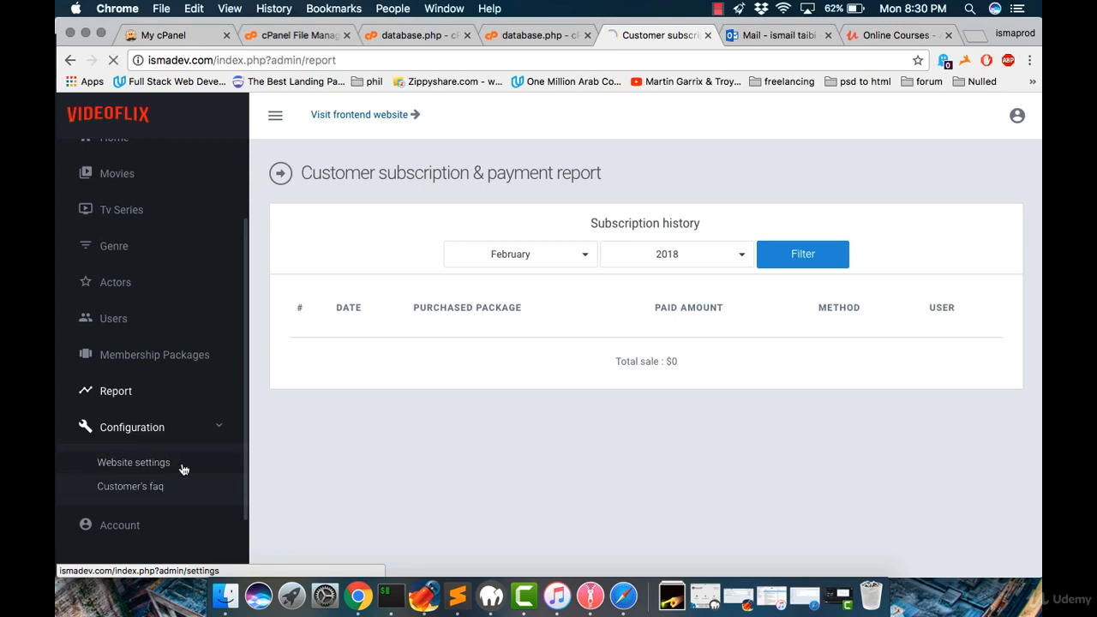
click(134, 463)
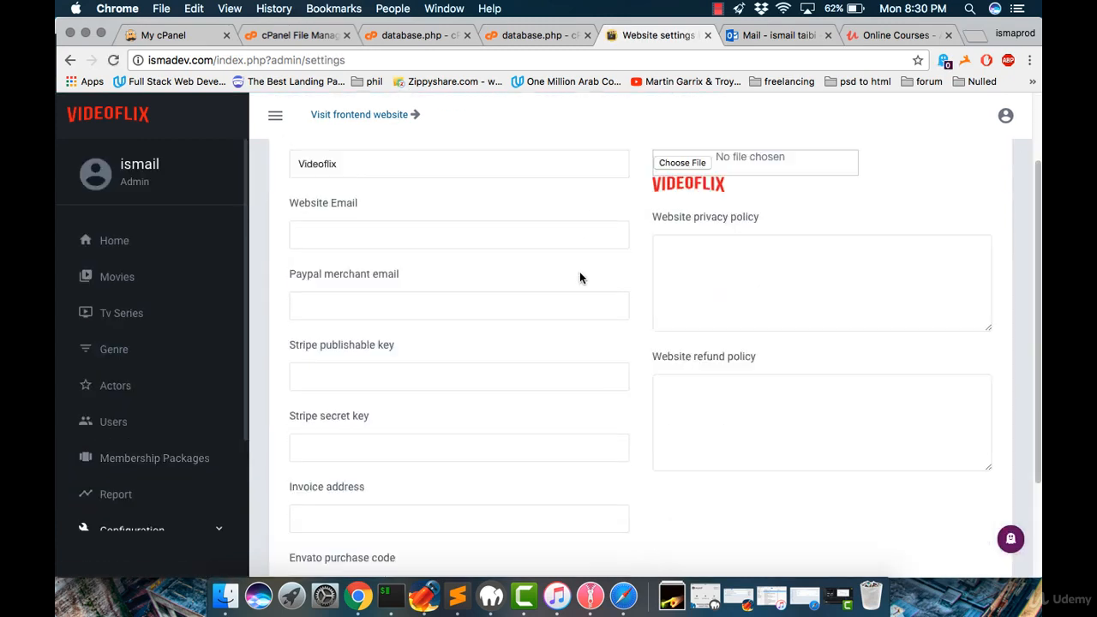
scroll(up, 3)
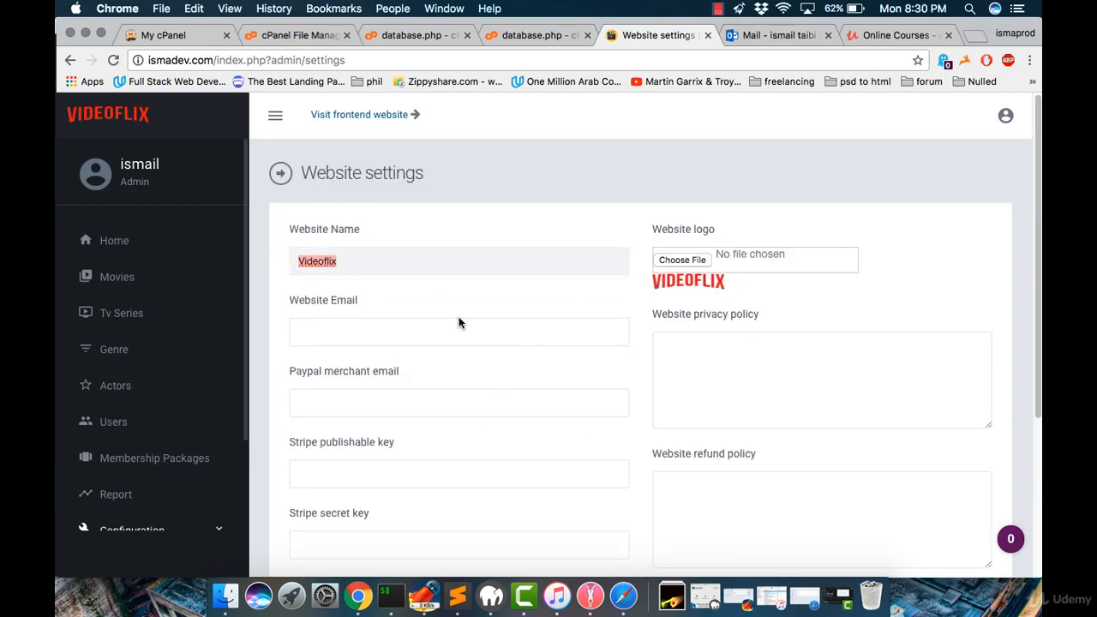
mouse_move(720, 236)
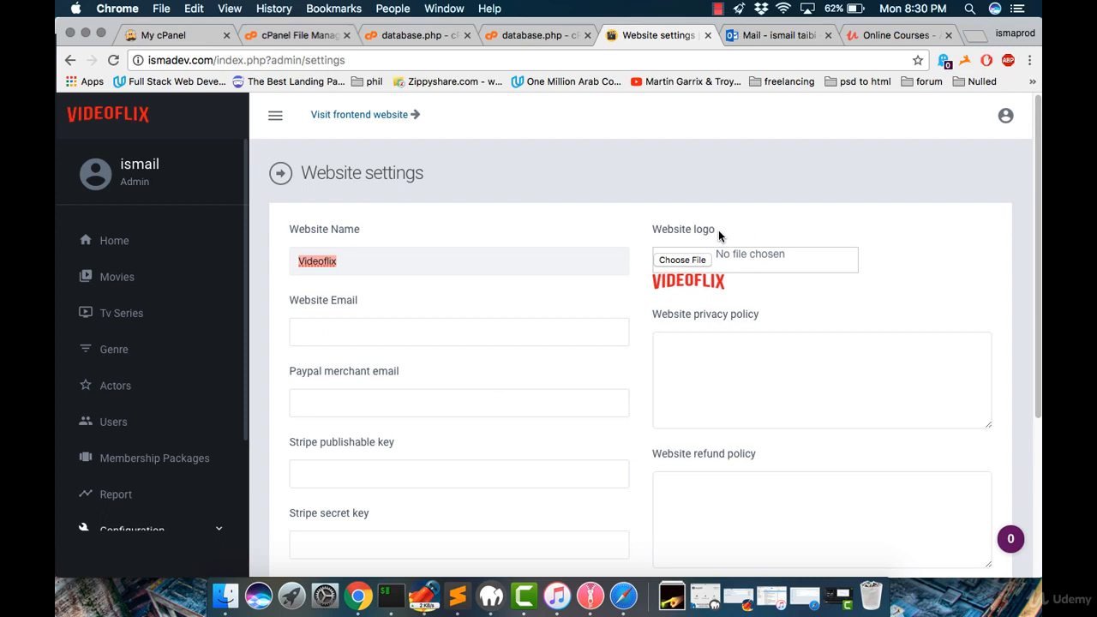
scroll(down, 3)
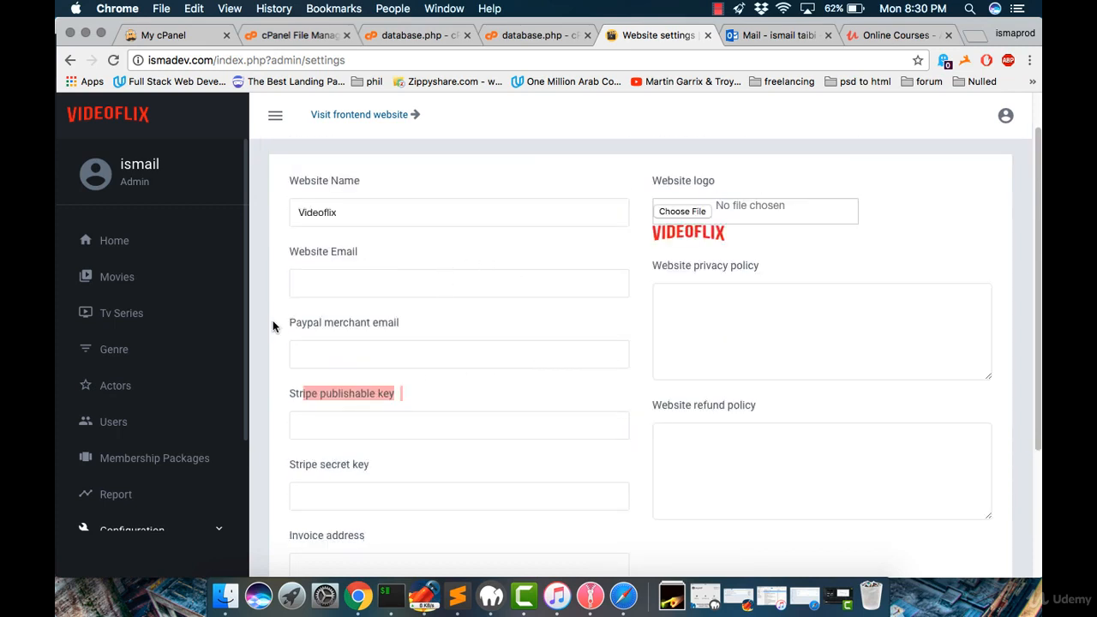
double_click(338, 392)
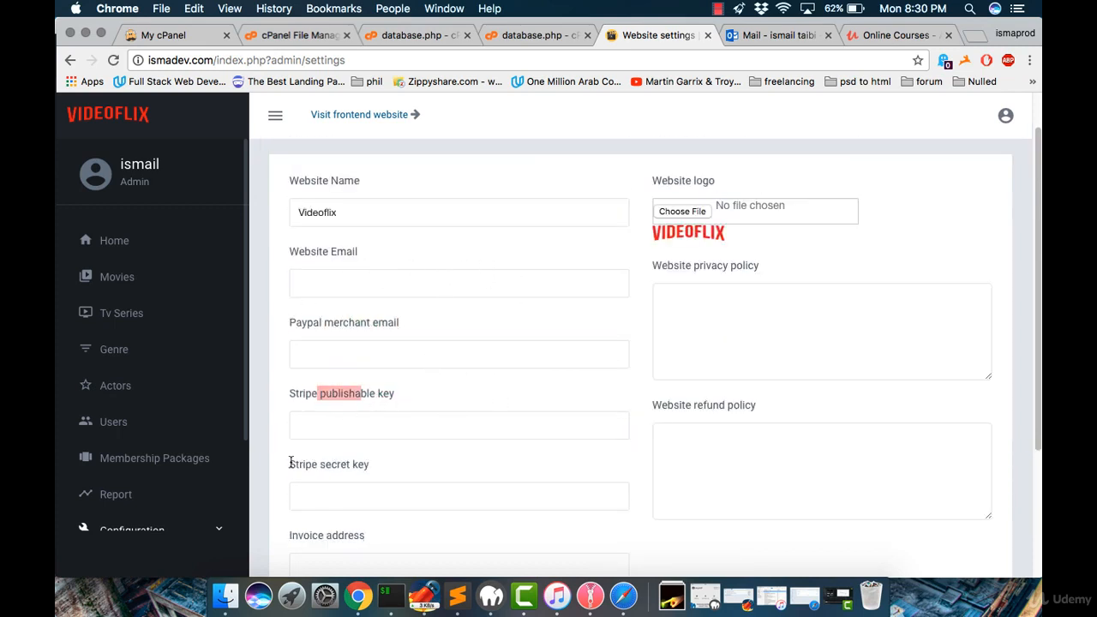
scroll(down, 3)
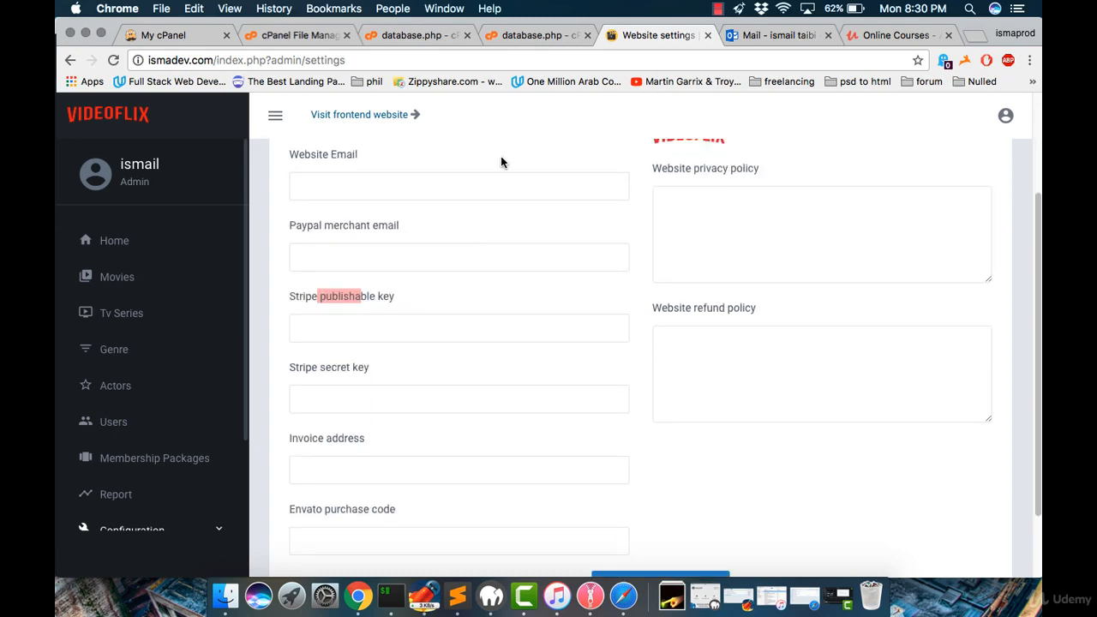
click(819, 374)
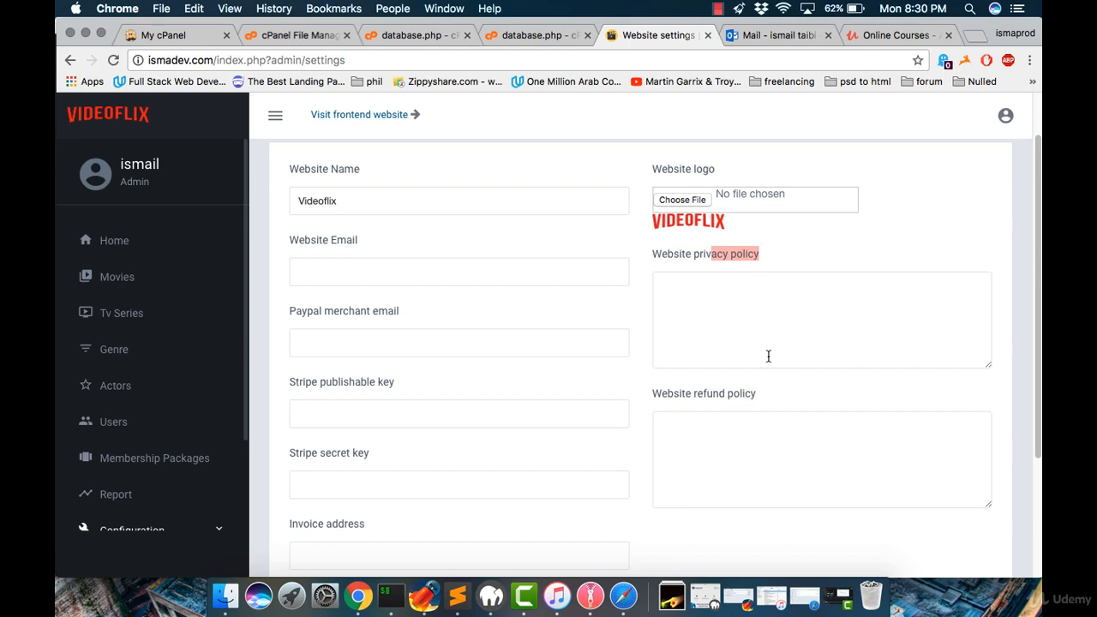
scroll(down, 3)
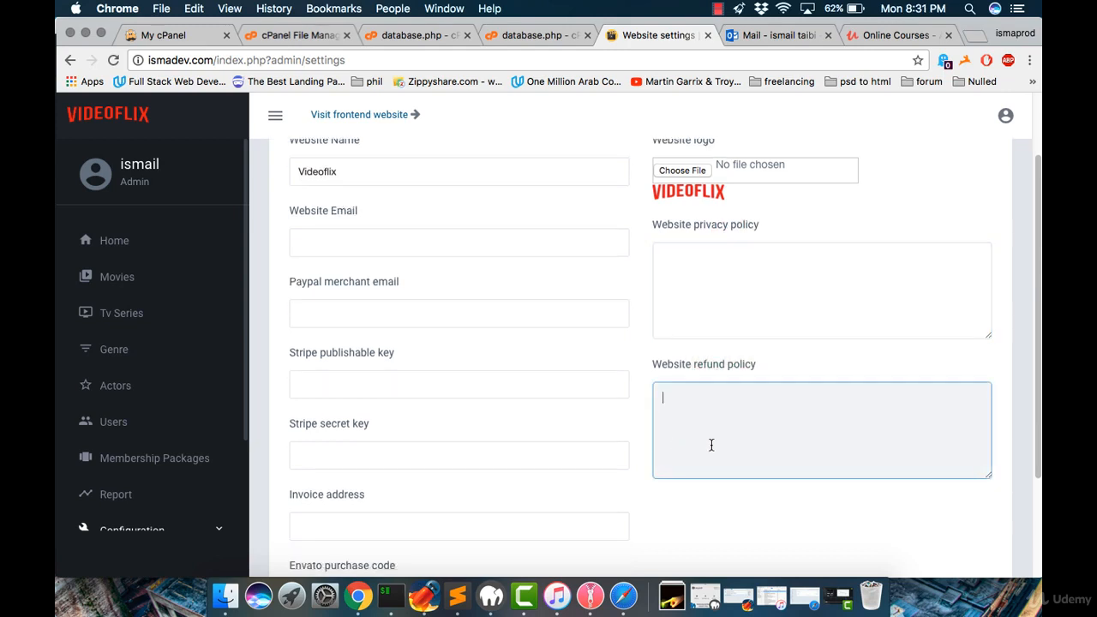
scroll(down, 3)
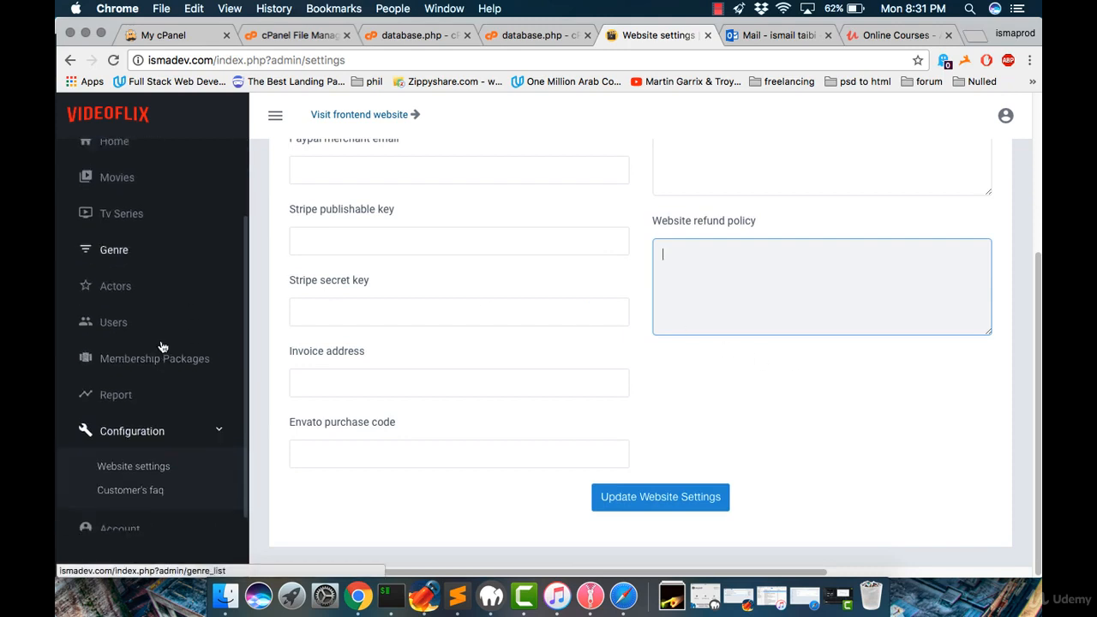
click(130, 486)
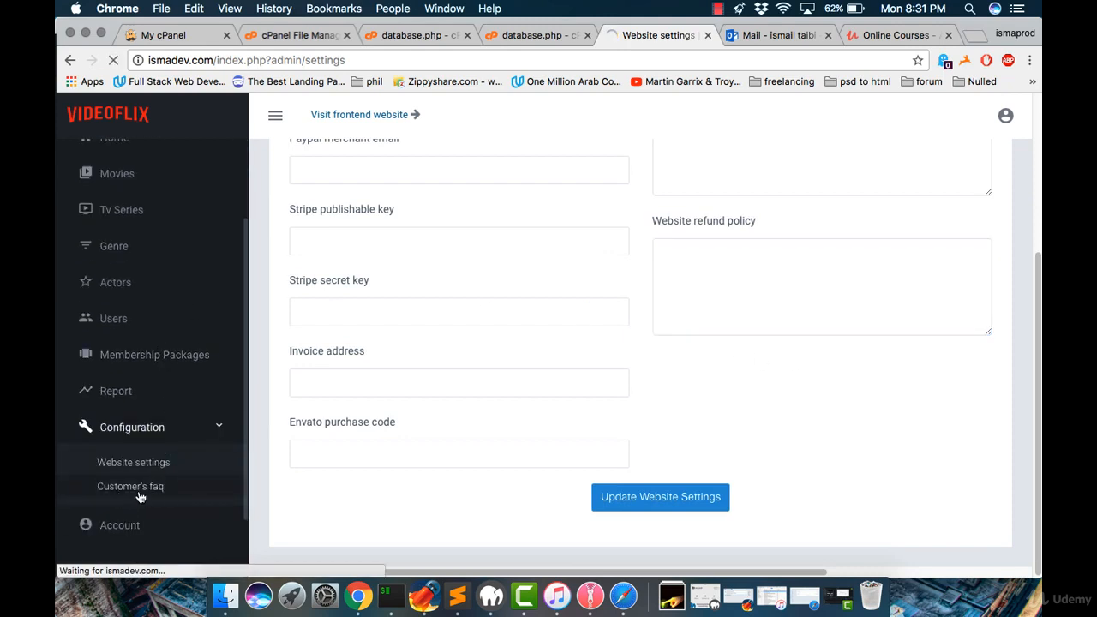
View the empty FAQ management page, then head to the Account page.
click(130, 487)
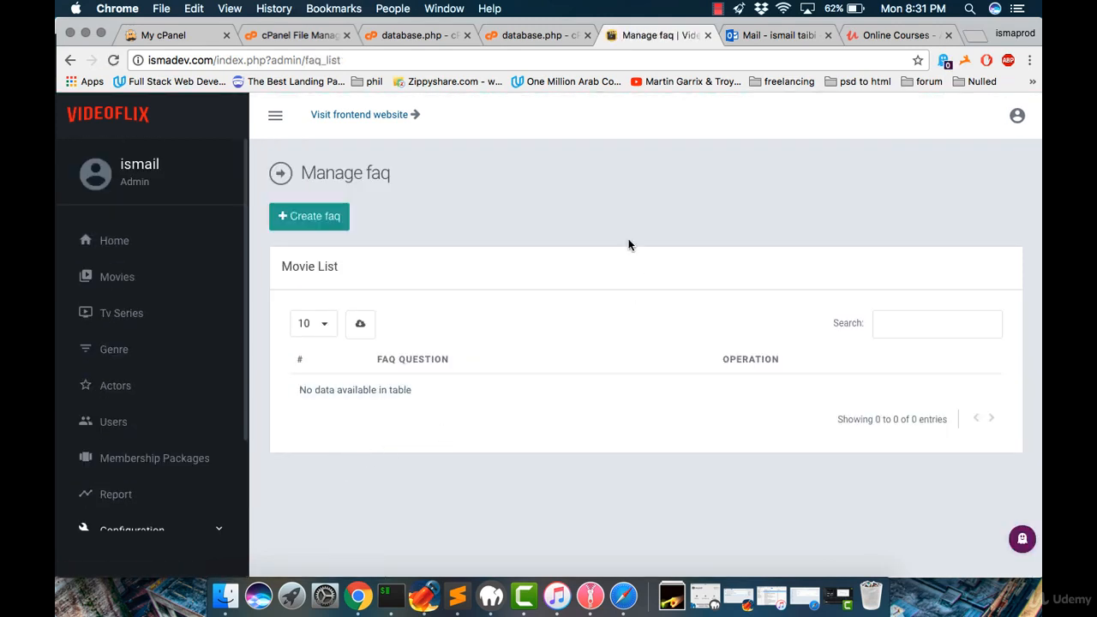
mouse_move(397, 423)
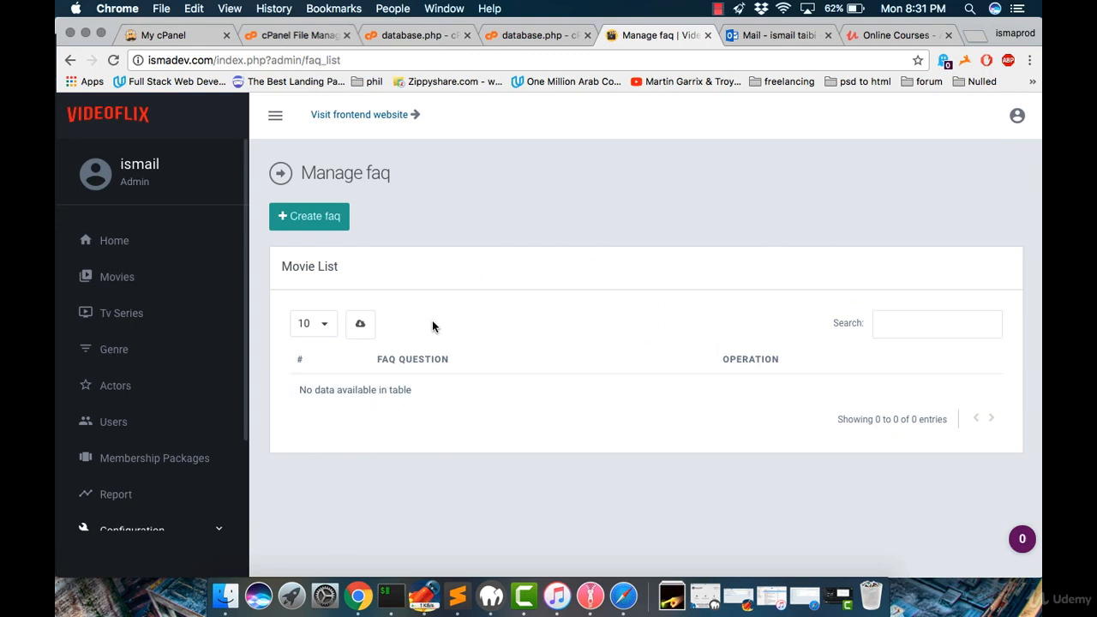
mouse_move(420, 257)
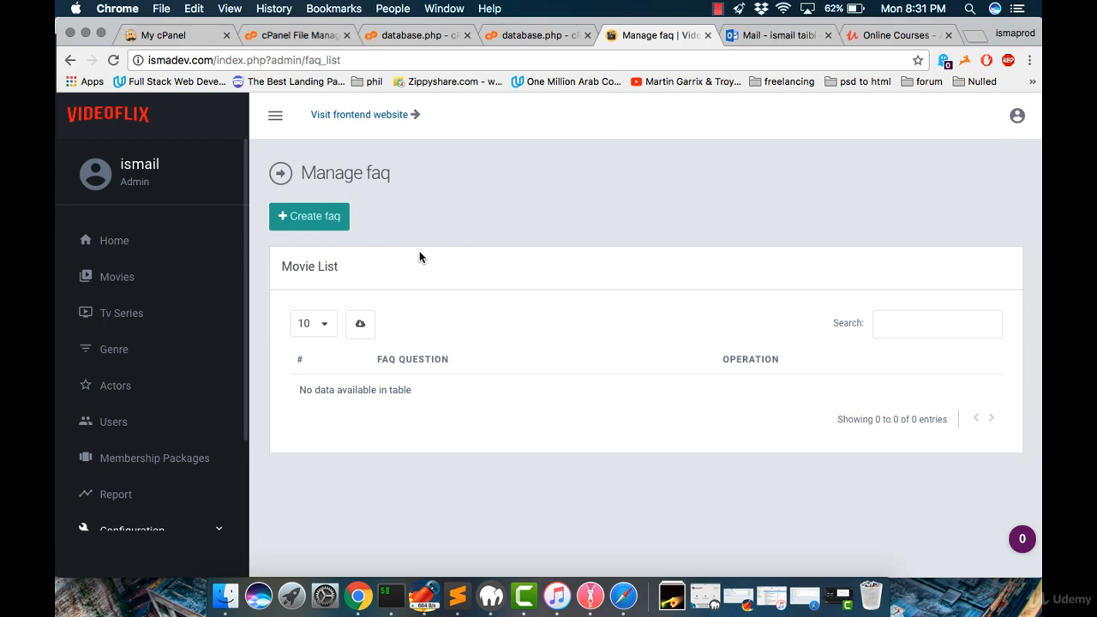
mouse_move(500, 350)
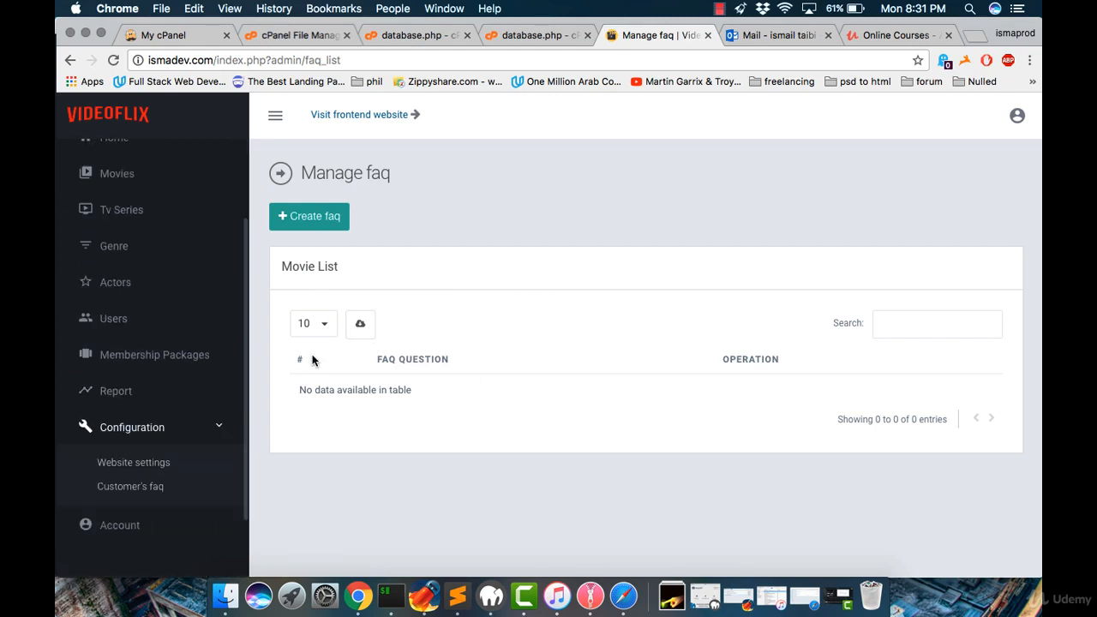
click(119, 524)
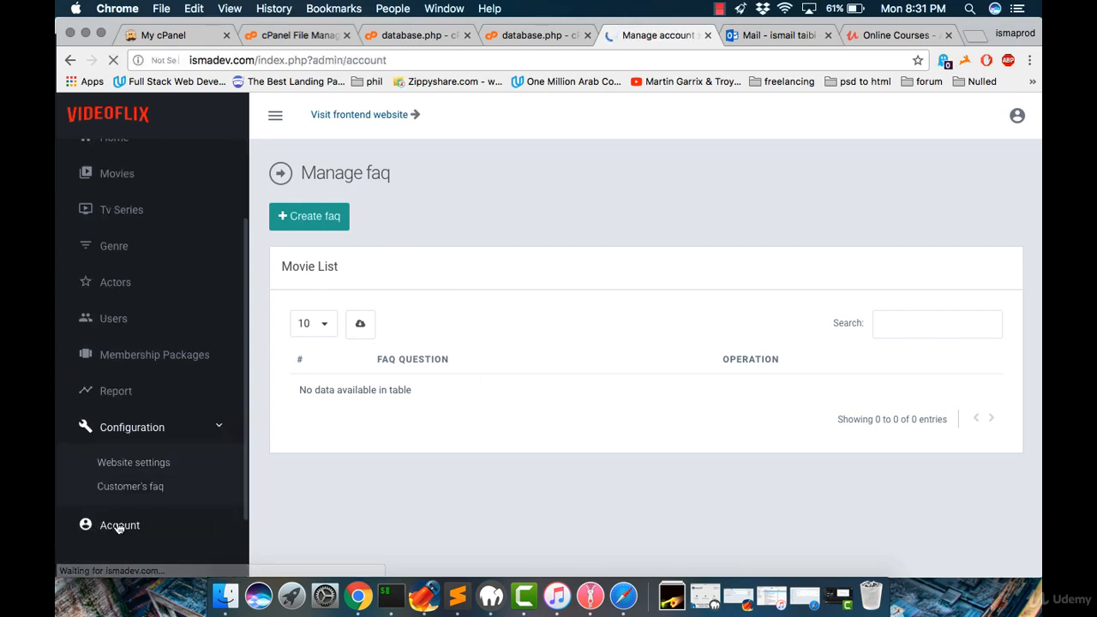
Reach the My Account page via the profile menu, then reopen the profile options to log out.
click(120, 524)
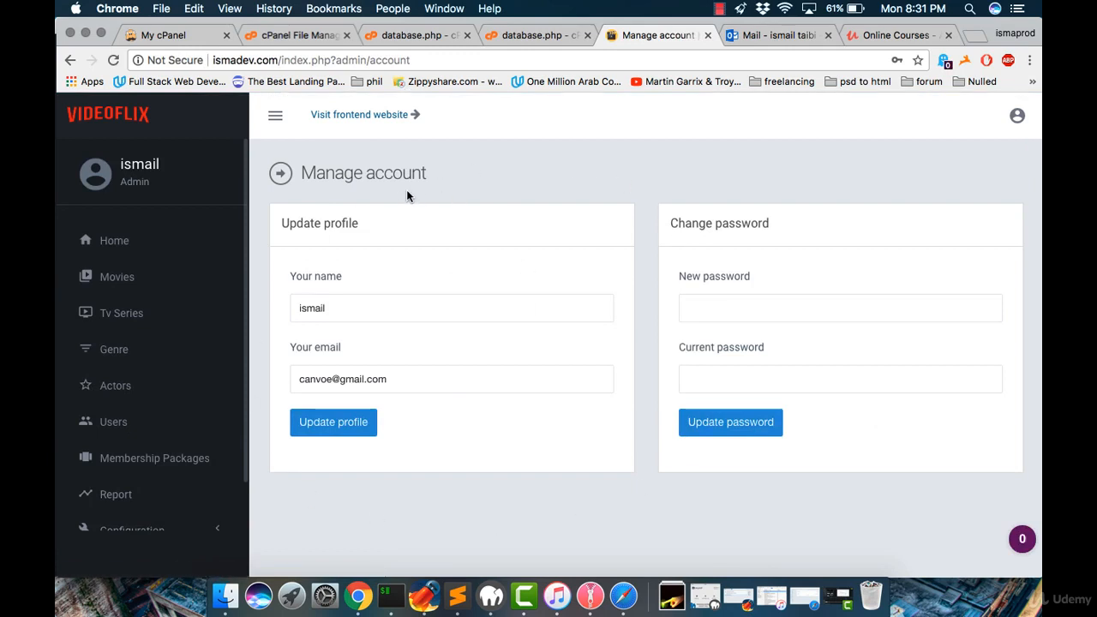
click(1016, 116)
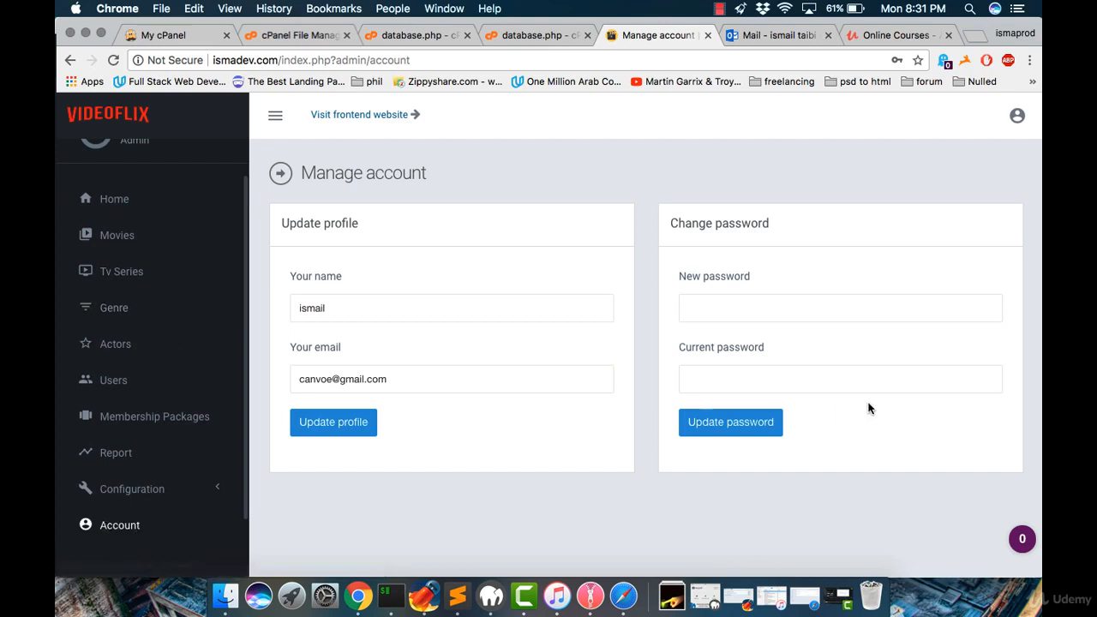
click(1018, 116)
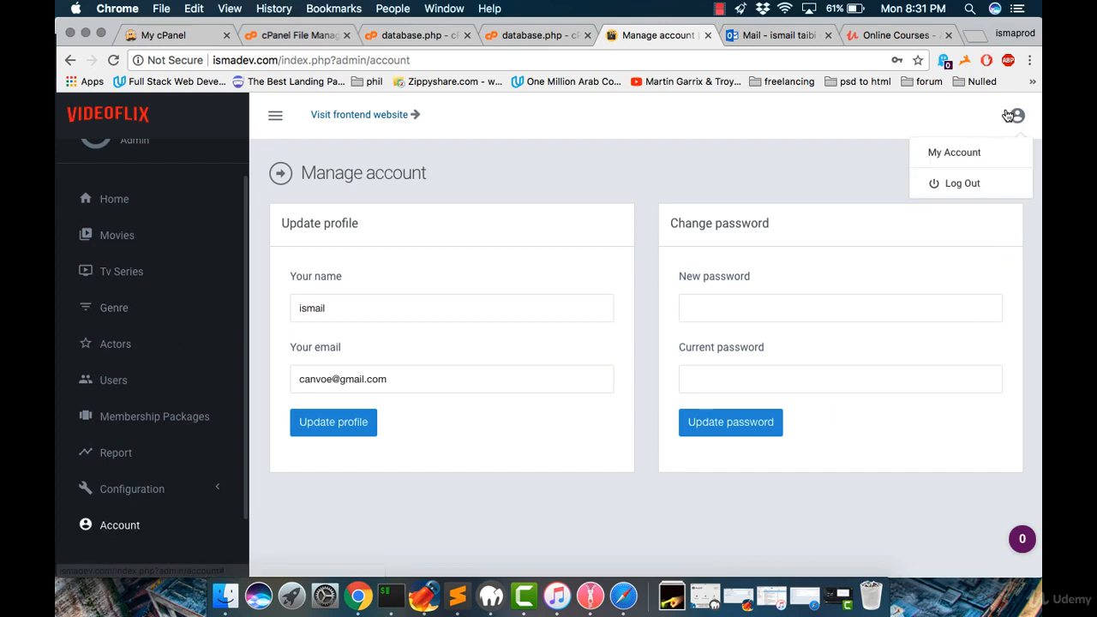
mouse_move(948, 162)
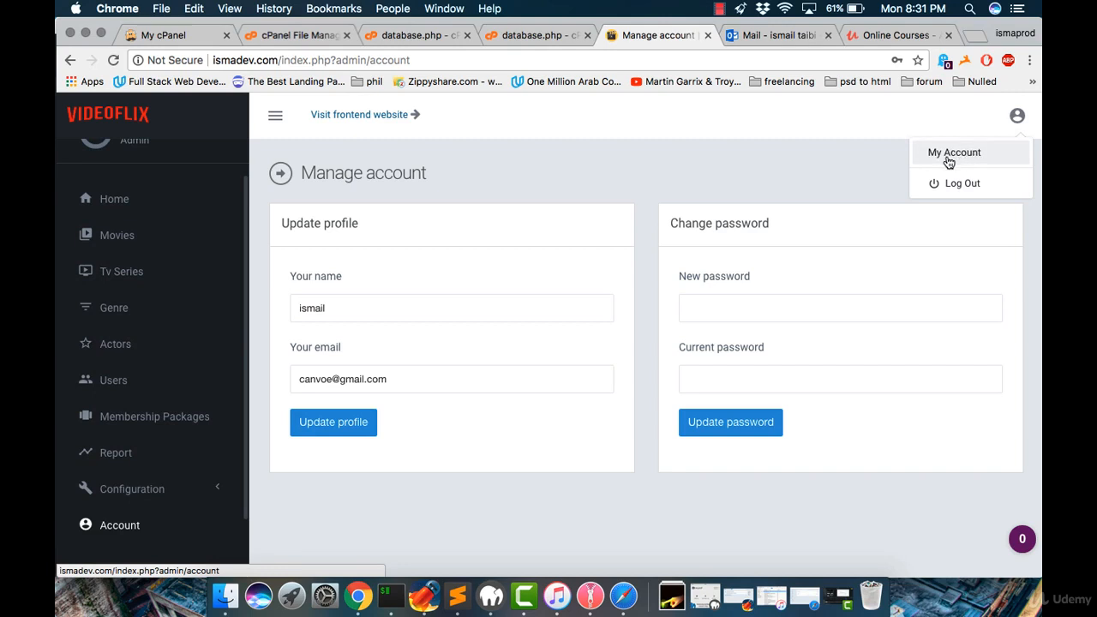
click(812, 230)
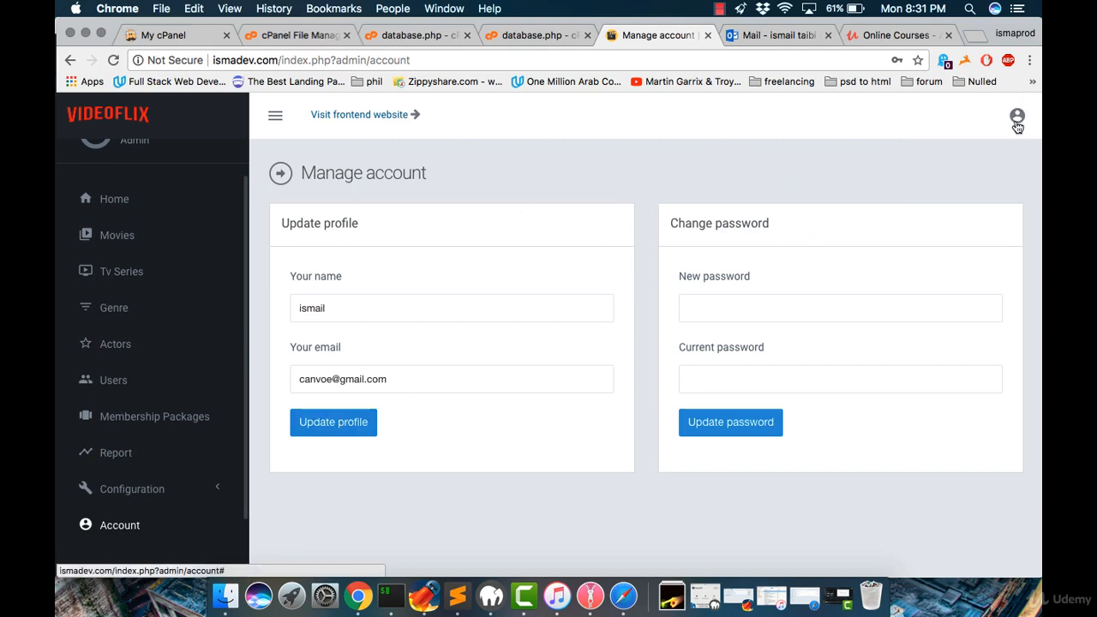
click(1016, 116)
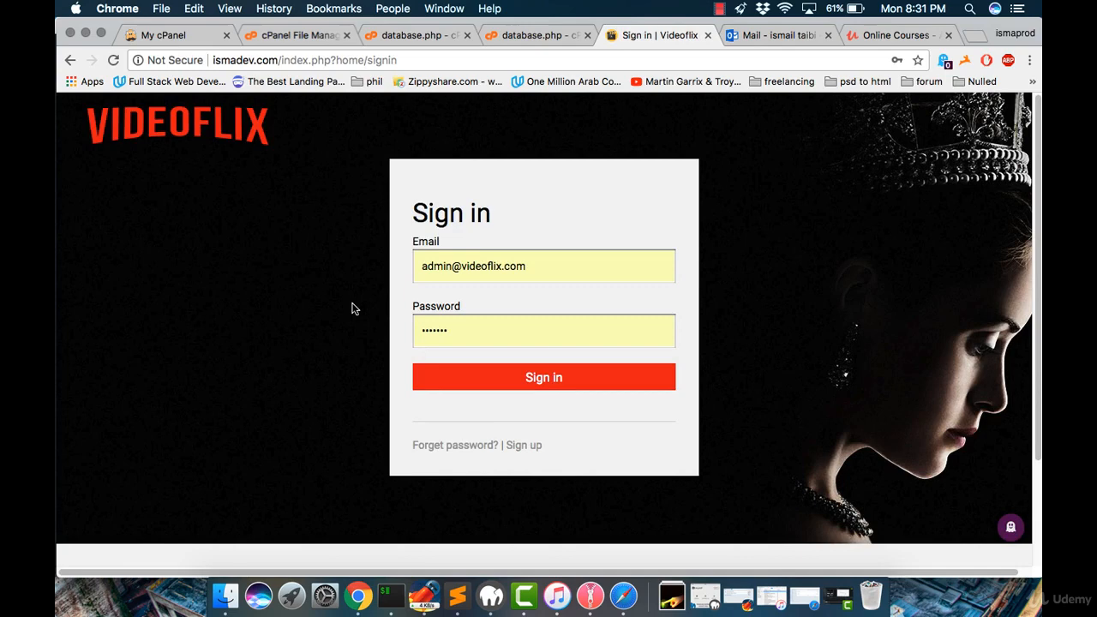
mouse_move(613, 196)
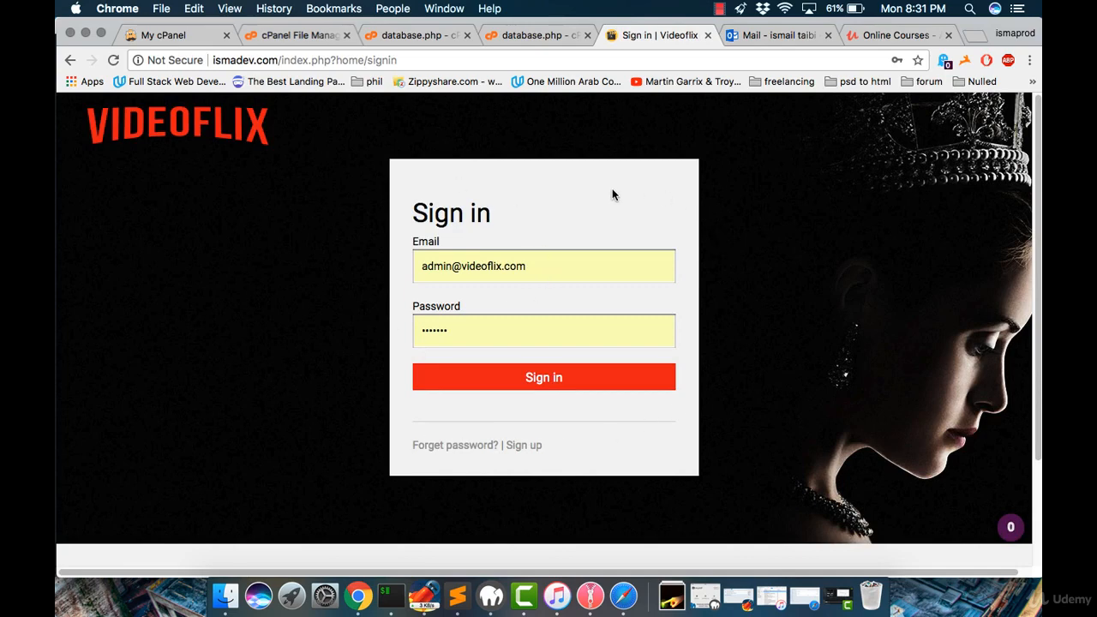
Sign back in from the Sign in form using the updated admin email.
click(543, 265)
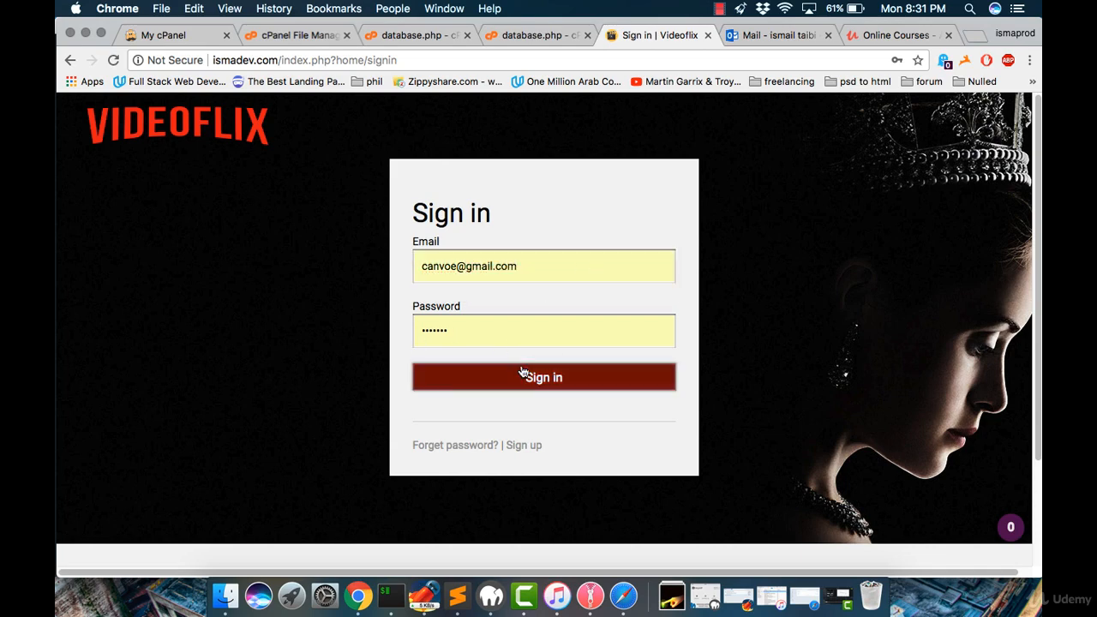
click(543, 377)
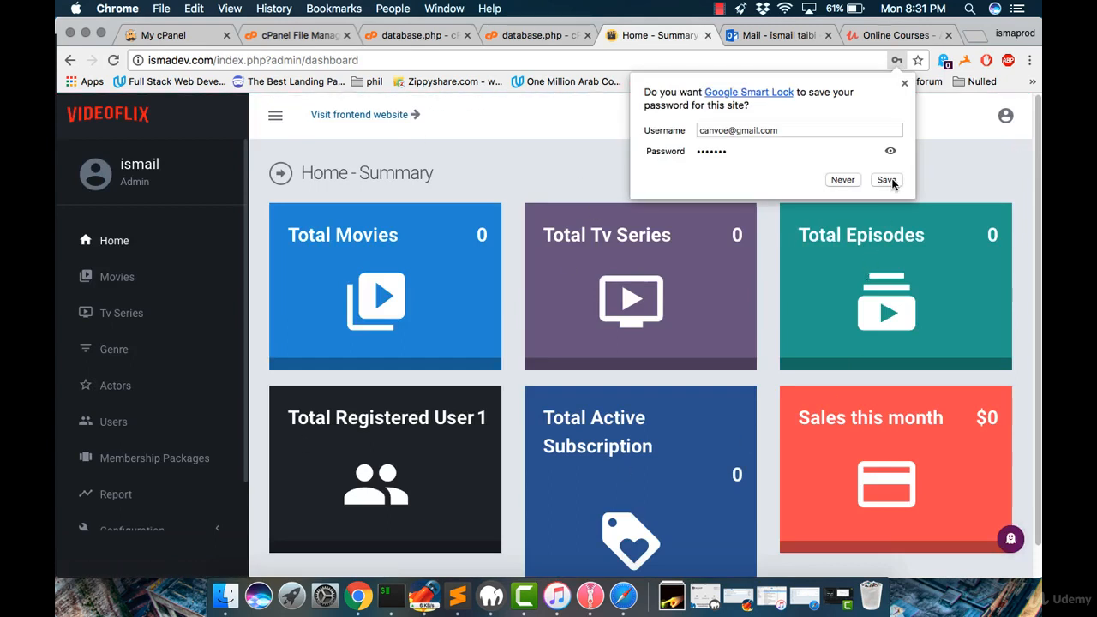
Save the login in the browser's password prompt and leave the Home - Summary dashboard showing.
click(884, 180)
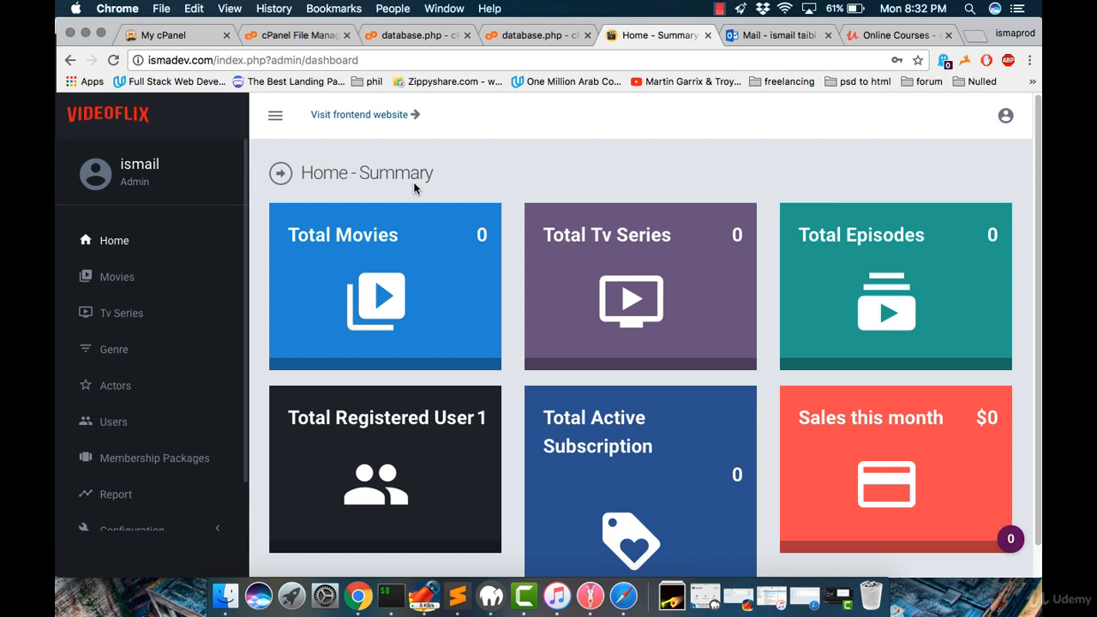
mouse_move(333, 319)
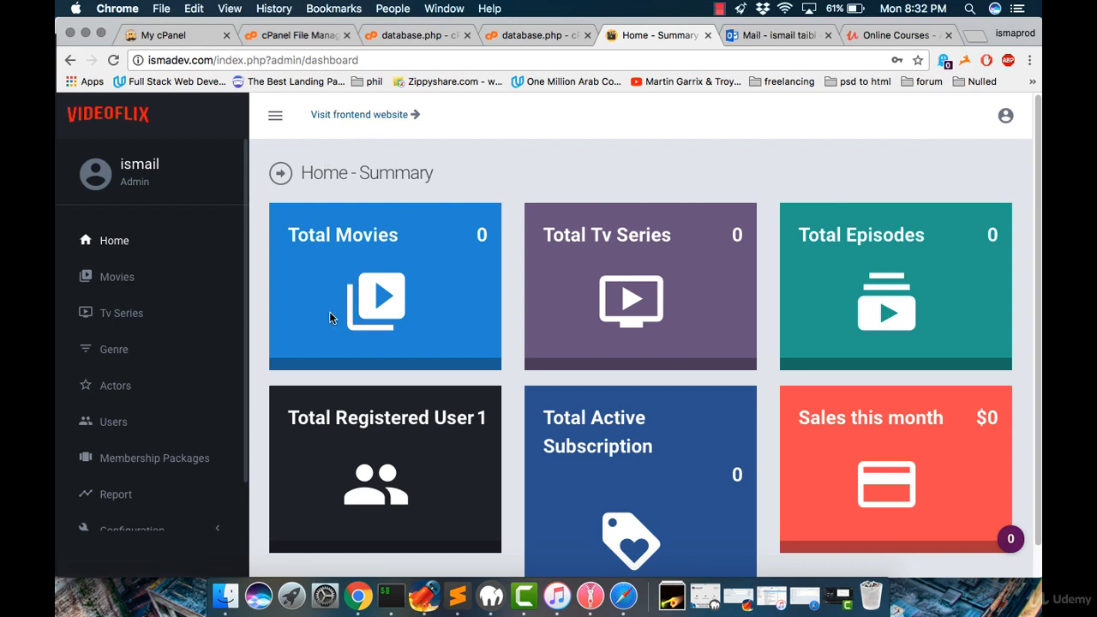
mouse_move(432, 226)
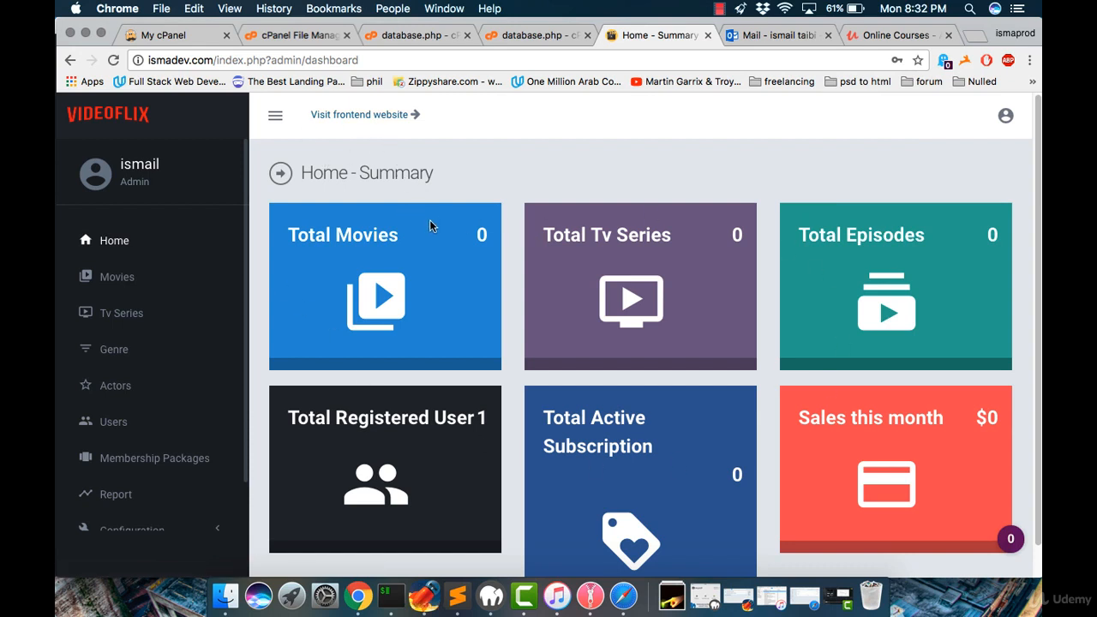
mouse_move(420, 219)
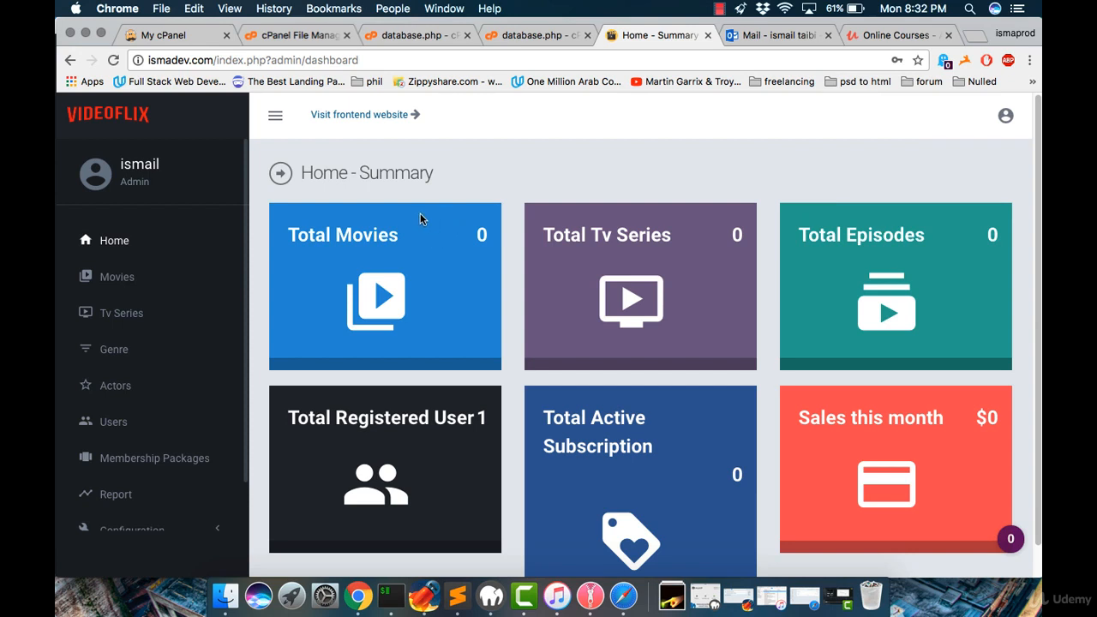
mouse_move(117, 276)
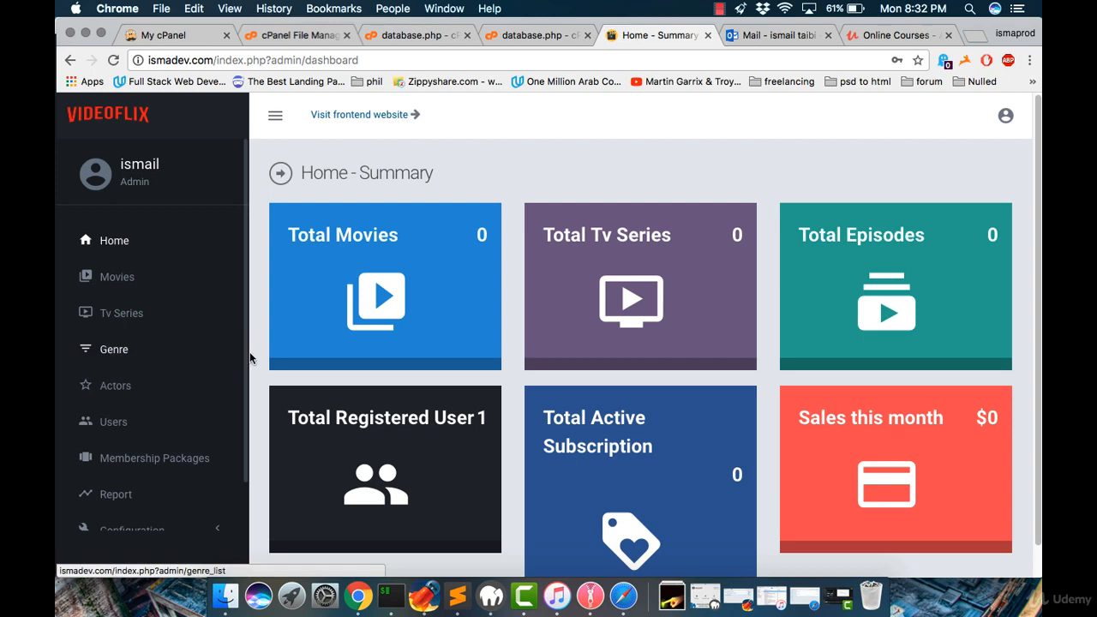
mouse_move(915, 168)
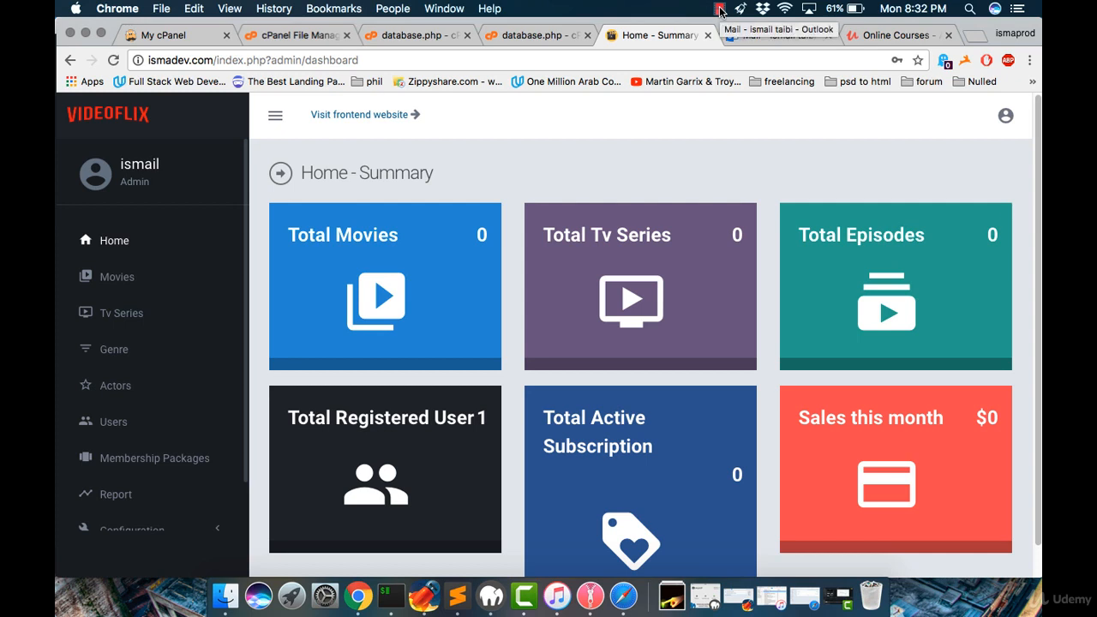
click(719, 8)
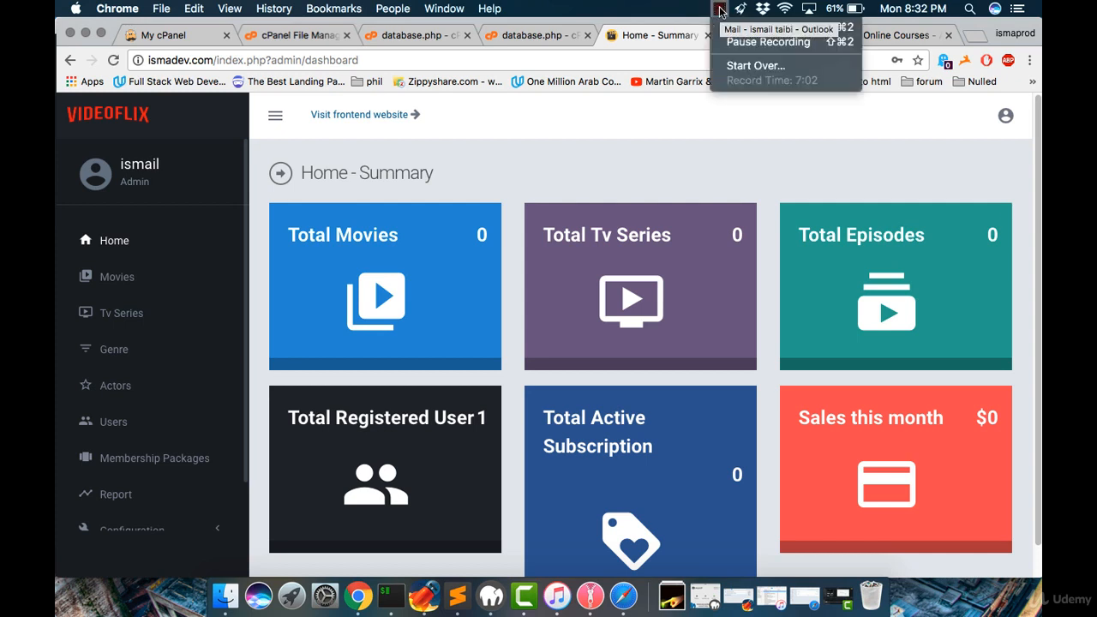